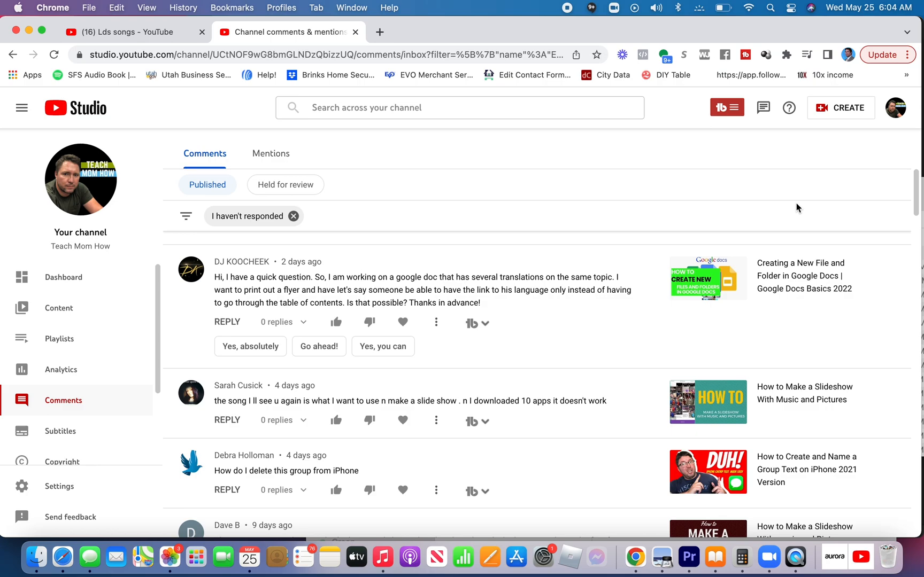
- Switch from YouTube Studio to the Set to Raving Fan document tab
{"action": "left_click", "coordinate": [439, 32]}
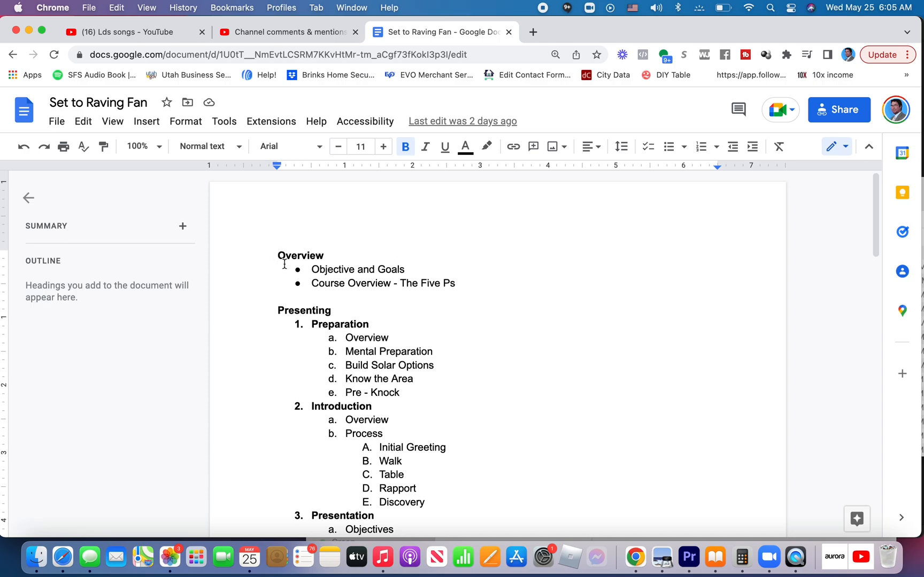
{"action": "mouse_move", "coordinate": [486, 384]}
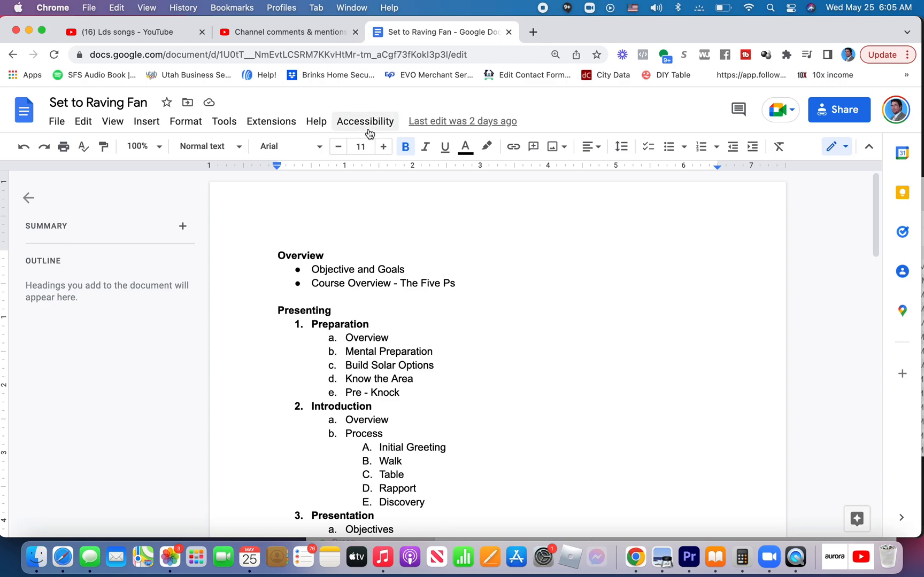
- Duplicate Set to Raving Fan in My Drive and open the new copy
{"action": "left_click", "coordinate": [687, 33]}
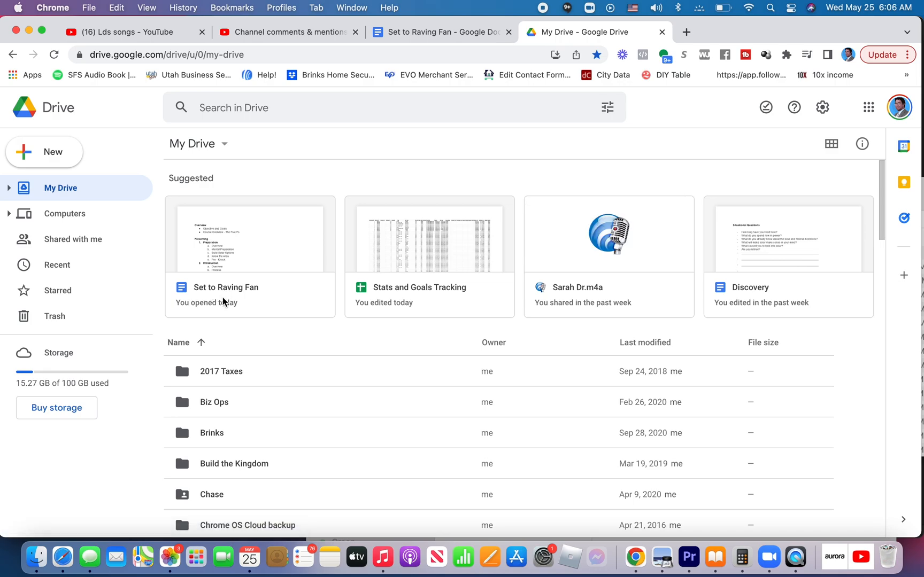
{"action": "mouse_move", "coordinate": [314, 204]}
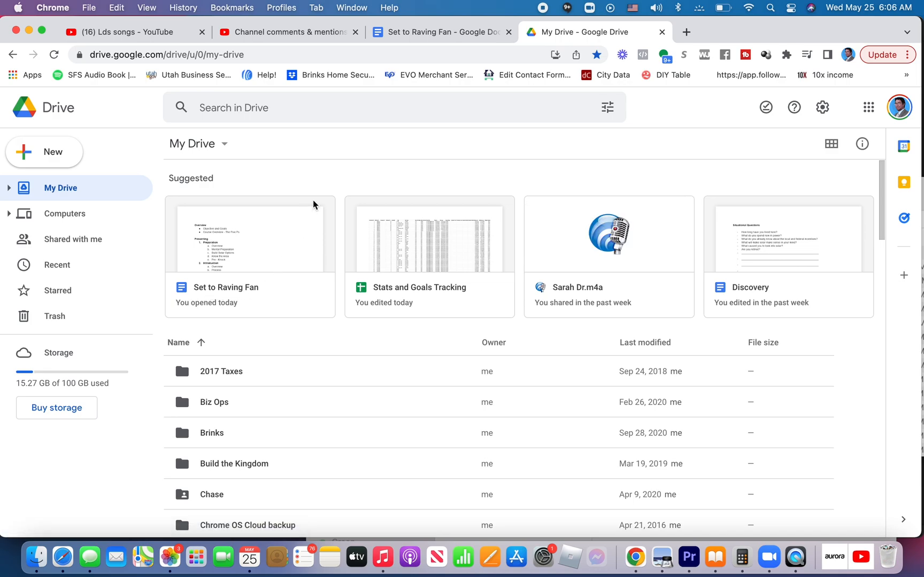
{"action": "mouse_move", "coordinate": [272, 295]}
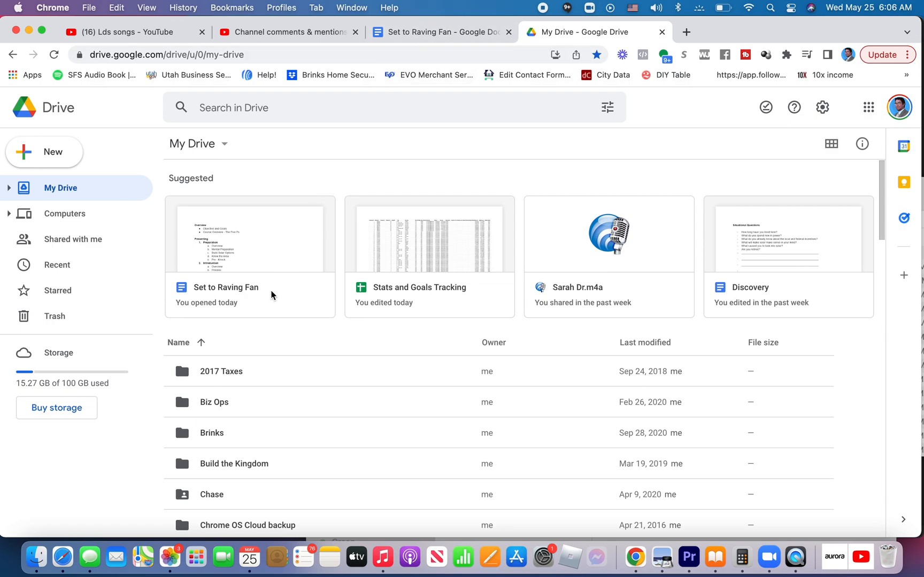
{"action": "left_click", "coordinate": [247, 296]}
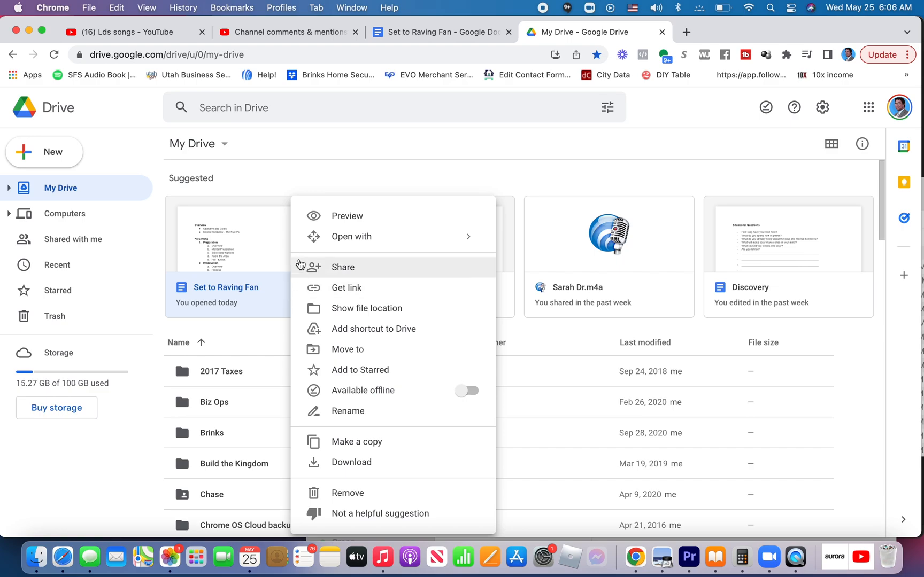
{"action": "mouse_move", "coordinate": [373, 329]}
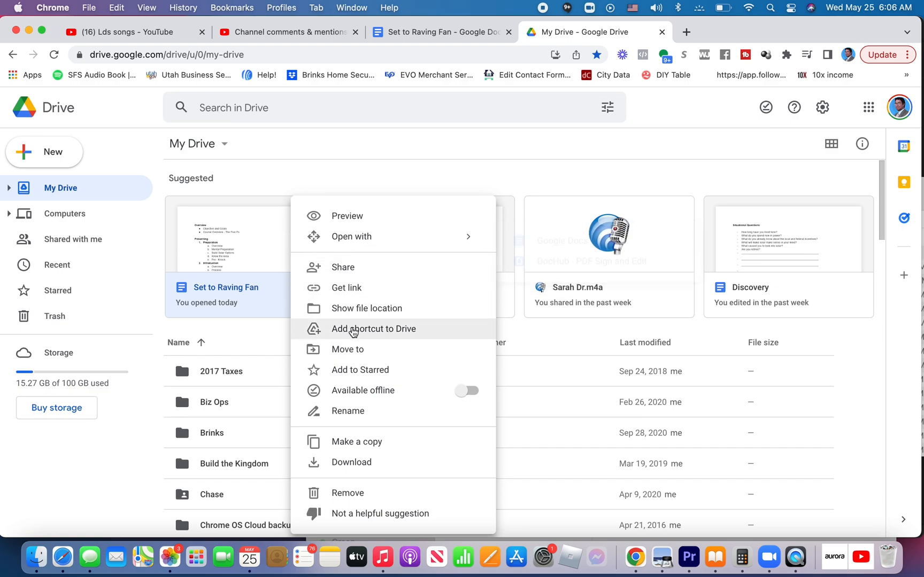
{"action": "mouse_move", "coordinate": [382, 442]}
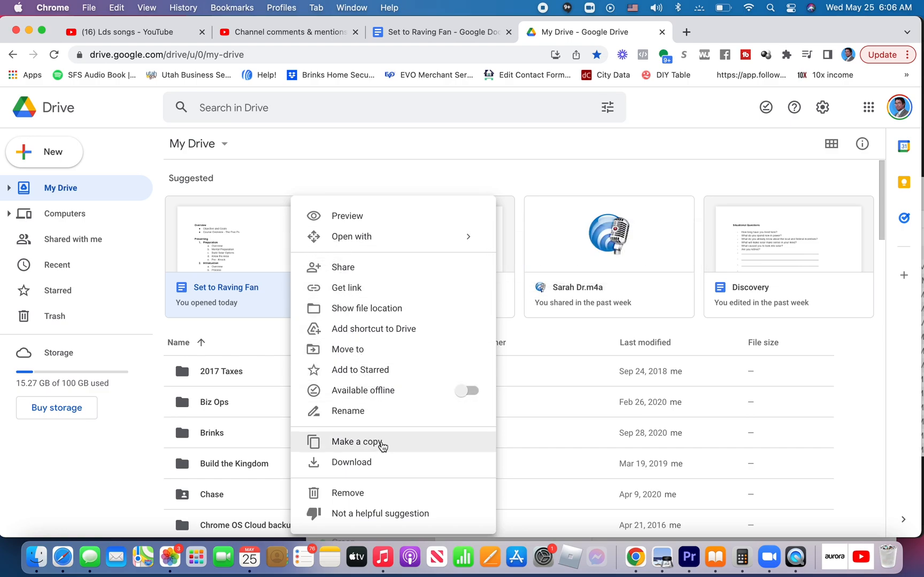
{"action": "left_click", "coordinate": [357, 441]}
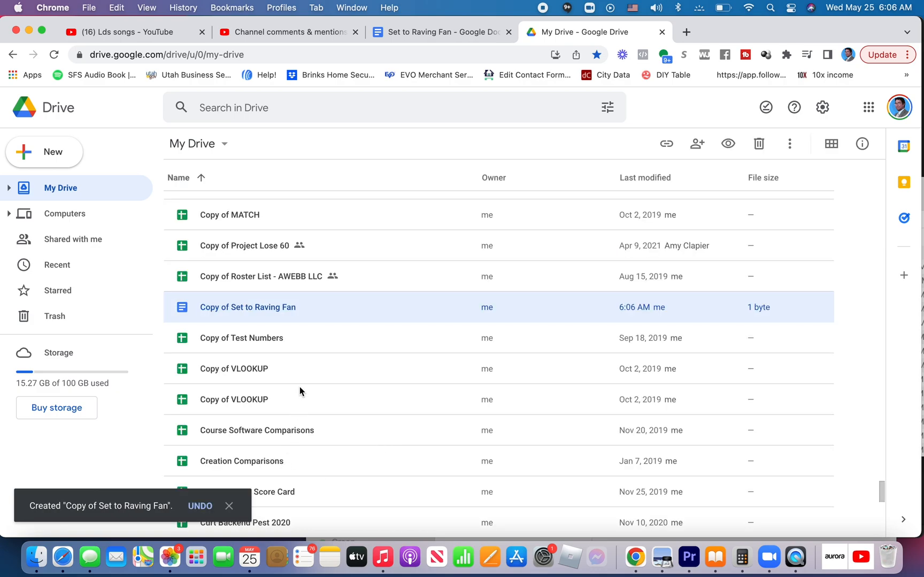
{"action": "double_click", "coordinate": [247, 307]}
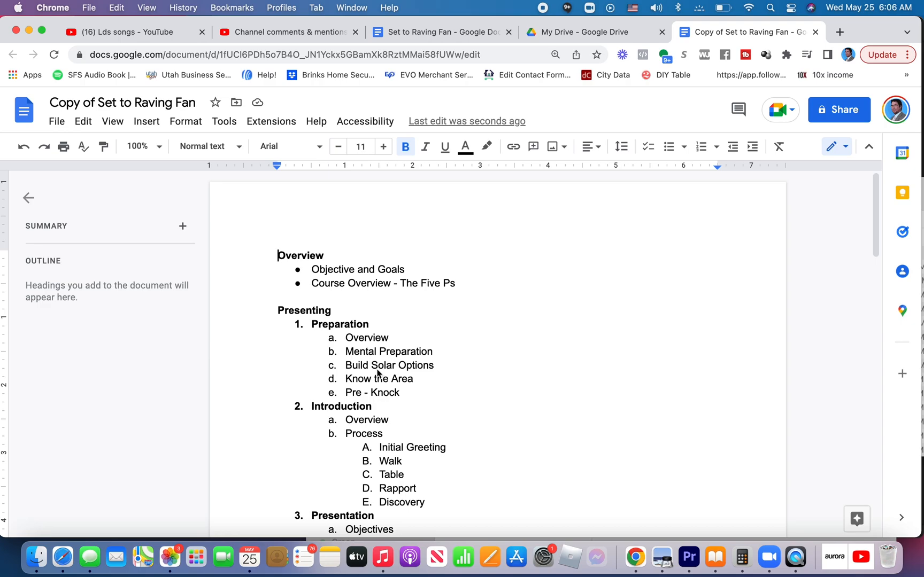
{"action": "mouse_move", "coordinate": [558, 318]}
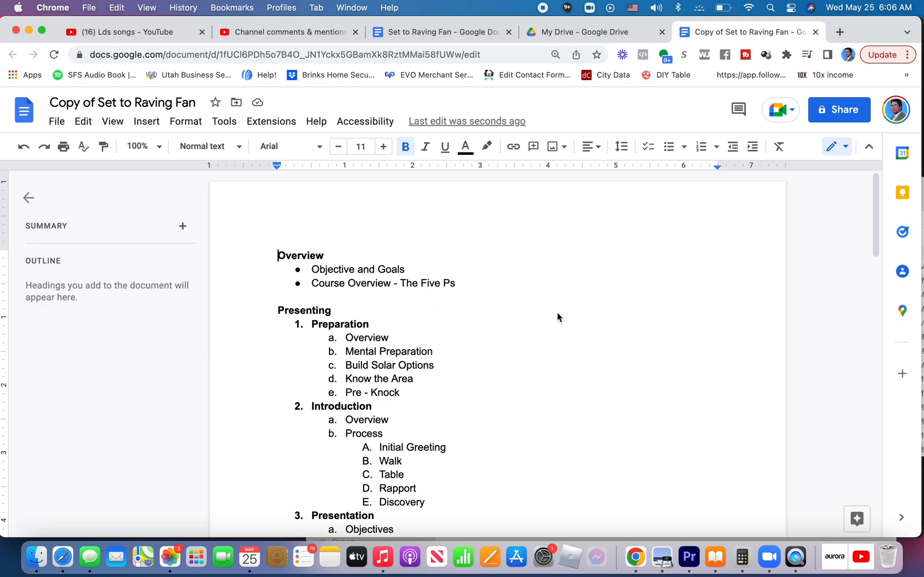
- Rename the copied document to 'Set to Raving Fan Spanish'
{"action": "left_click", "coordinate": [123, 102]}
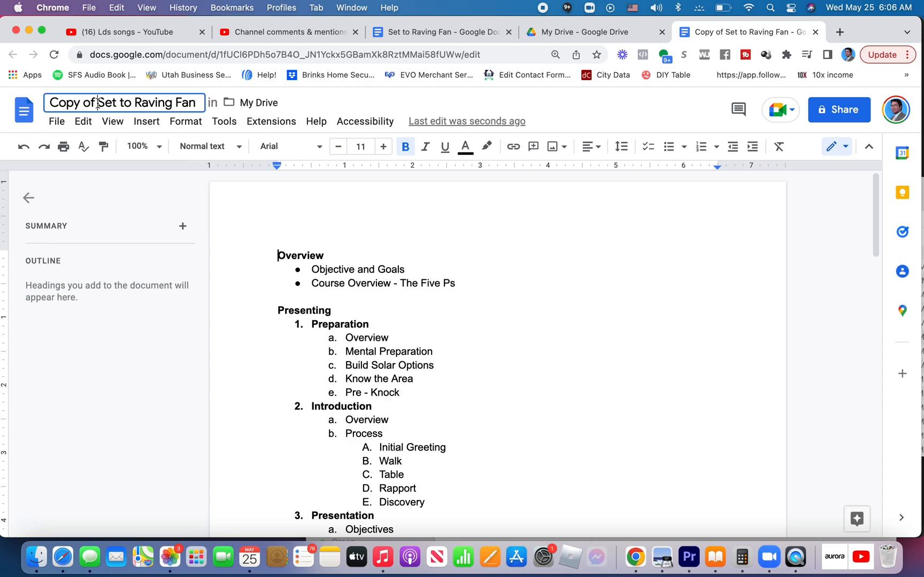
{"action": "type", "text": "Set to Raving Fan"}
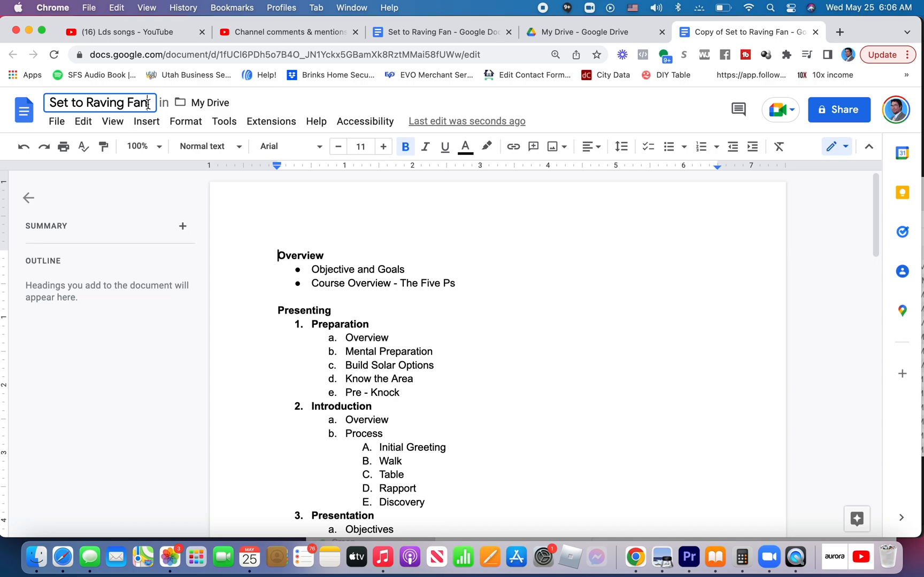
{"action": "type", "text": "S"}
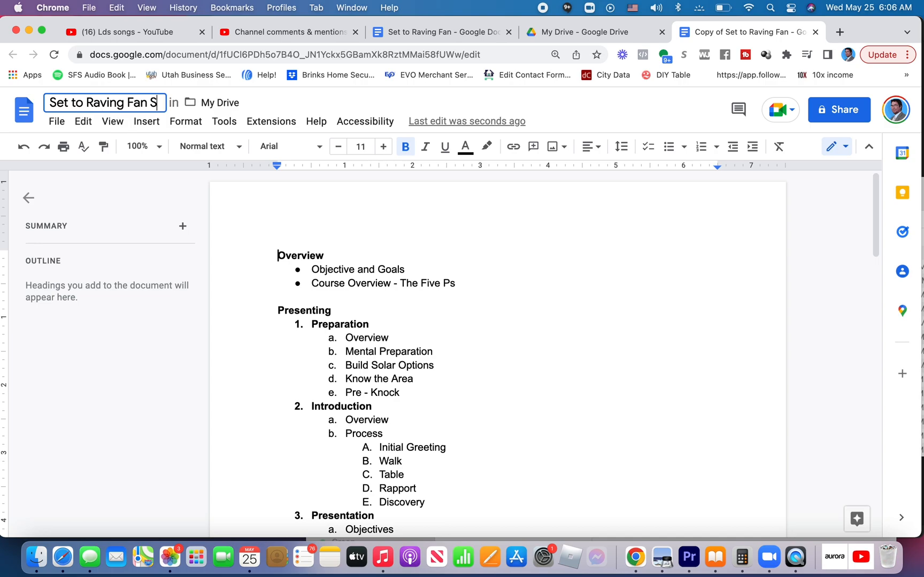
{"action": "type", "text": "panish"}
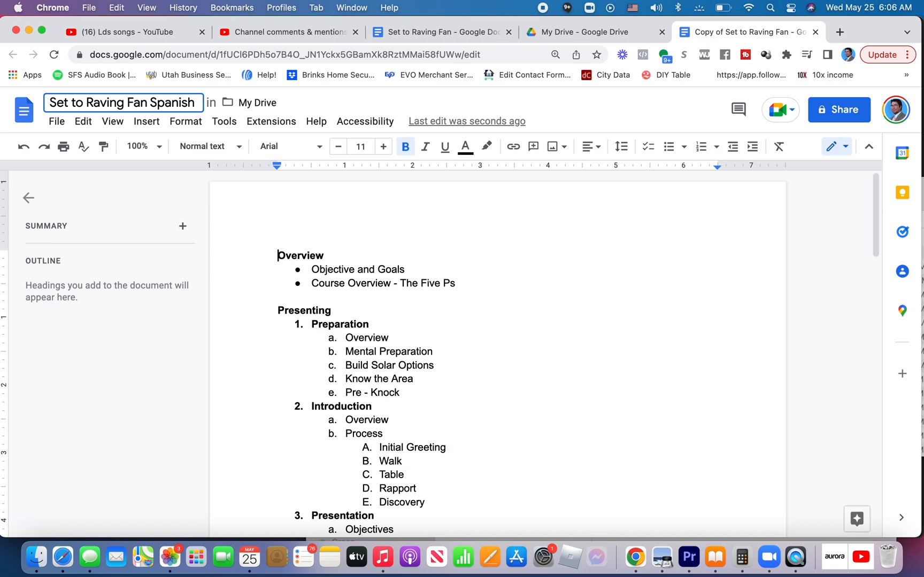
- Compare the original and Spanish copy tabs, scrolling through the copy
{"action": "left_click", "coordinate": [440, 32]}
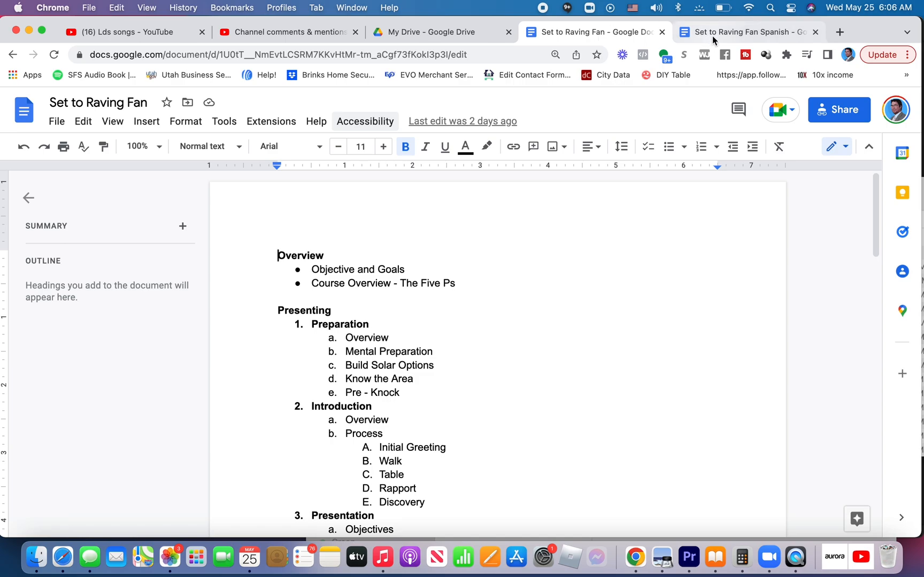
{"action": "left_click", "coordinate": [749, 32]}
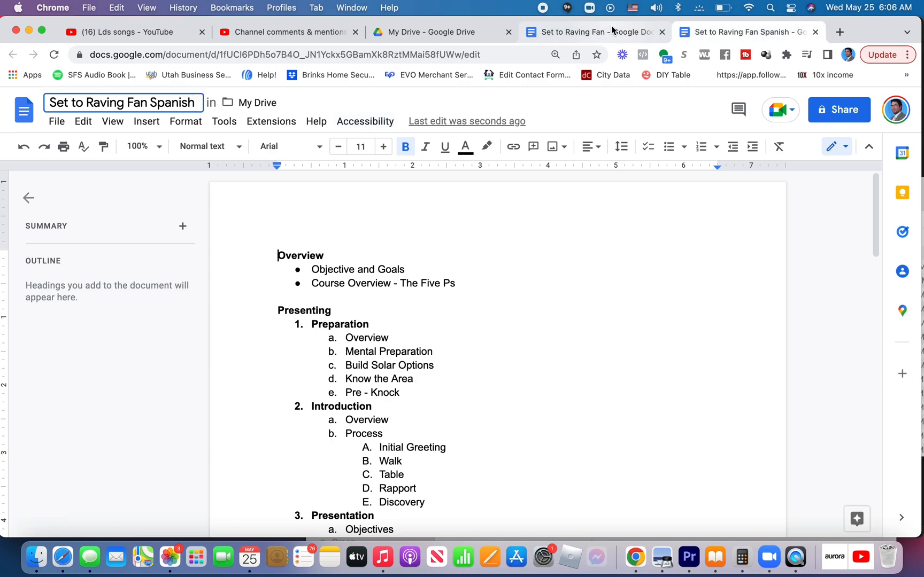
{"action": "mouse_move", "coordinate": [592, 32]}
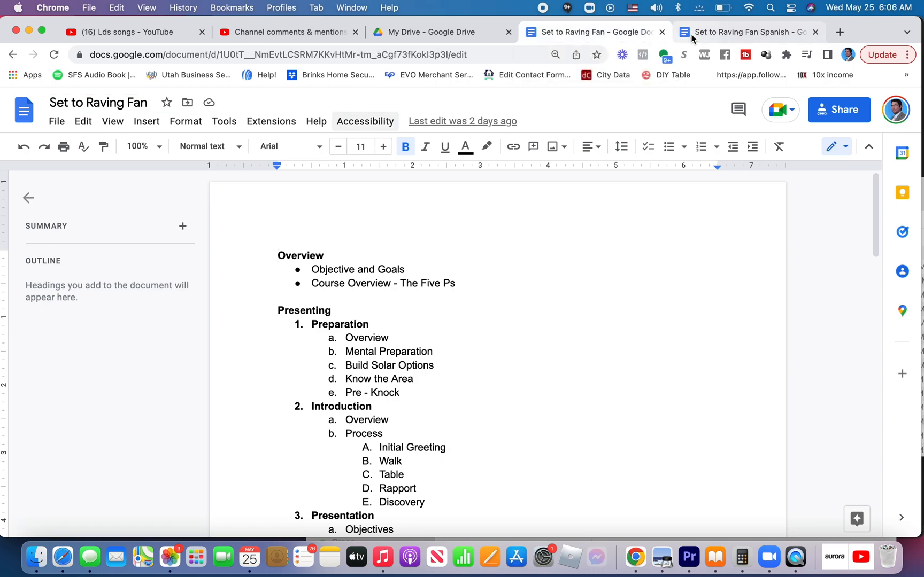
{"action": "left_click", "coordinate": [747, 33]}
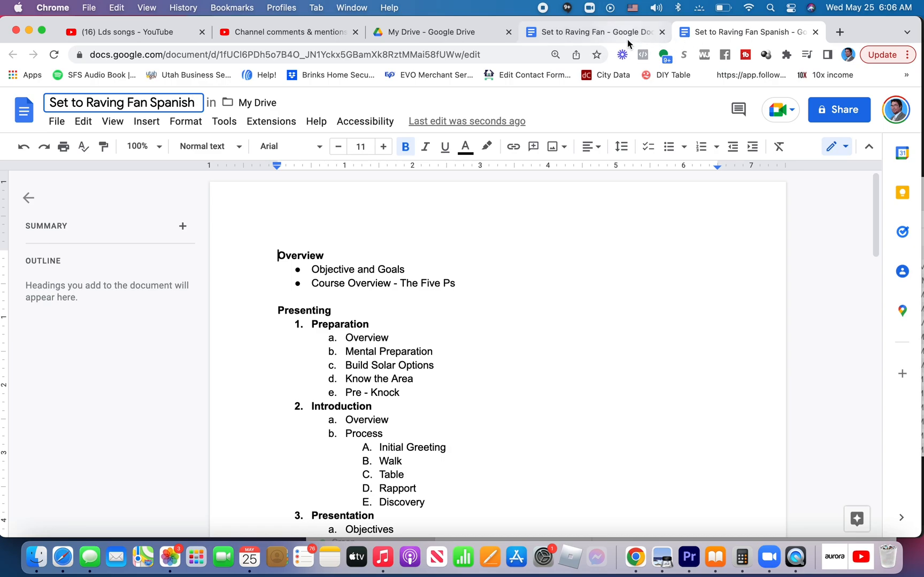
{"action": "mouse_move", "coordinate": [465, 278]}
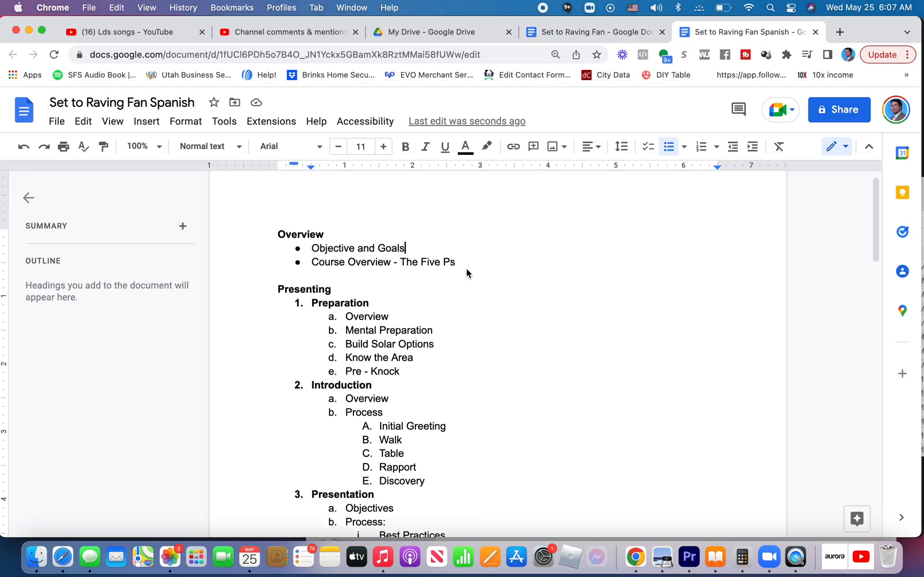
{"action": "scroll", "scroll_direction": "down", "scroll_amount": 3}
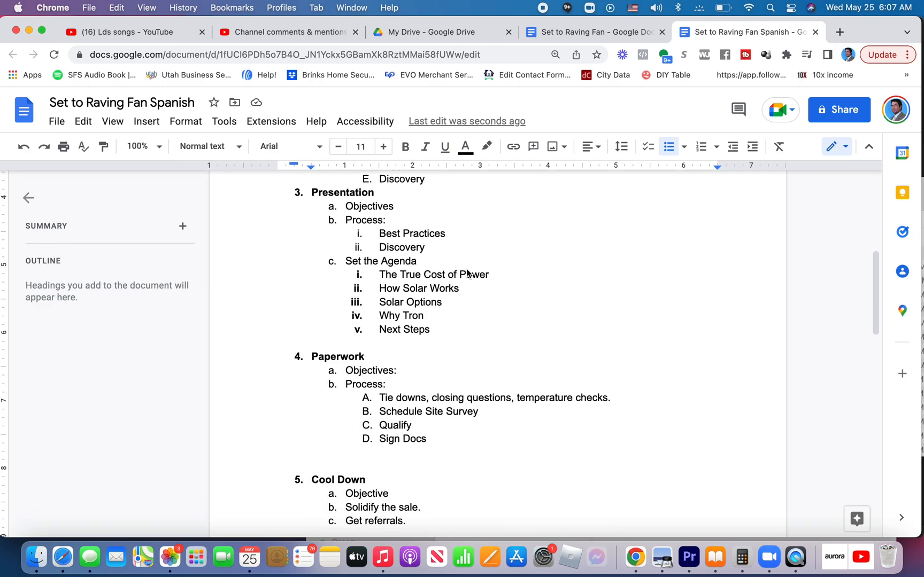
{"action": "scroll", "scroll_direction": "down", "scroll_amount": 3}
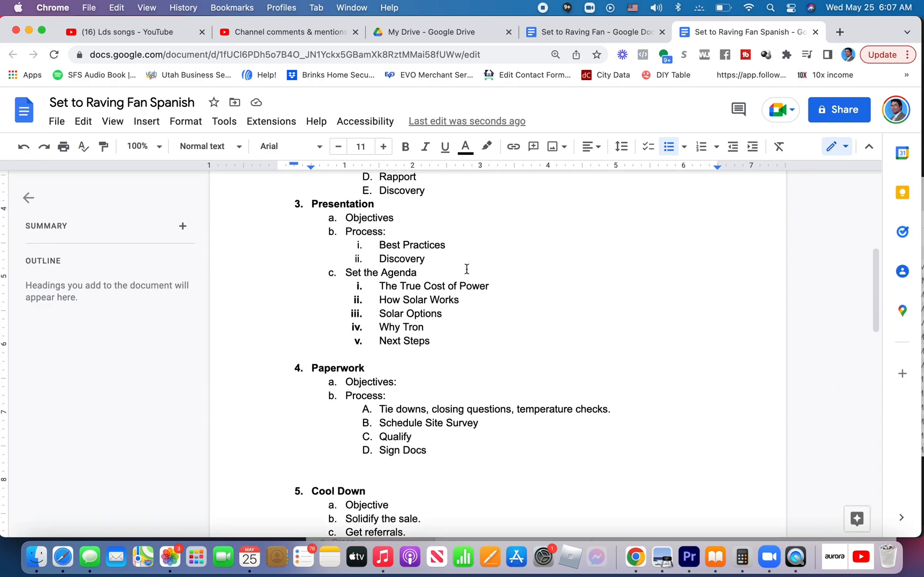
{"action": "scroll", "scroll_direction": "up", "scroll_amount": 3}
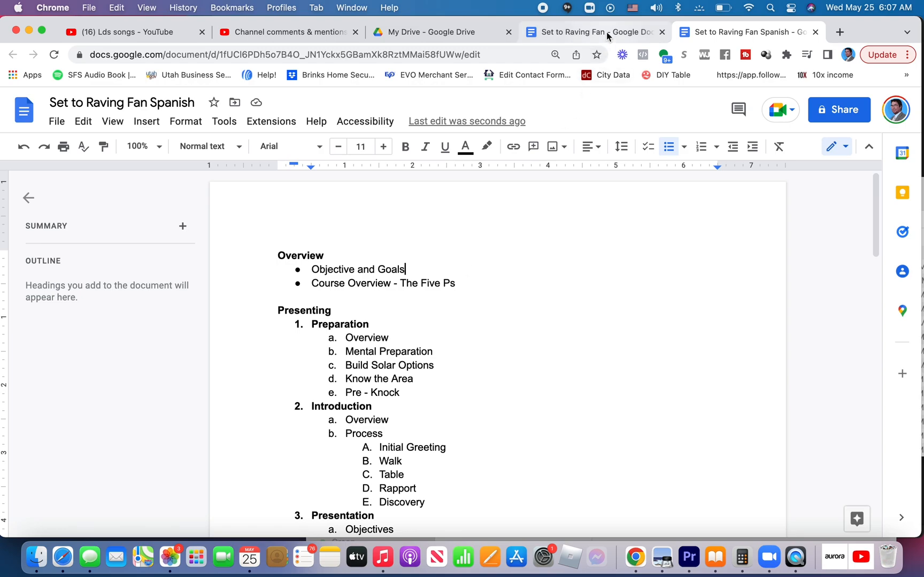
{"action": "mouse_move", "coordinate": [594, 32]}
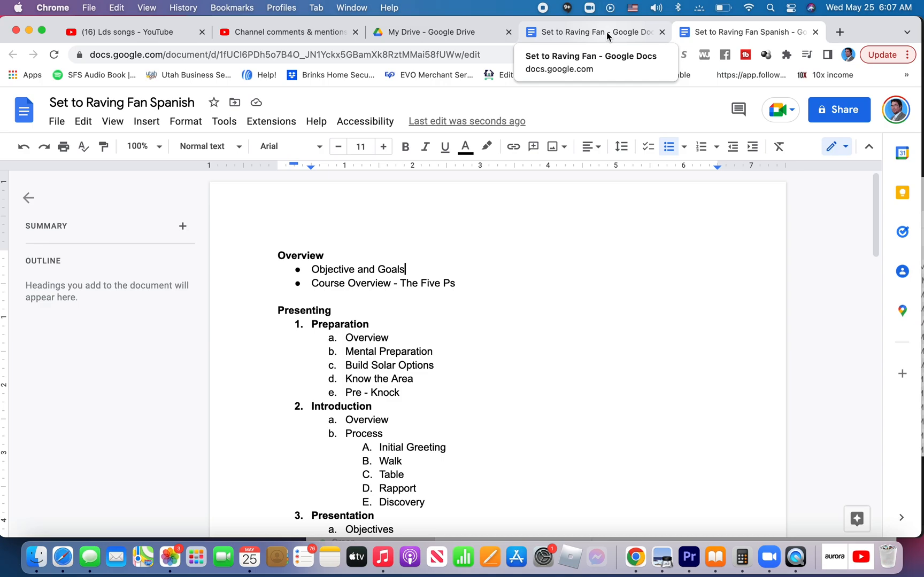
- Add the heading 'Find this Article in Your Own Language:' to the English document
{"action": "left_click", "coordinate": [590, 32]}
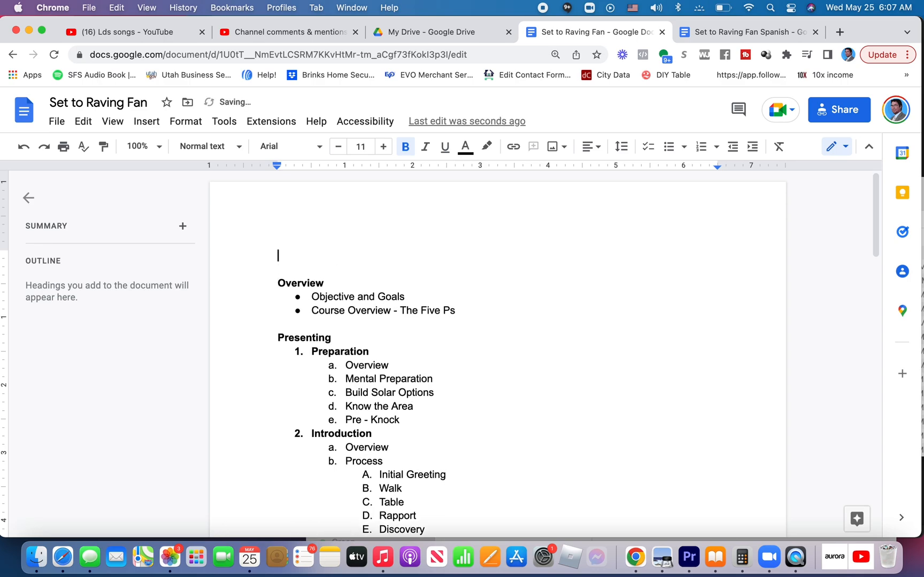
{"action": "type", "text": "Find this Art"}
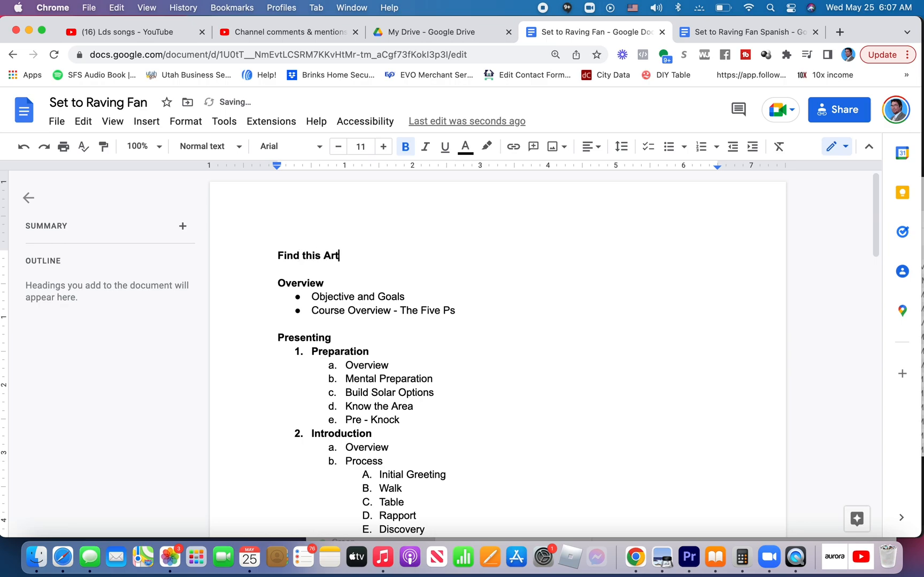
{"action": "type", "text": "icle in"}
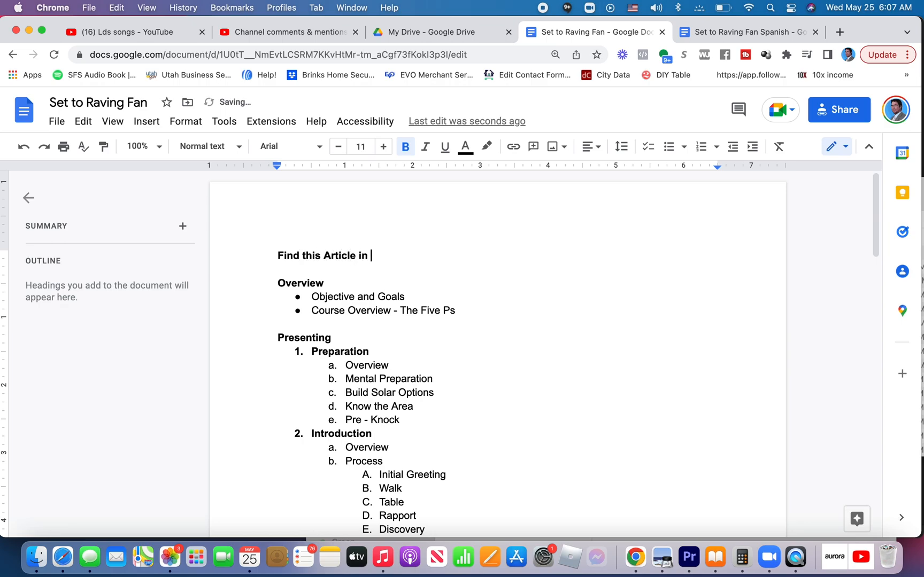
{"action": "type", "text": "Your"}
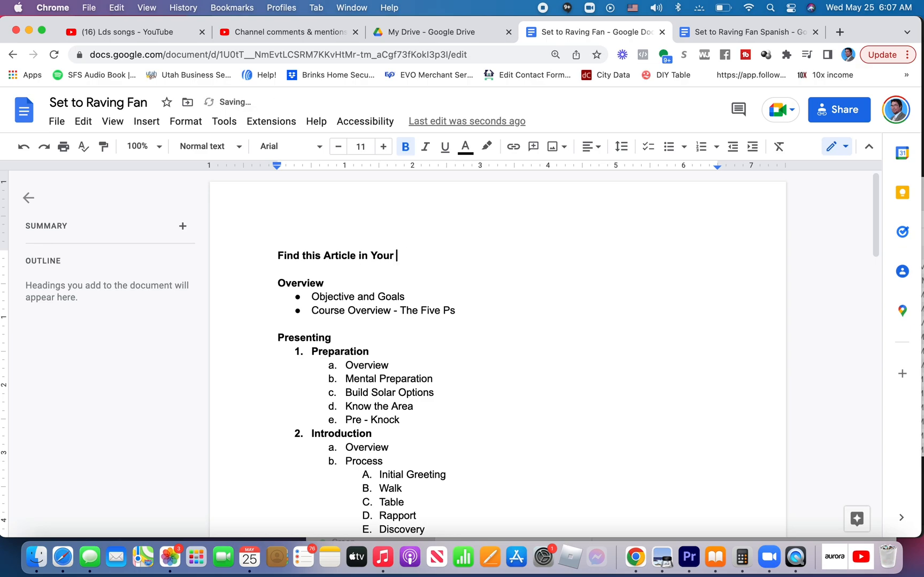
{"action": "type", "text": "Own Lan"}
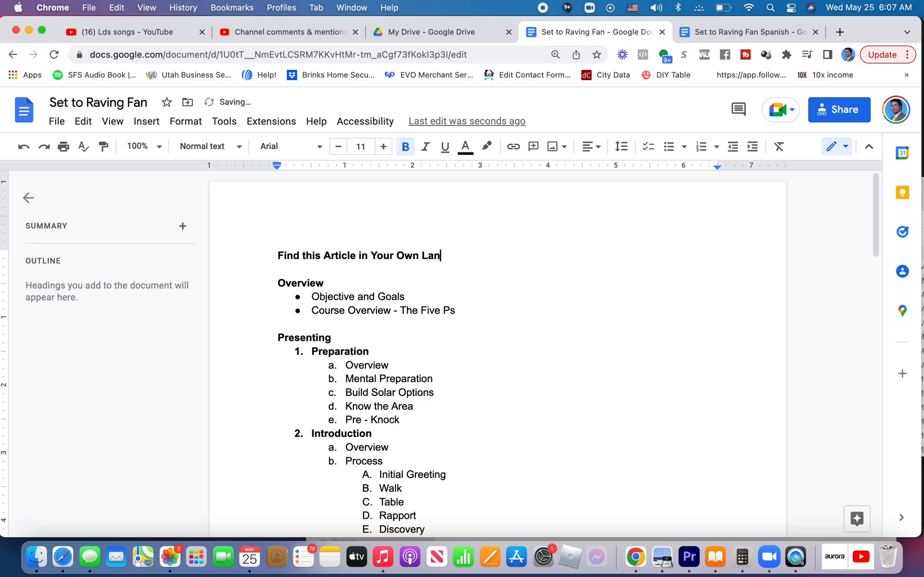
{"action": "type", "text": "guage:"}
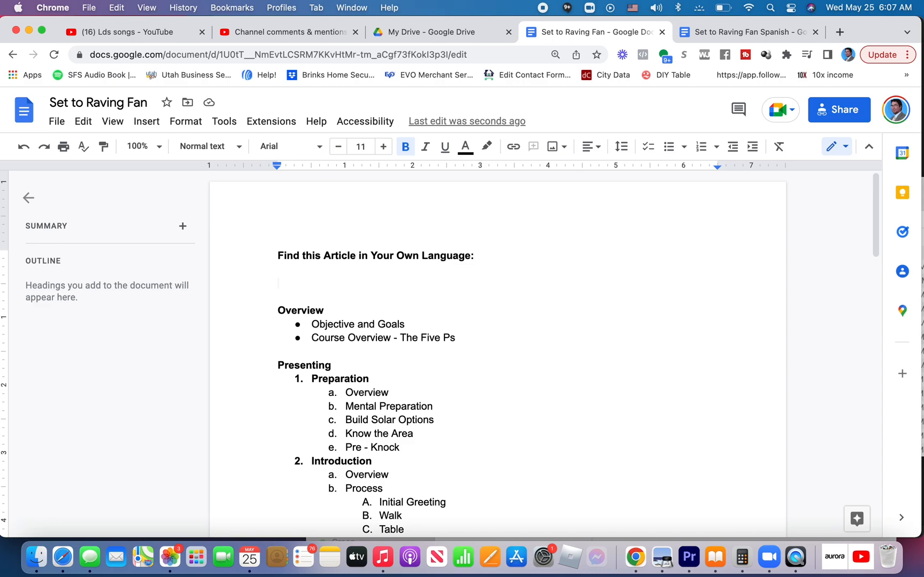
{"action": "mouse_move", "coordinate": [526, 156]}
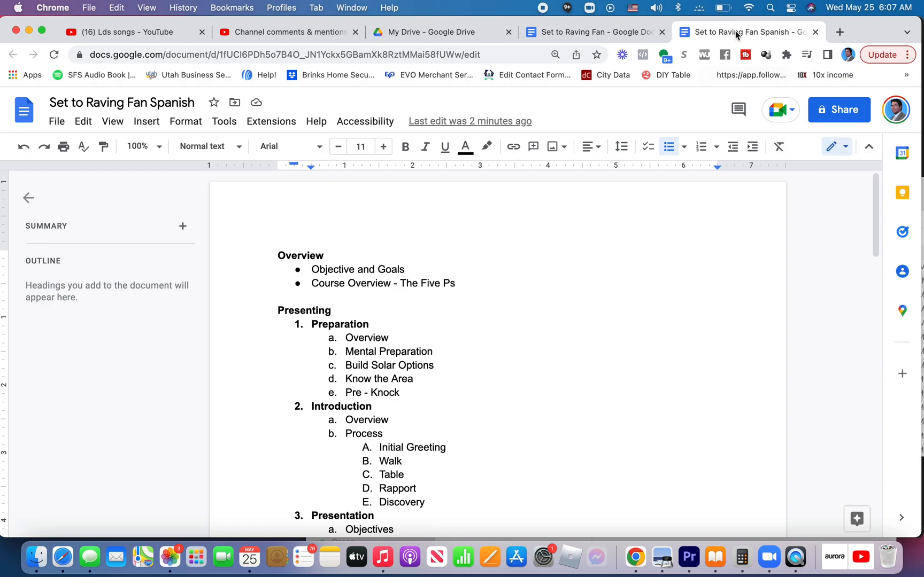
{"action": "mouse_move", "coordinate": [840, 109]}
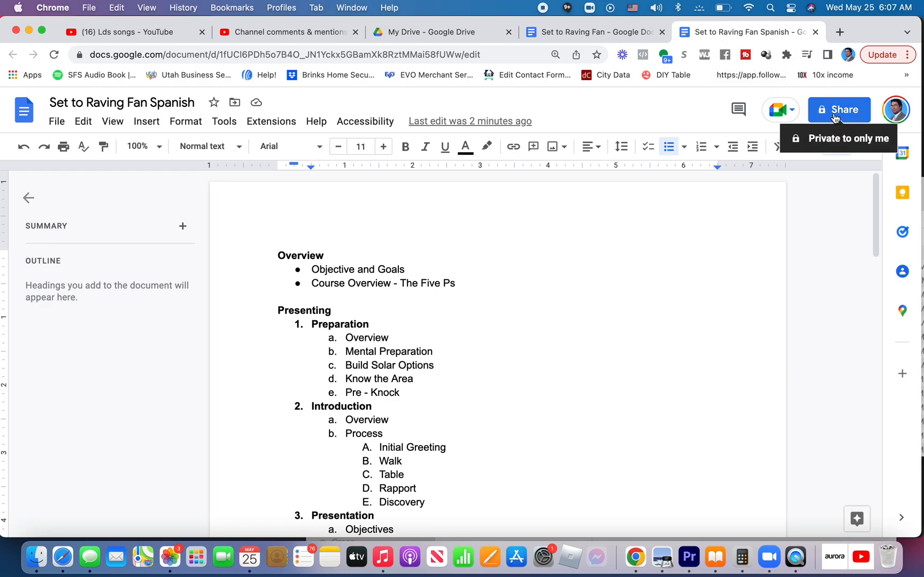
- Share the Spanish document so anyone with the link can view, and copy its link
{"action": "left_click", "coordinate": [839, 109]}
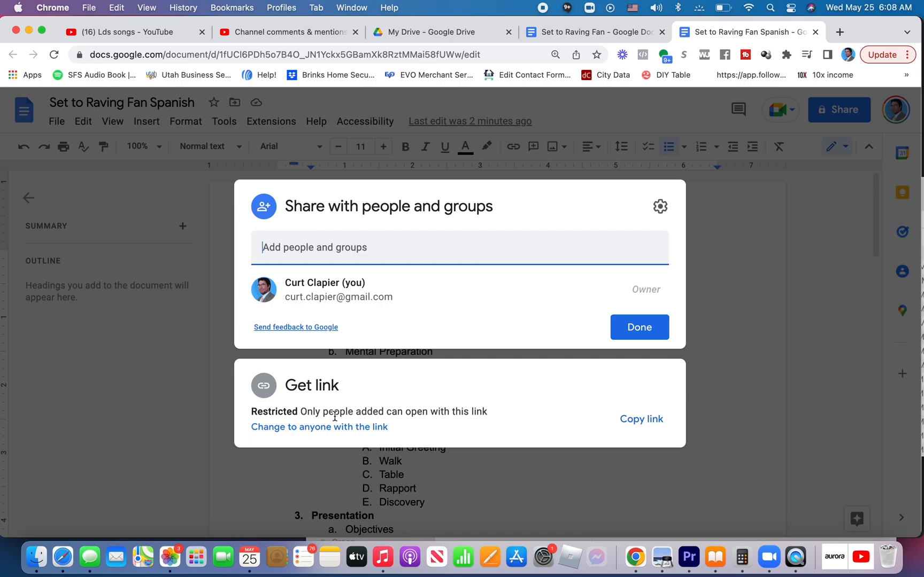
{"action": "mouse_move", "coordinate": [431, 425]}
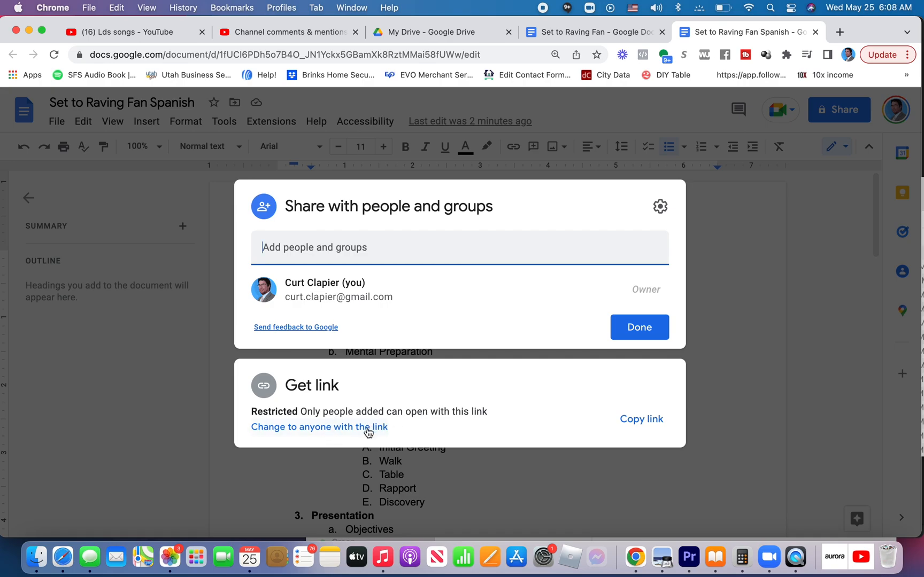
{"action": "left_click", "coordinate": [318, 426]}
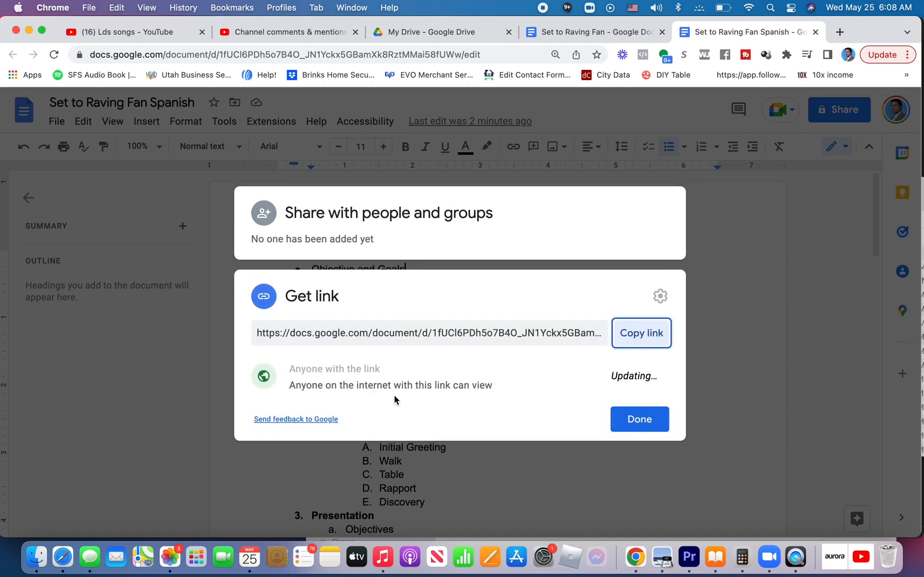
{"action": "left_click", "coordinate": [641, 333]}
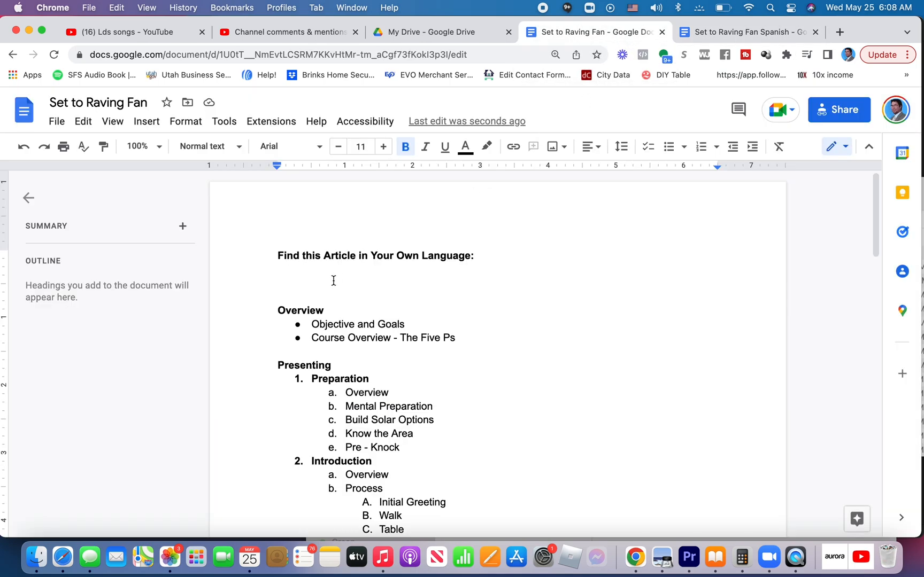
{"action": "mouse_move", "coordinate": [301, 285]}
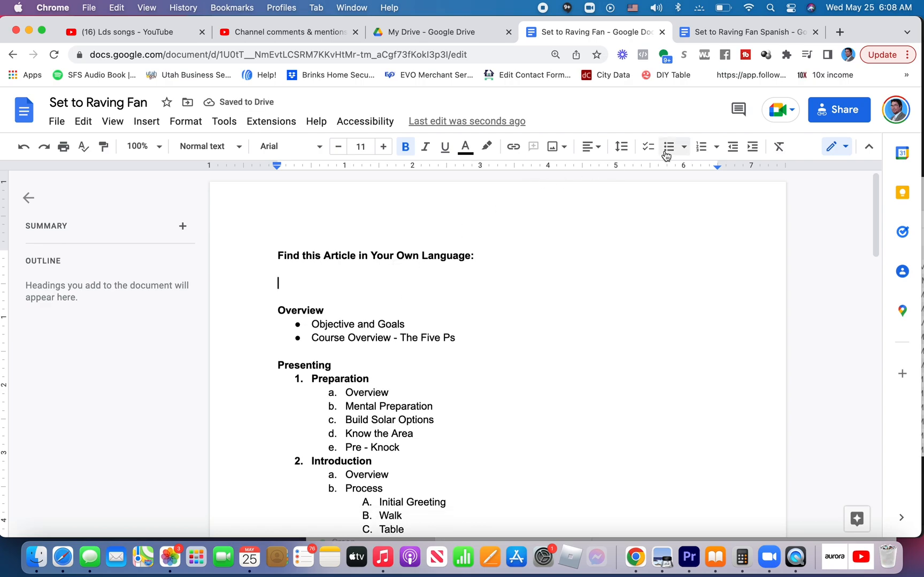
- Add numbered item 'Spanish' linked to the Spanish document and open it to check
{"action": "left_click", "coordinate": [702, 146]}
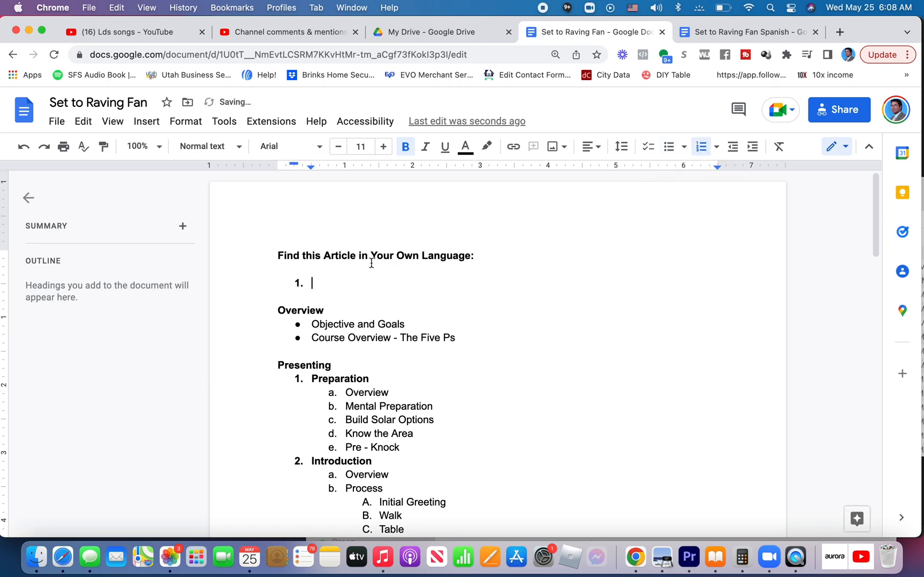
{"action": "type", "text": "S"}
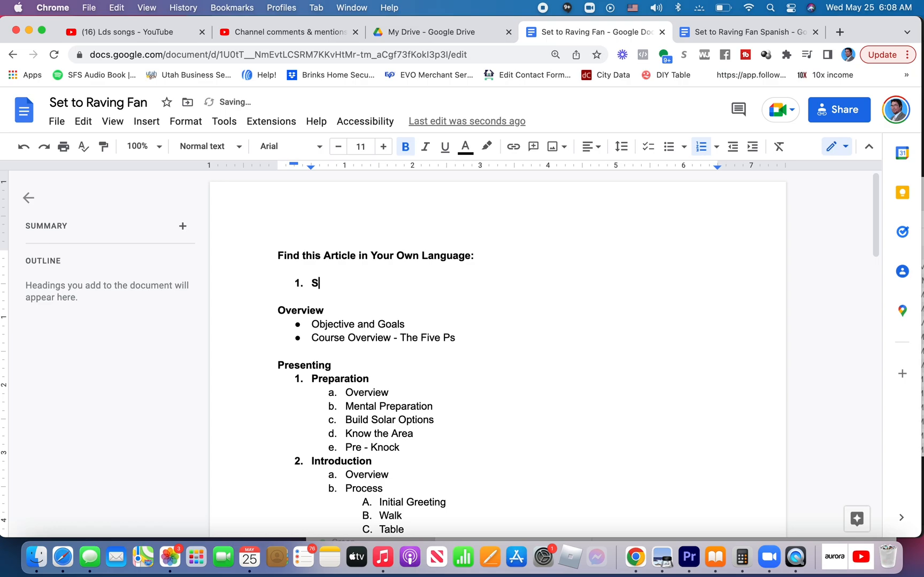
{"action": "type", "text": "panish"}
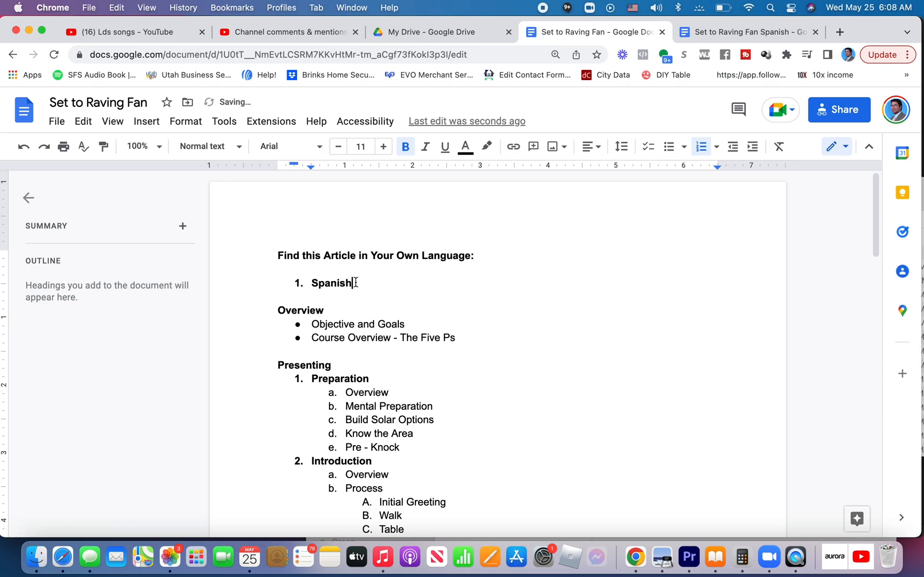
{"action": "double_click", "coordinate": [332, 283]}
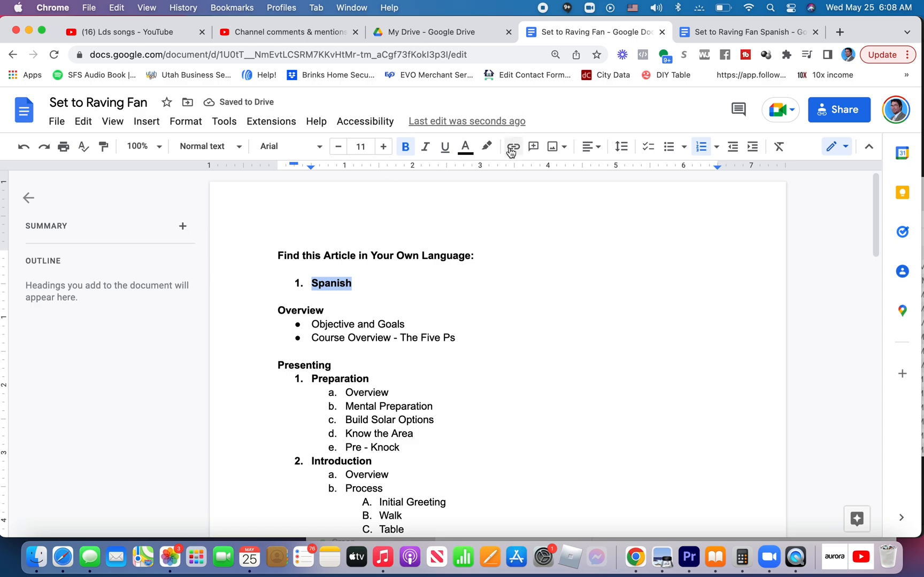
{"action": "mouse_move", "coordinate": [510, 146]}
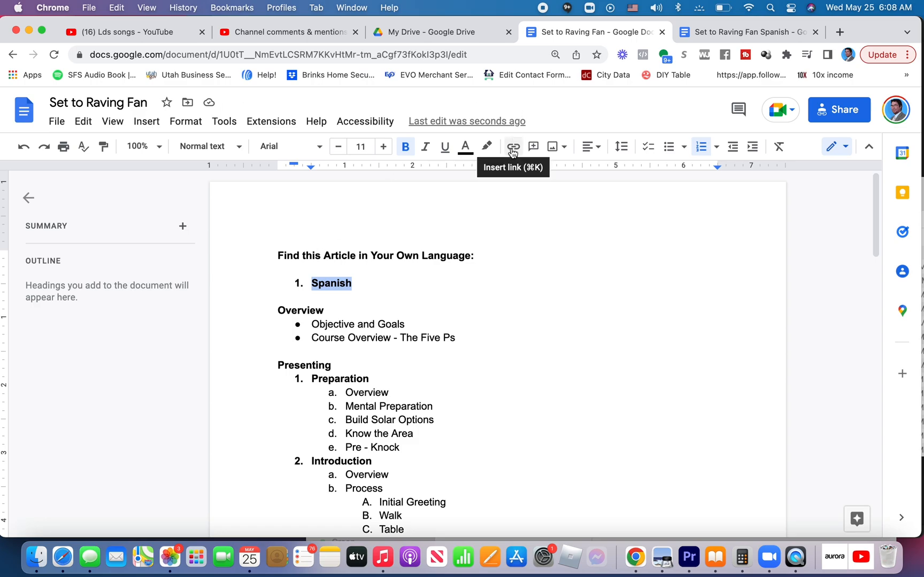
{"action": "left_click", "coordinate": [512, 146]}
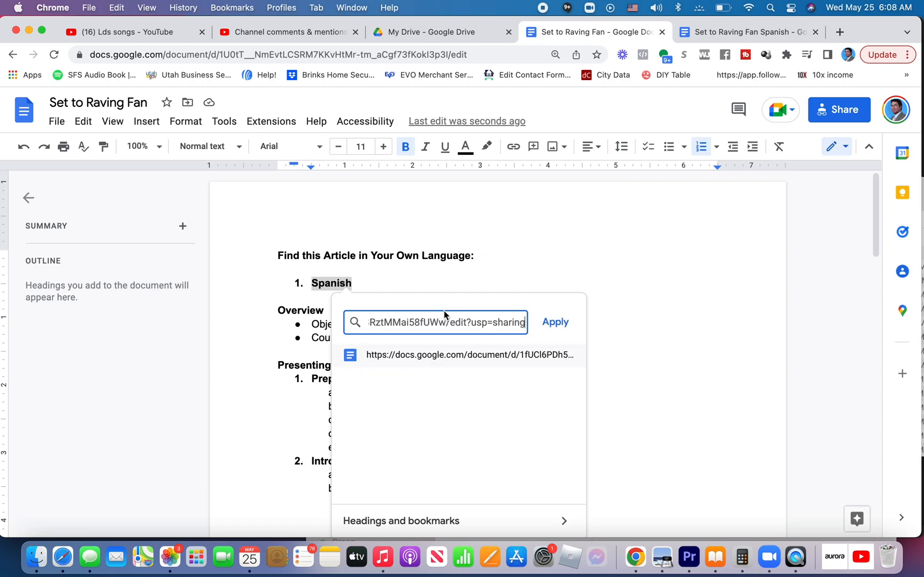
{"action": "left_click", "coordinate": [553, 322]}
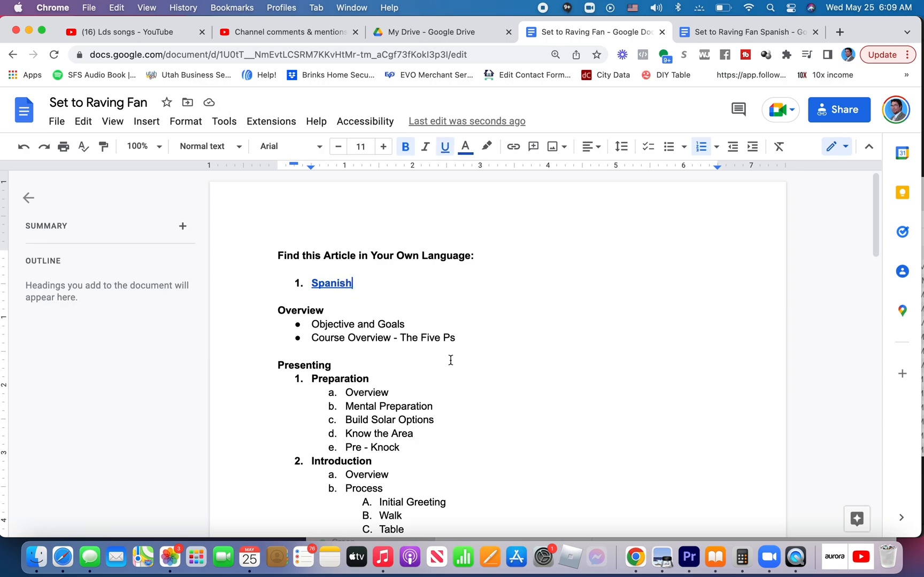
{"action": "mouse_move", "coordinate": [381, 288]}
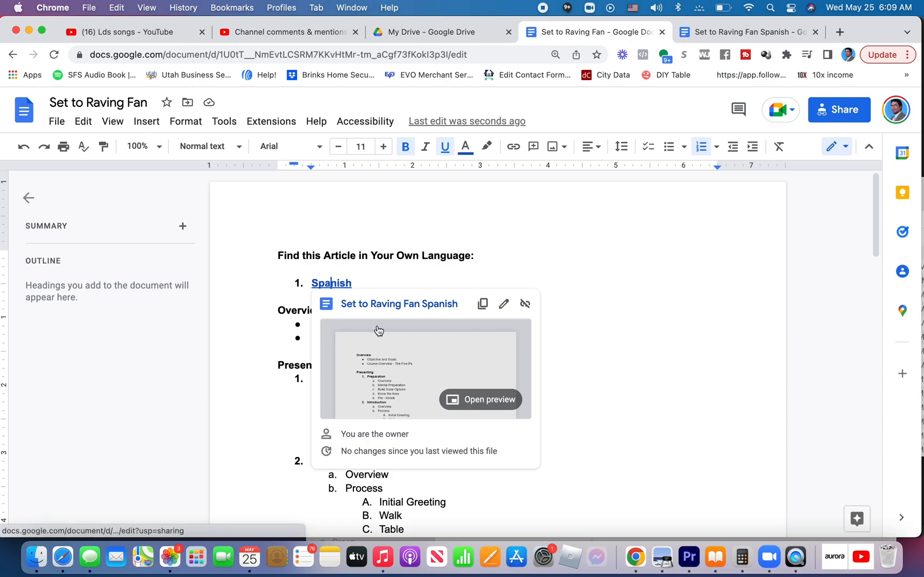
{"action": "mouse_move", "coordinate": [504, 418]}
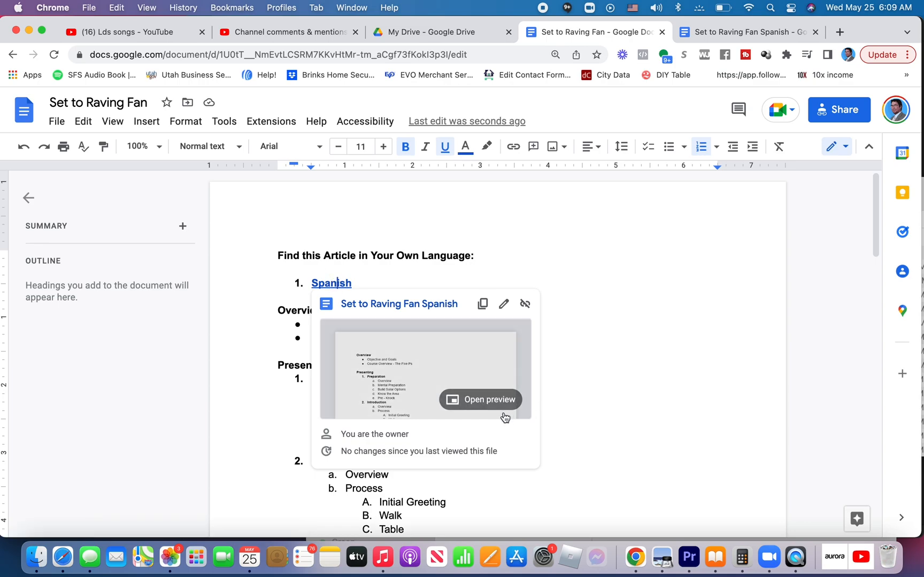
{"action": "left_click", "coordinate": [481, 400]}
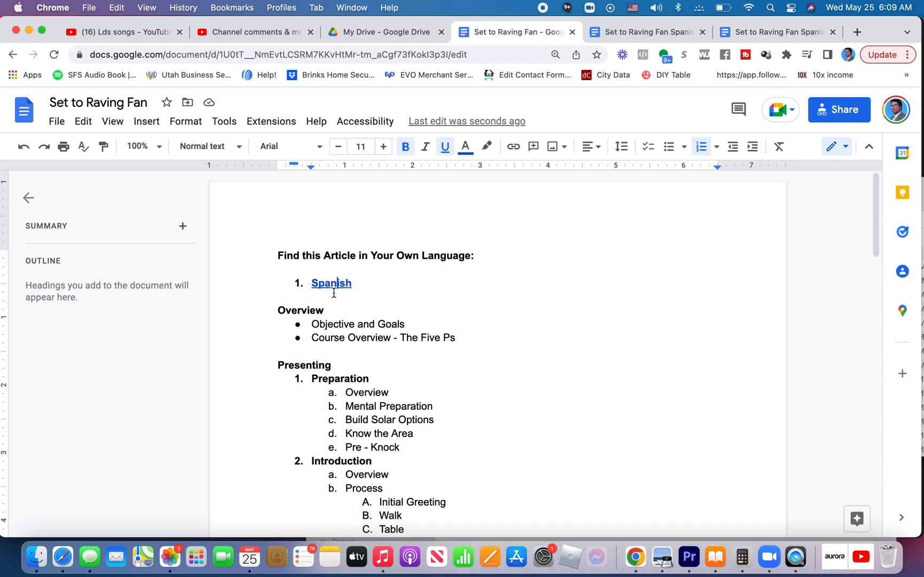
- Preview the Spanish link and open the linked Spanish document again
{"action": "left_click", "coordinate": [331, 283]}
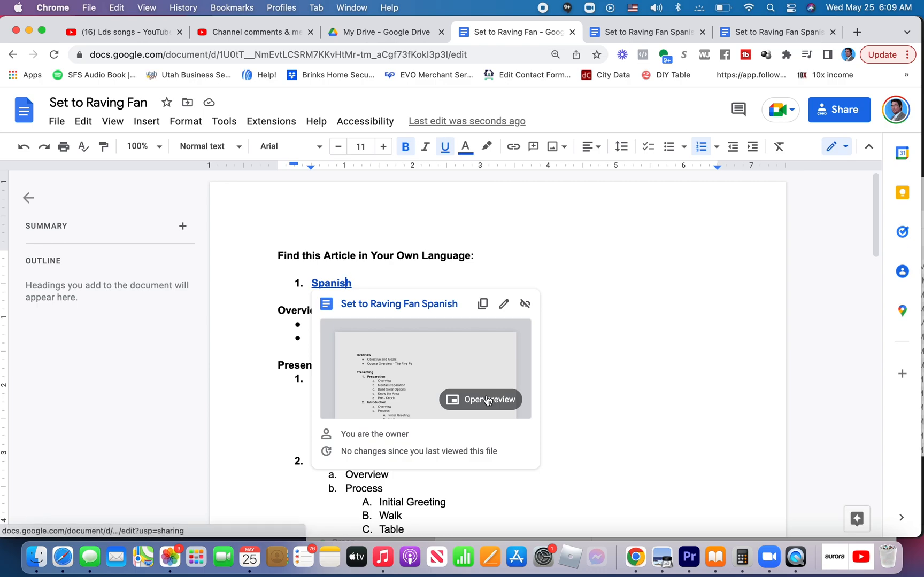
{"action": "left_click", "coordinate": [480, 400]}
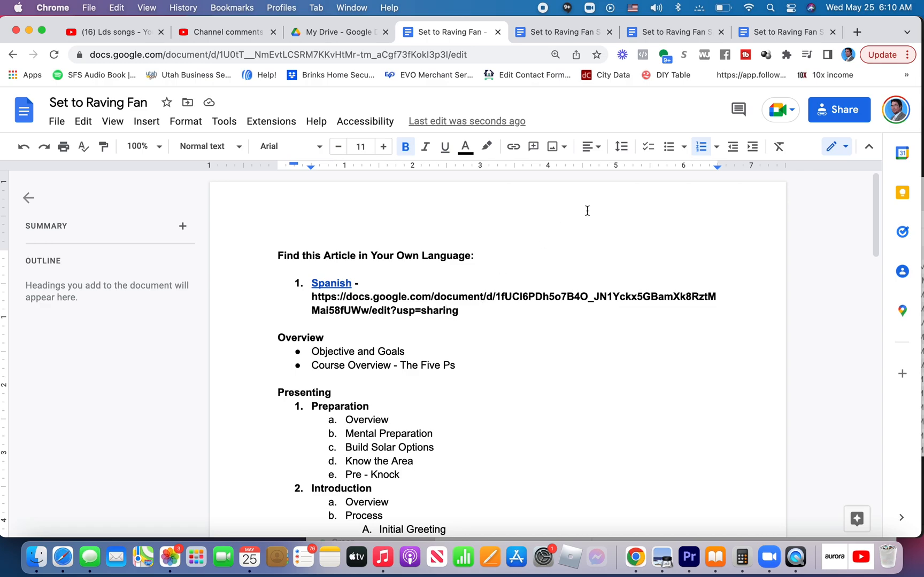
{"action": "mouse_move", "coordinate": [786, 32]}
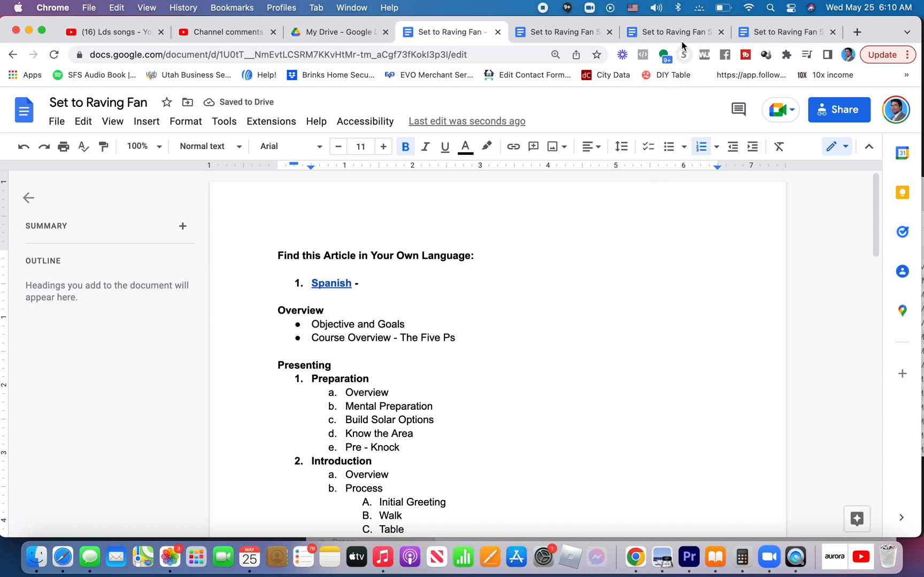
{"action": "mouse_move", "coordinate": [671, 32]}
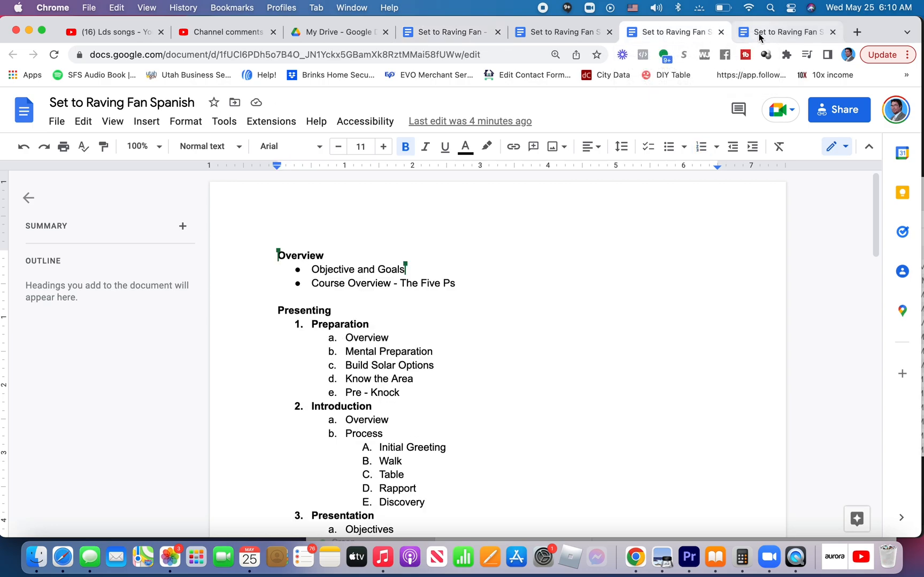
- Bring up the Spanish document's sharing options to get its link again
{"action": "left_click", "coordinate": [839, 109]}
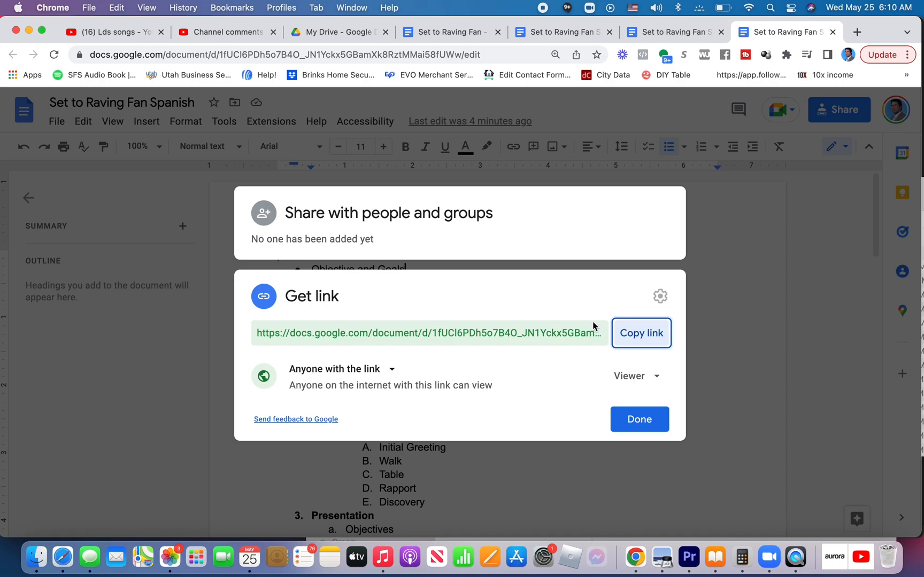
{"action": "mouse_move", "coordinate": [651, 317]}
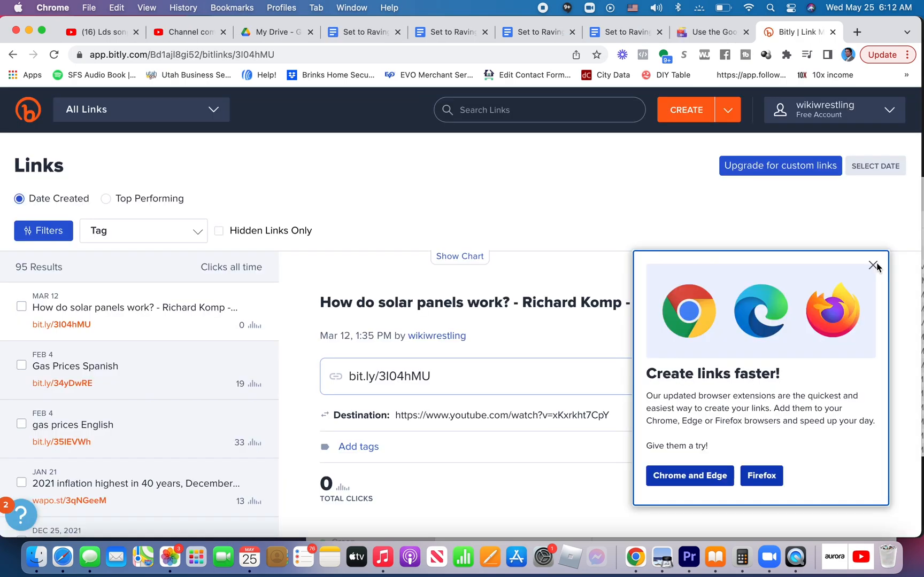
- Create a Bitly short link for the Spanish Google Doc URL
{"action": "left_click", "coordinate": [874, 264]}
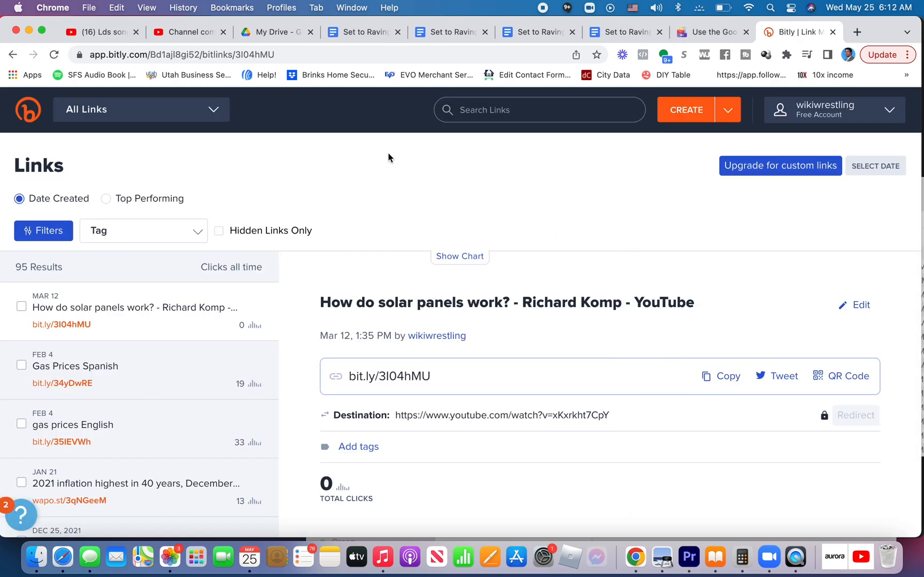
{"action": "mouse_move", "coordinate": [141, 148]}
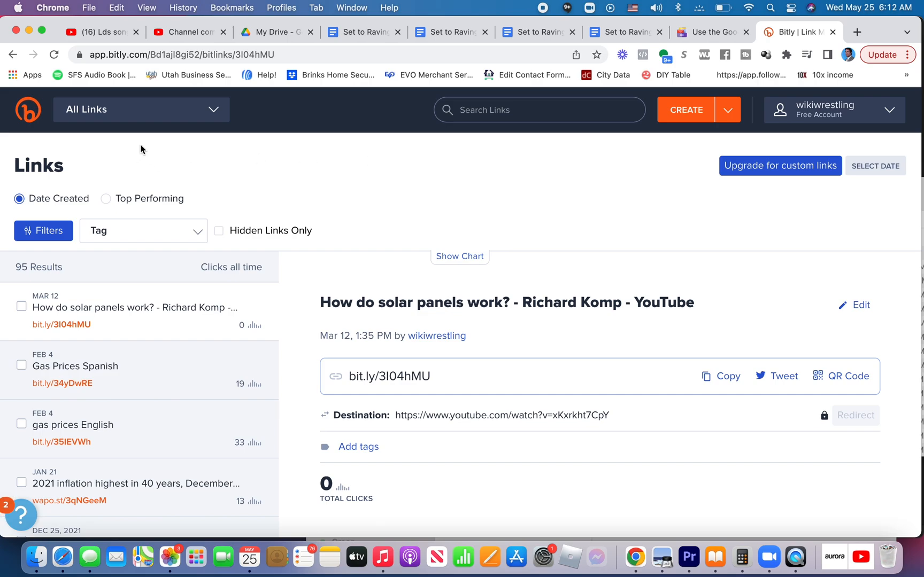
{"action": "mouse_move", "coordinate": [475, 384]}
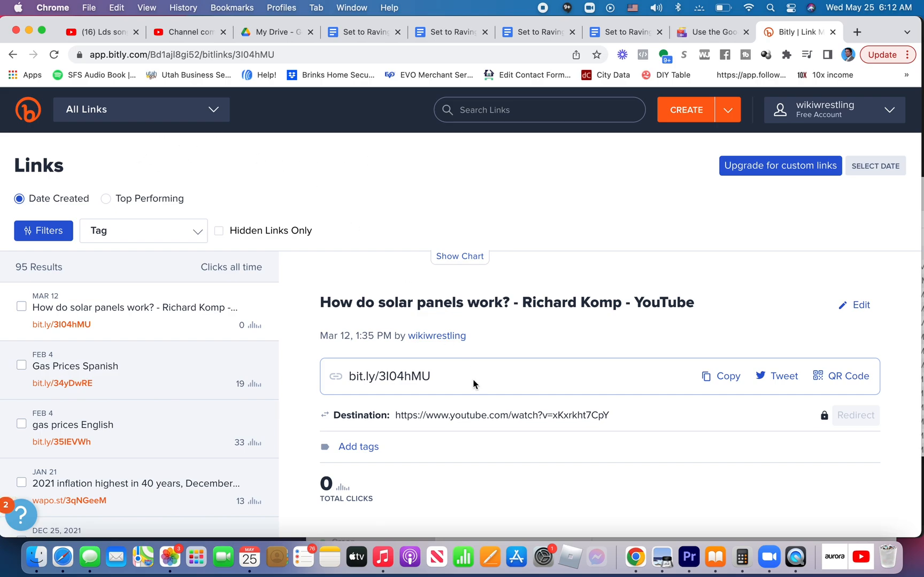
{"action": "mouse_move", "coordinate": [644, 207]}
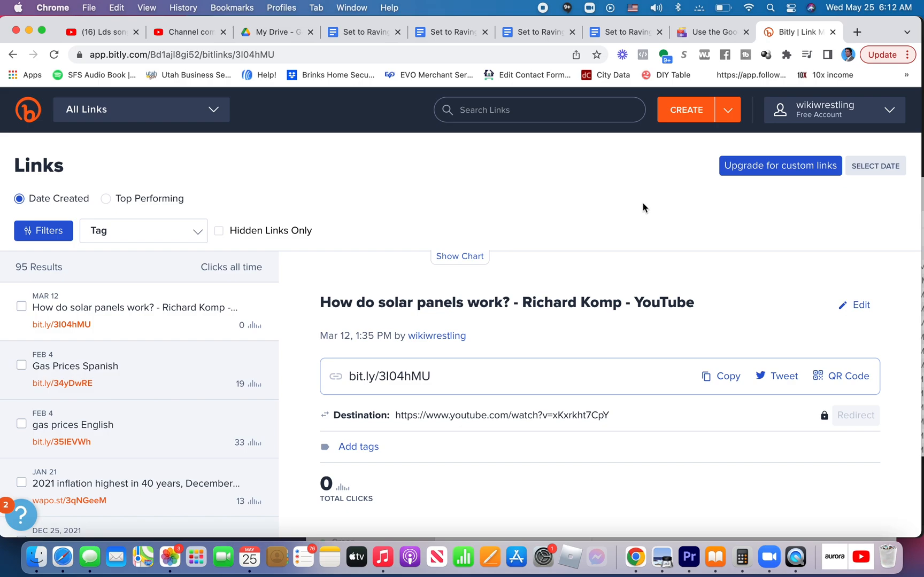
{"action": "mouse_move", "coordinate": [570, 234]}
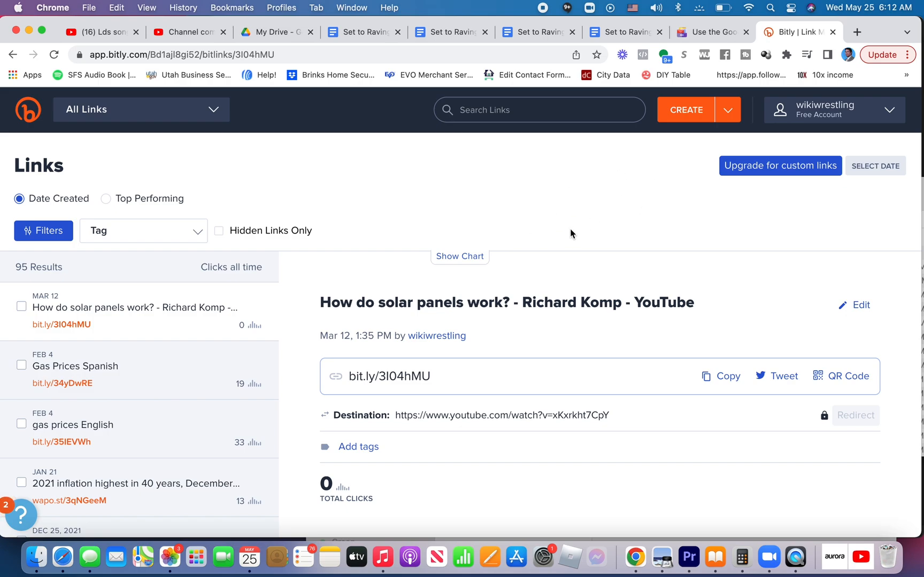
{"action": "mouse_move", "coordinate": [557, 255]}
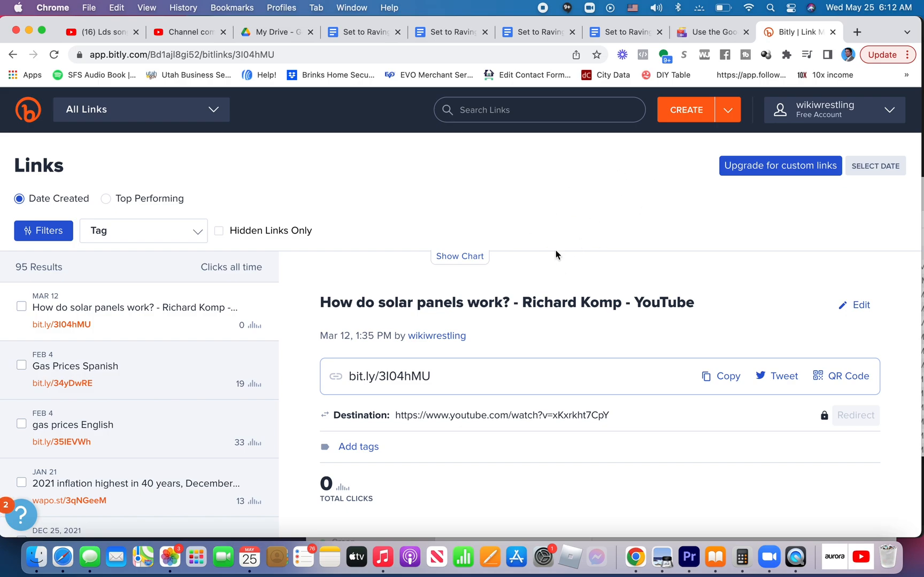
{"action": "mouse_move", "coordinate": [415, 208]}
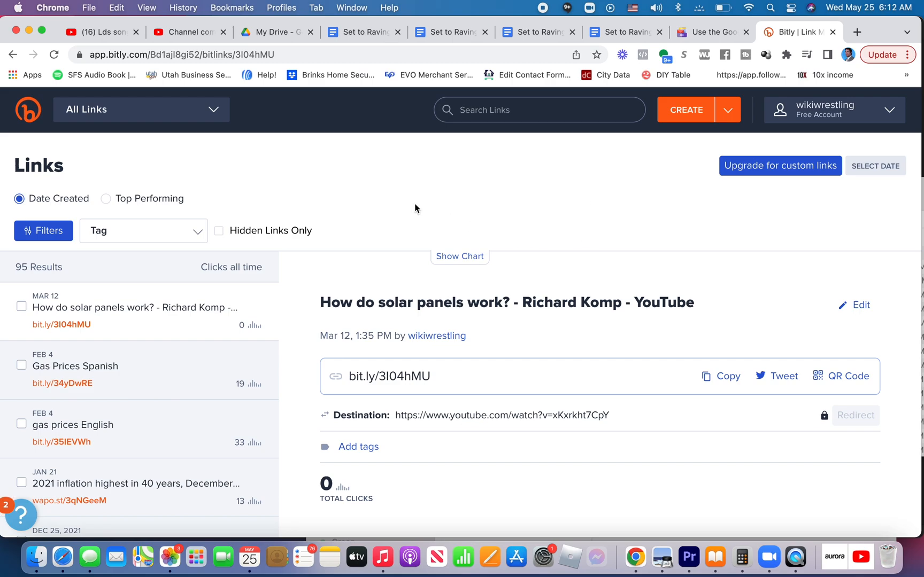
{"action": "mouse_move", "coordinate": [642, 131]}
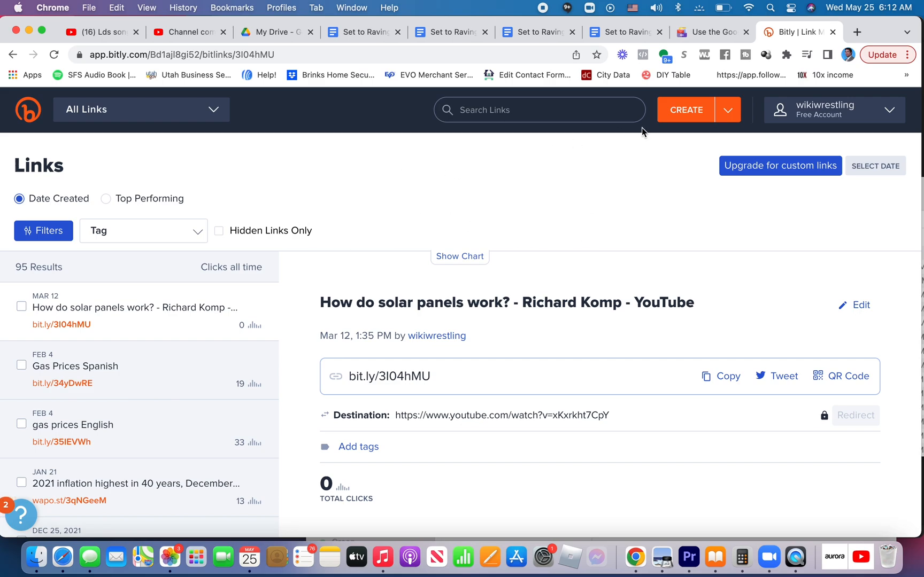
{"action": "left_click", "coordinate": [685, 110]}
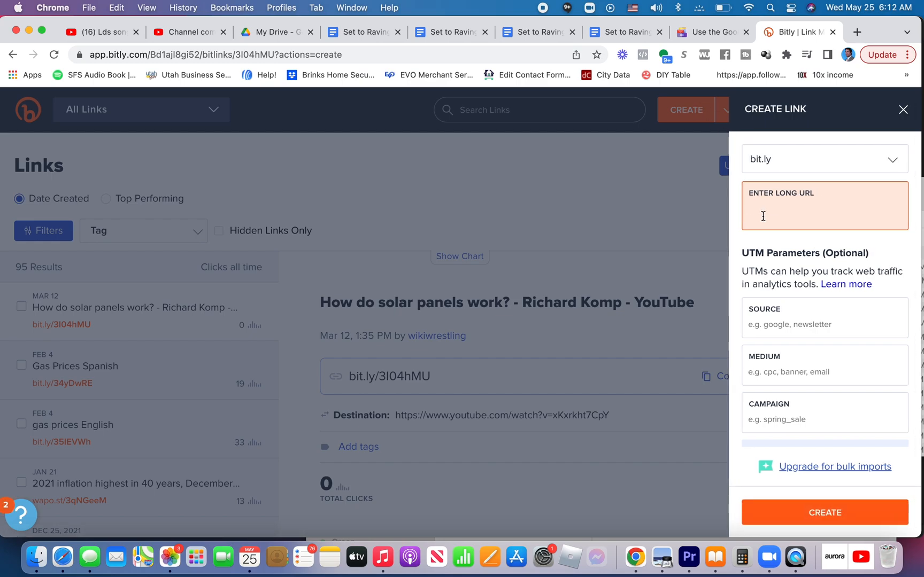
{"action": "type", "text": "https://docs.google.com/document/d/1fUCl6PDh5o7B4O_JN1Yckx5GBamXk8RztMMai58fUWw/edit?usp=sharing"}
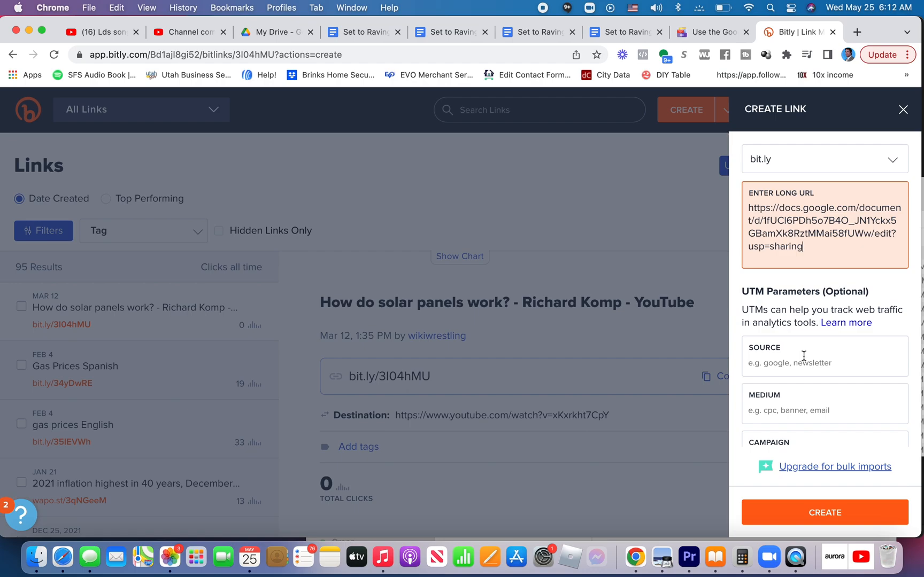
{"action": "scroll", "scroll_direction": "down", "scroll_amount": 3}
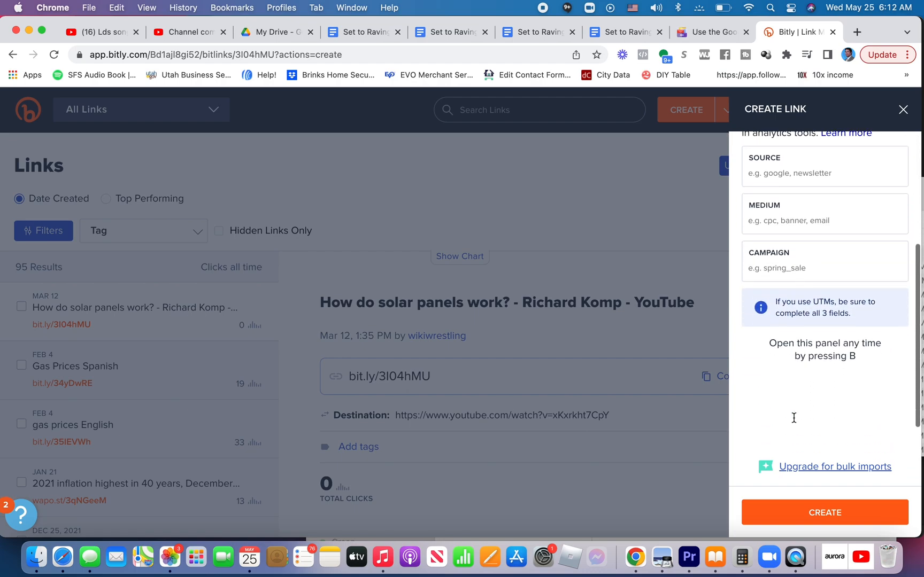
{"action": "left_click", "coordinate": [823, 512]}
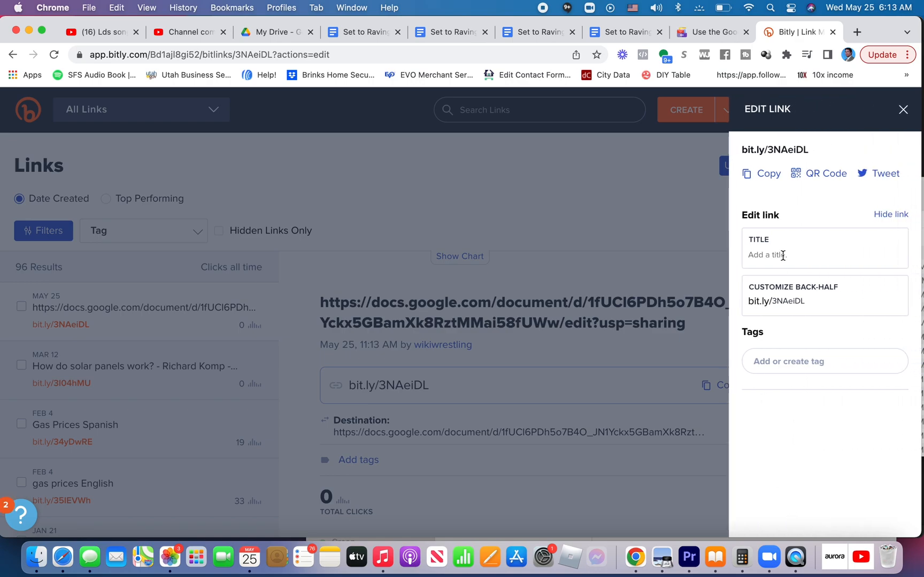
- Title the short link 'Spanish Article'
{"action": "type", "text": "S"}
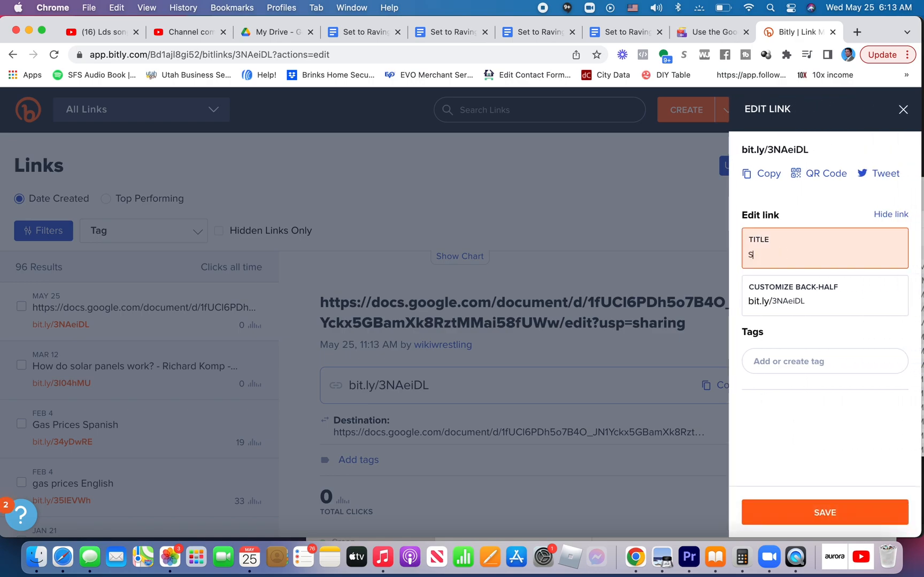
{"action": "type", "text": "panish"}
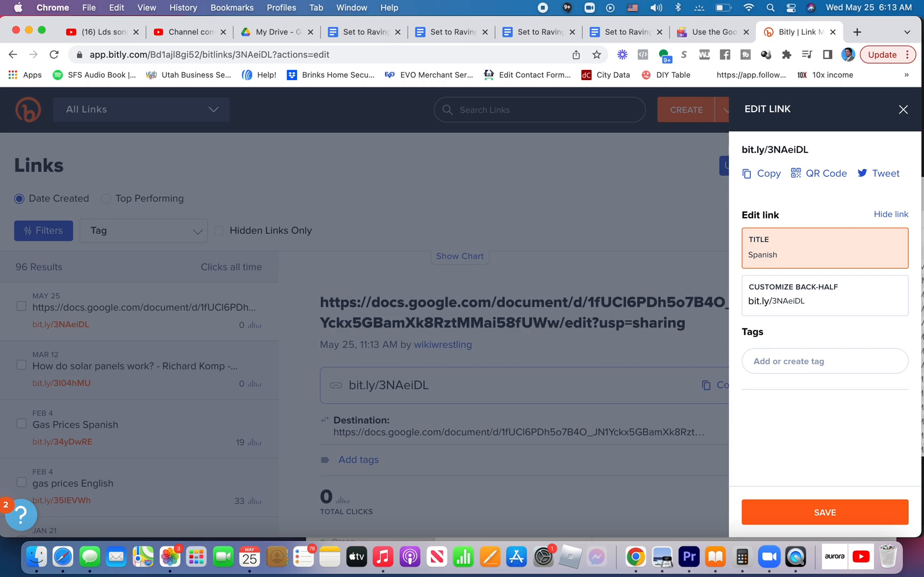
{"action": "type", "text": "Article"}
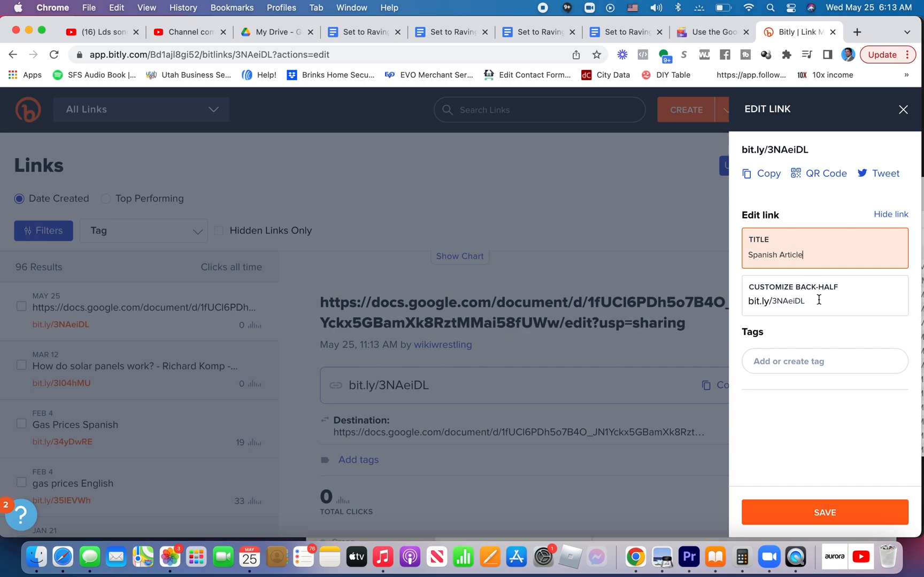
- Replace the link's back-half with 'spanishbb' and save
{"action": "left_click", "coordinate": [818, 302]}
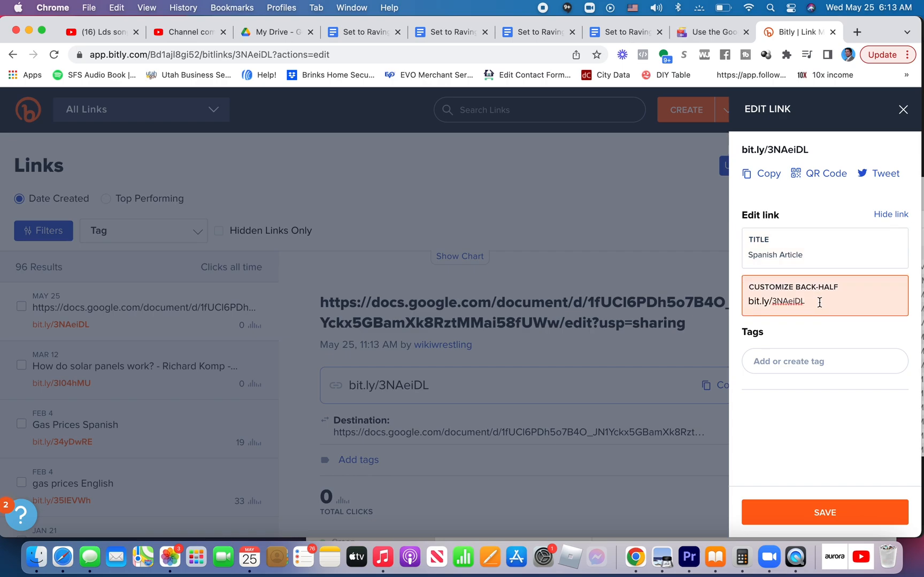
{"action": "double_click", "coordinate": [787, 301]}
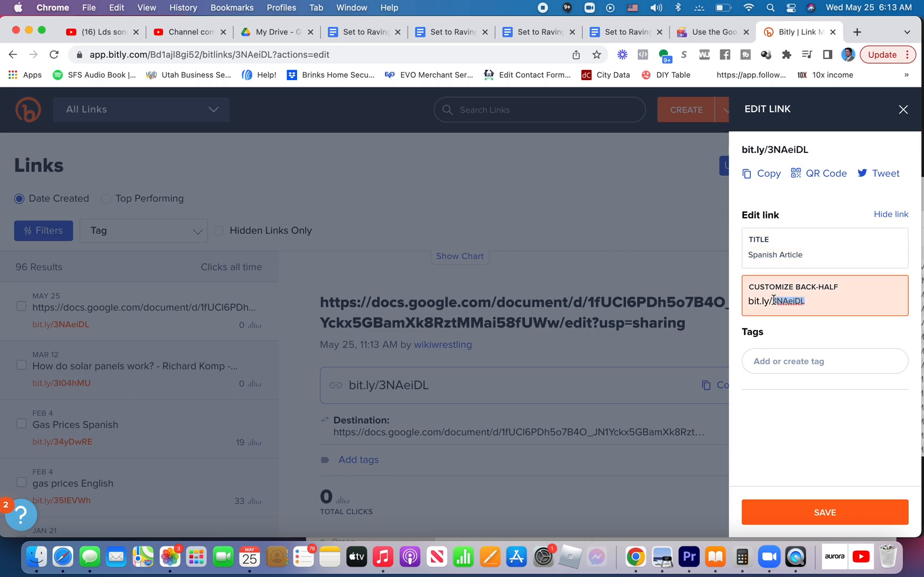
{"action": "mouse_move", "coordinate": [826, 301]}
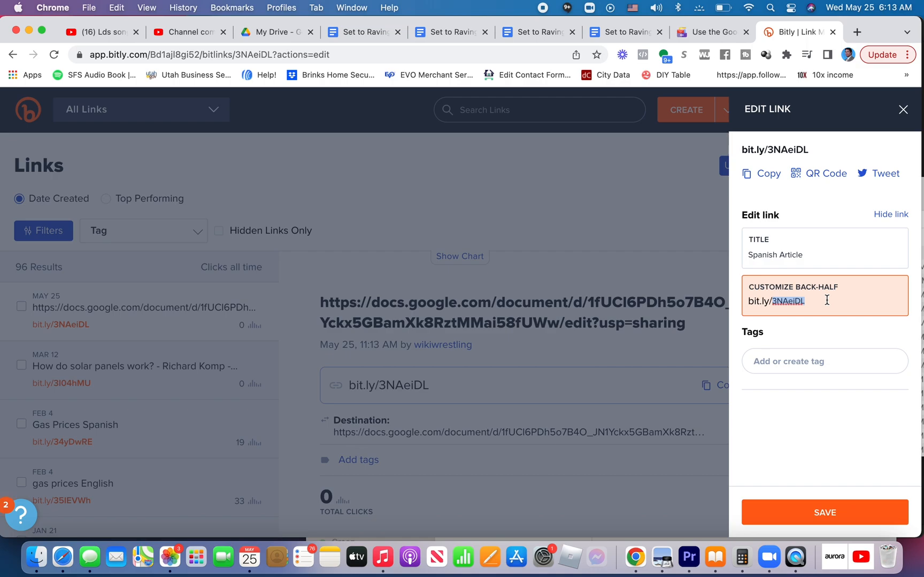
{"action": "type", "text": "spanish"}
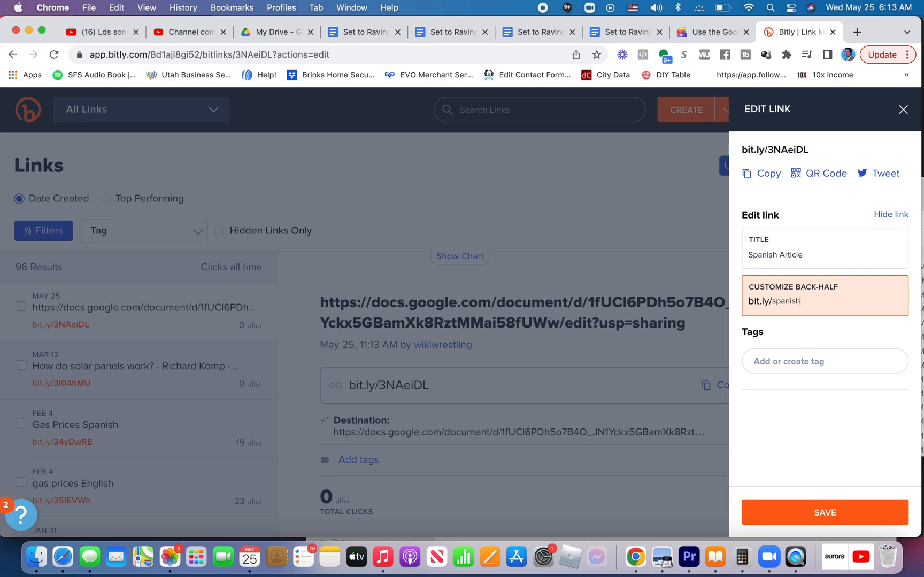
{"action": "type", "text": "bb"}
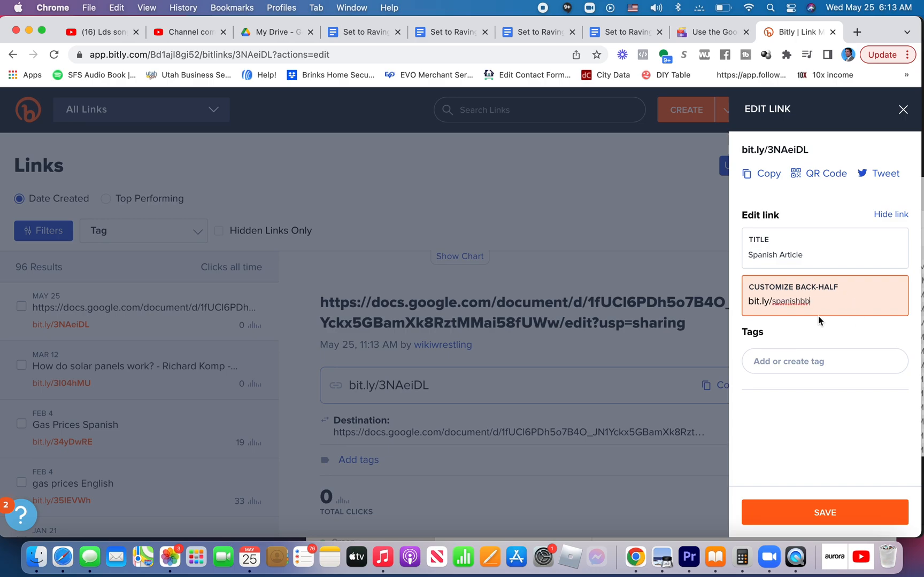
{"action": "mouse_move", "coordinate": [782, 457]}
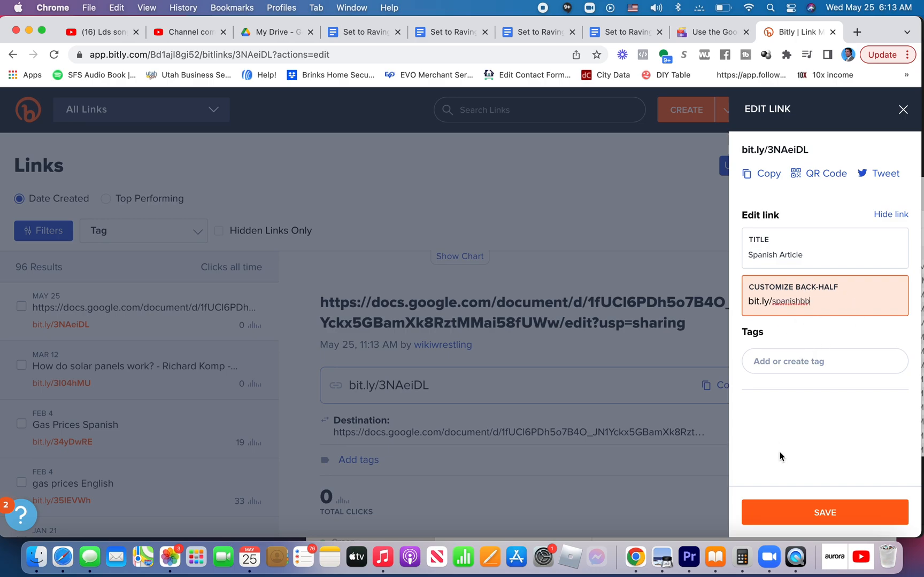
{"action": "left_click", "coordinate": [824, 512]}
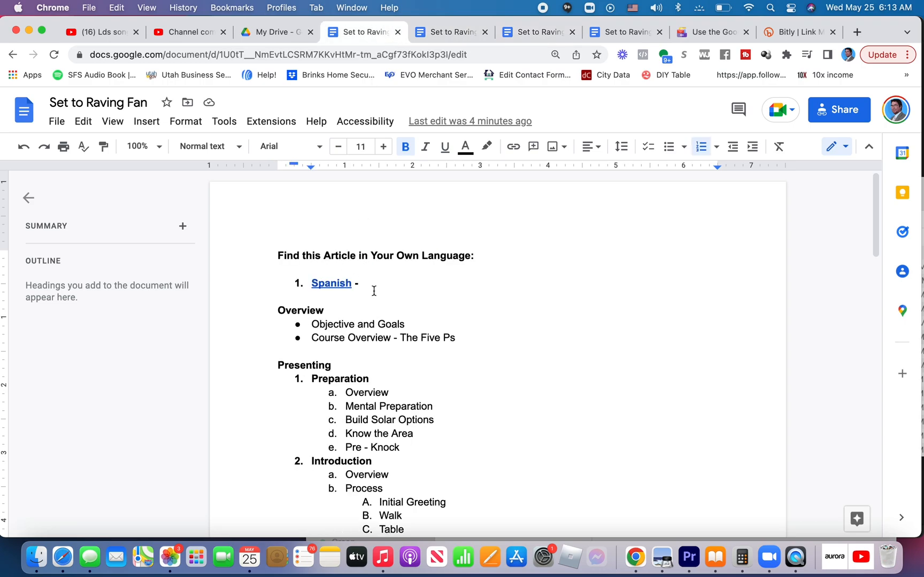
{"action": "type", "text": "https://bit.ly/spanishbb"}
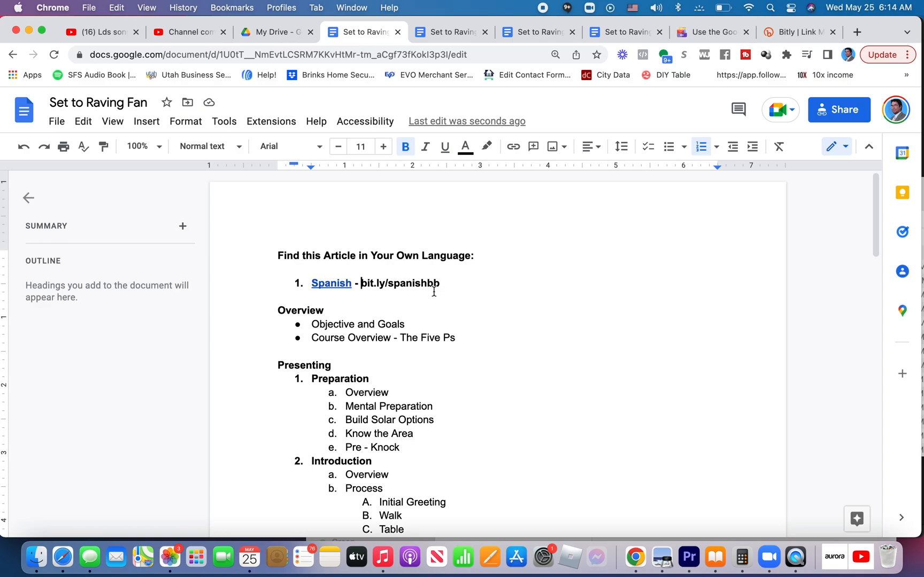
{"action": "mouse_move", "coordinate": [429, 75]}
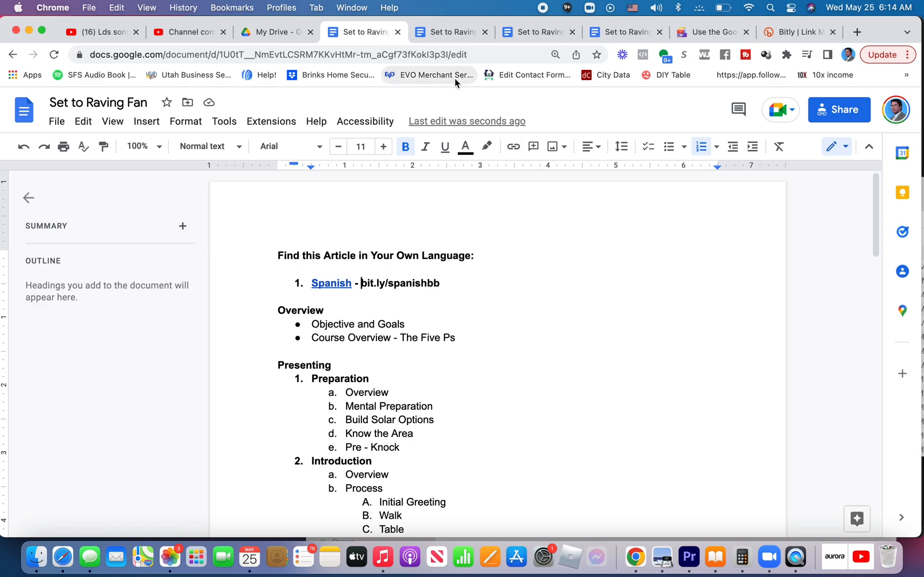
{"action": "left_click", "coordinate": [450, 32]}
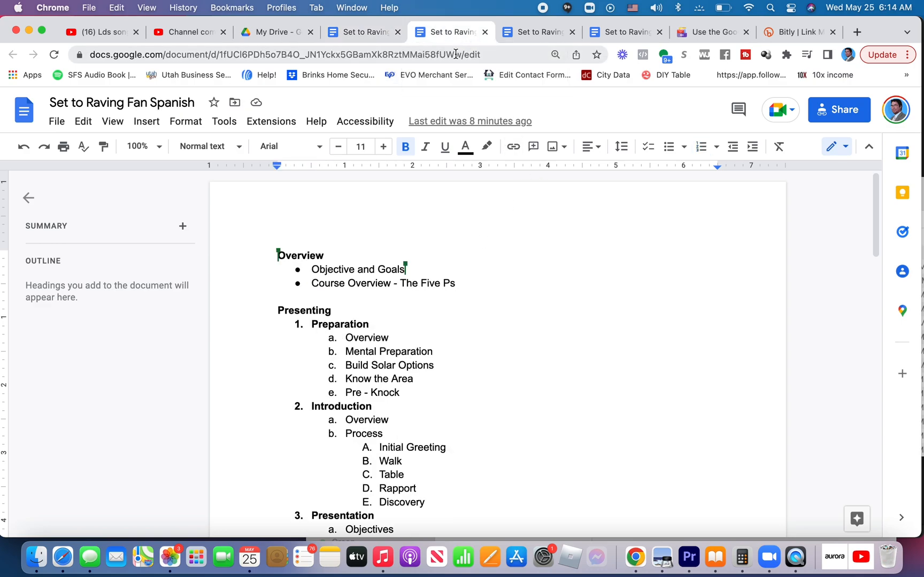
{"action": "type", "text": "bit.ly"}
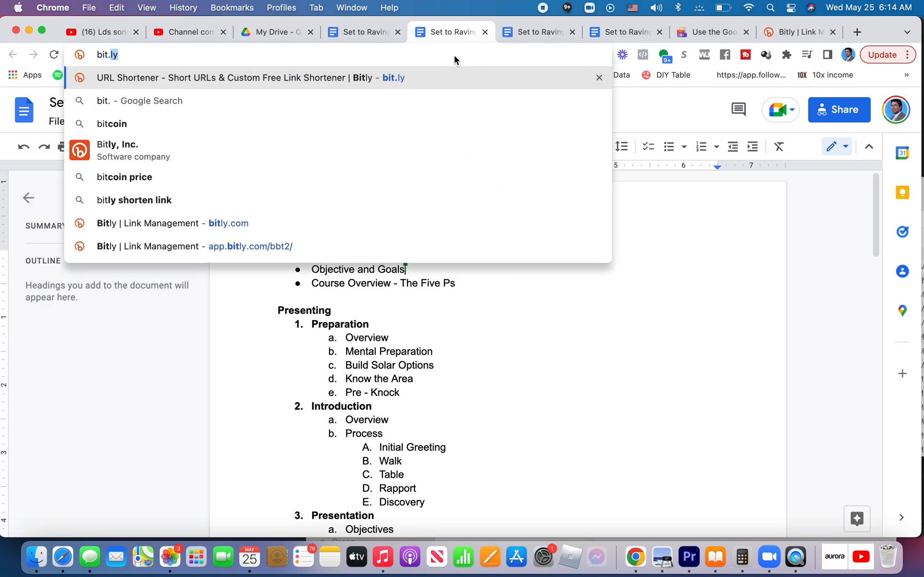
{"action": "type", "text": "/"}
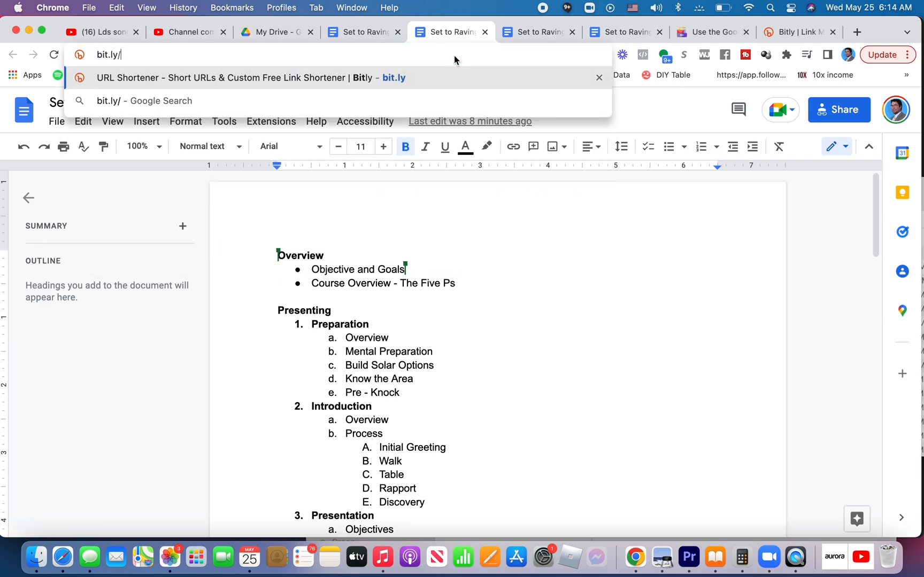
{"action": "type", "text": "spanish"}
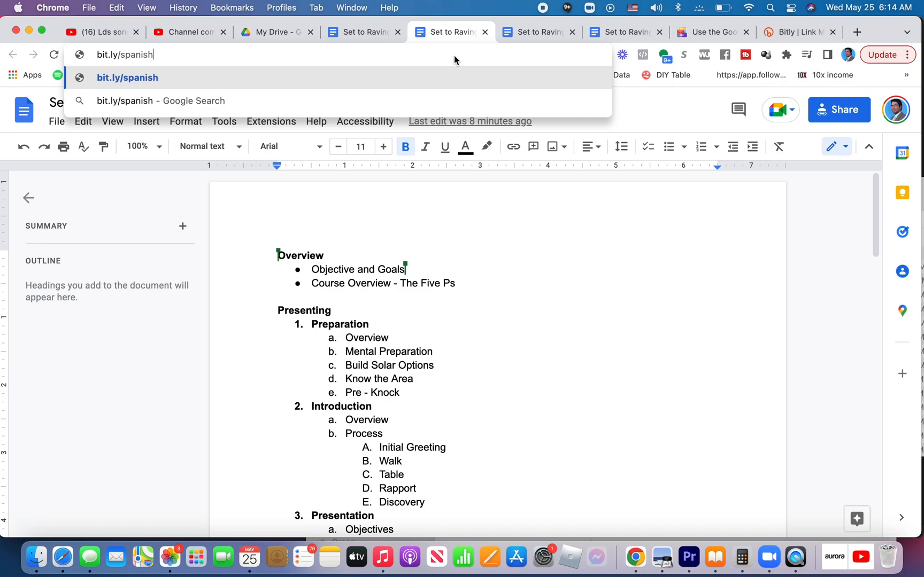
{"action": "key", "text": "Return"}
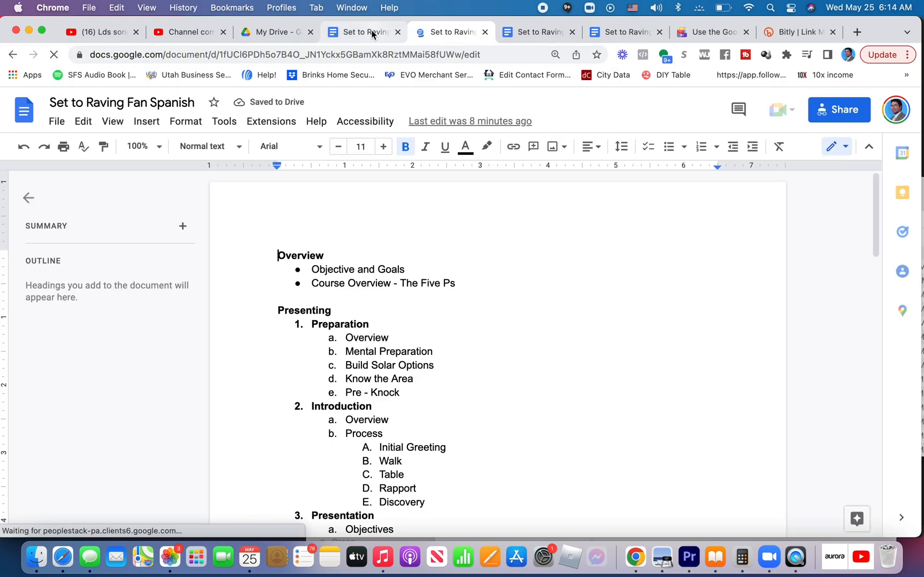
{"action": "left_click", "coordinate": [363, 32]}
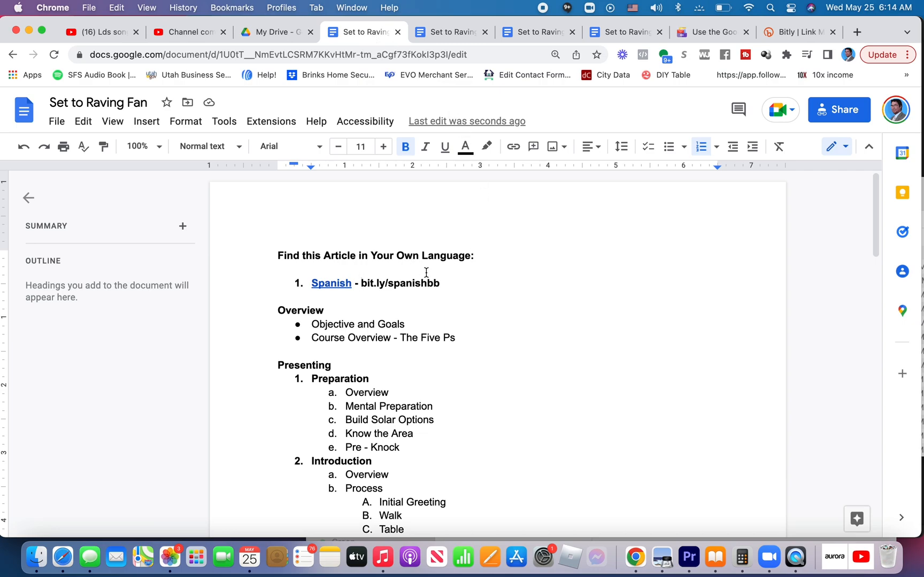
{"action": "mouse_move", "coordinate": [462, 281]}
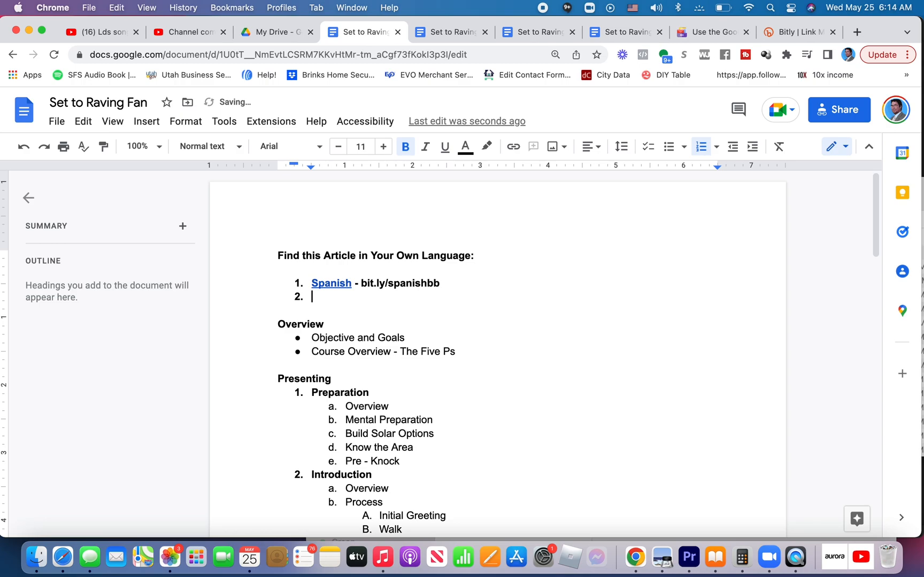
- Add 'French' and 'Portuguese' as new entries below Spanish, then select the language list section
{"action": "type", "text": "Fren"}
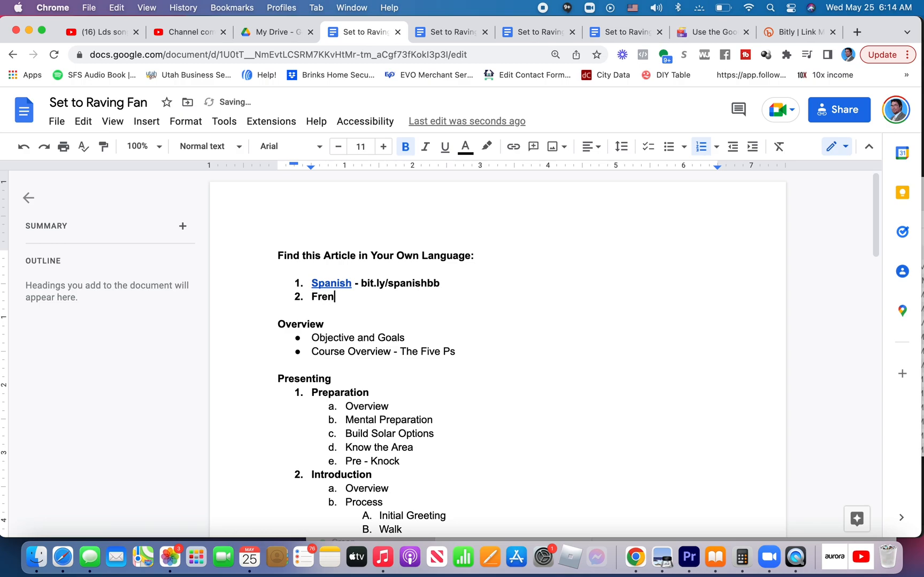
{"action": "type", "text": "ch"}
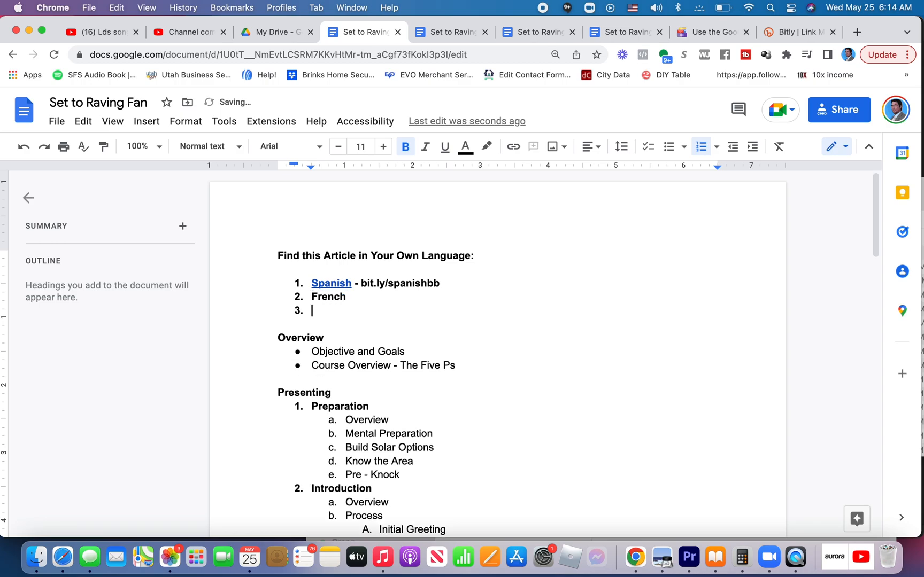
{"action": "type", "text": "Port"}
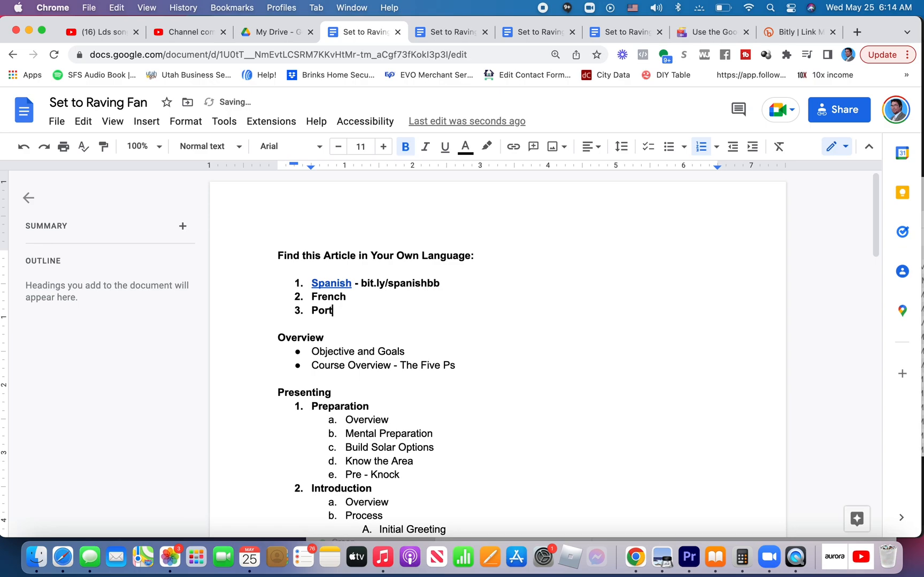
{"action": "type", "text": "uguese"}
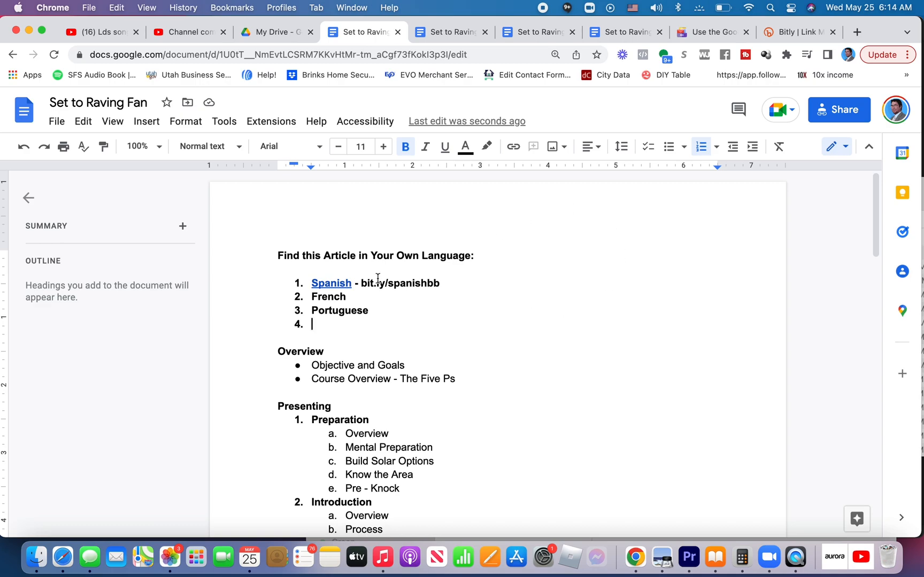
{"action": "mouse_move", "coordinate": [366, 339]}
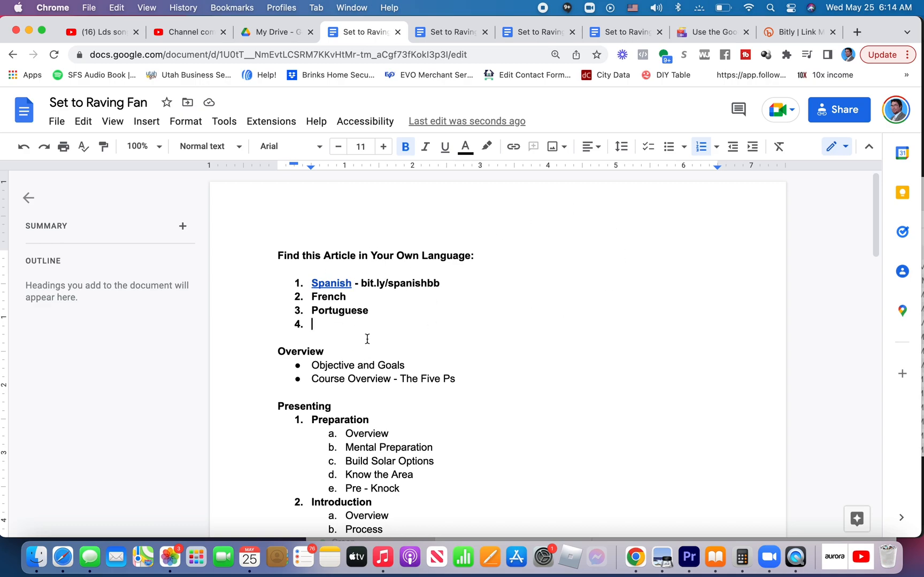
{"action": "mouse_move", "coordinate": [397, 303]}
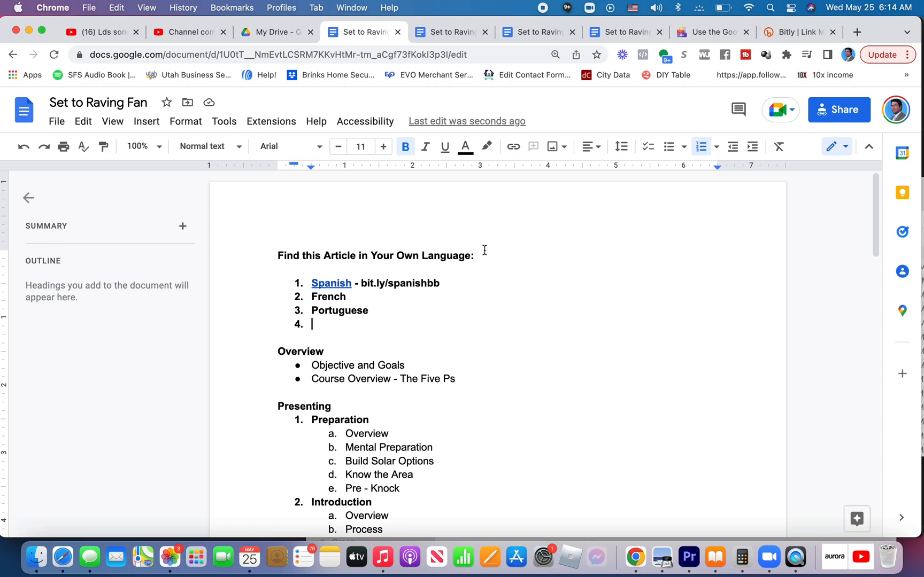
{"action": "left_click_drag", "start_coordinate": [278, 256], "coordinate": [313, 324]}
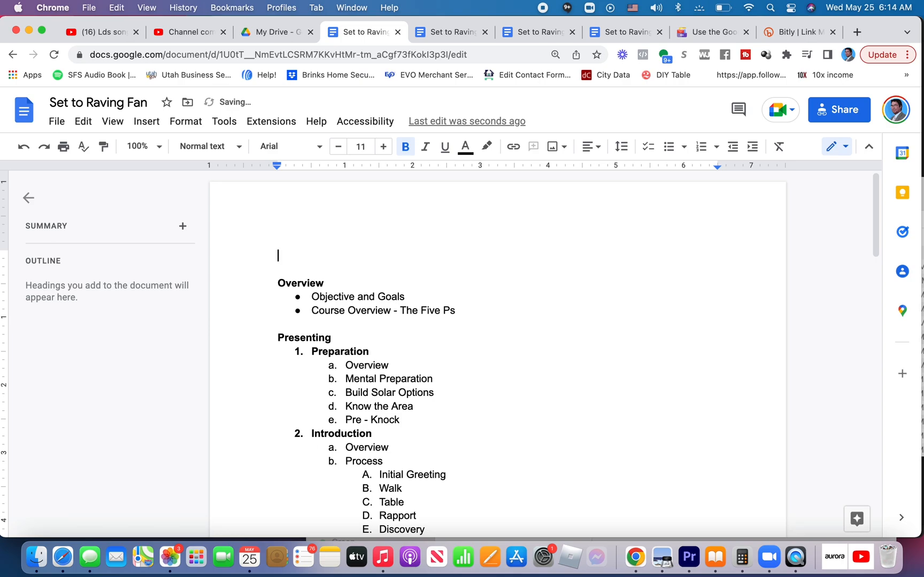
- Finish the note: '...this information in a different language go to the following web address.'
{"action": "type", "text": "To view"}
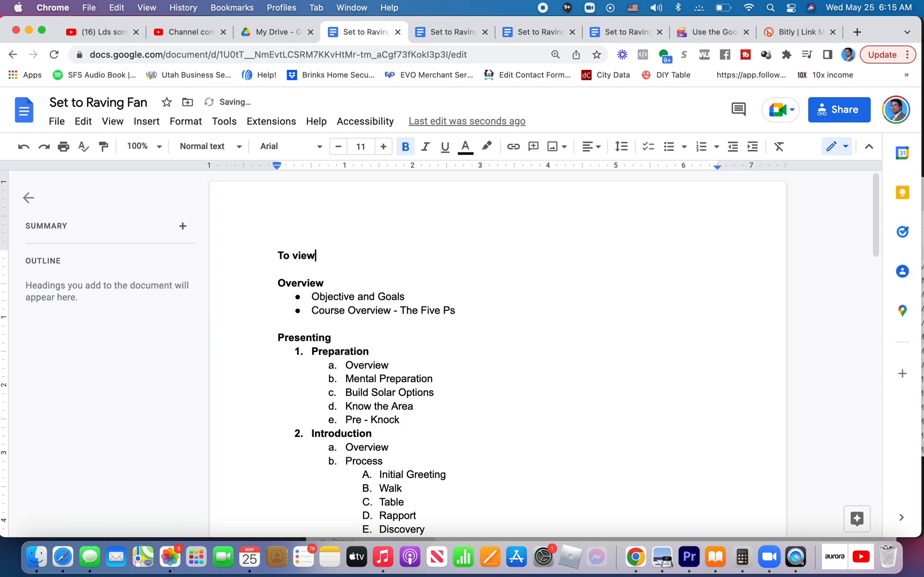
{"action": "type", "text": "this inform"}
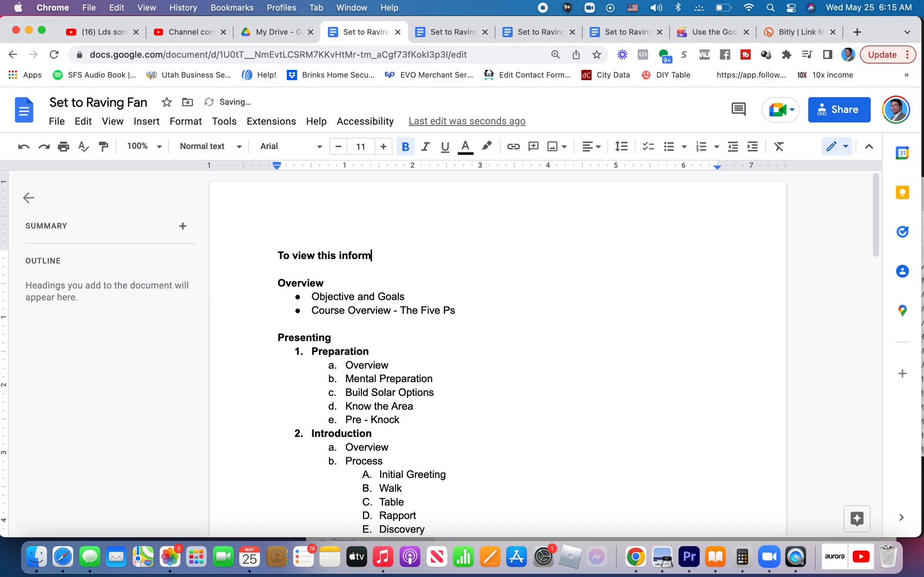
{"action": "type", "text": "ation in"}
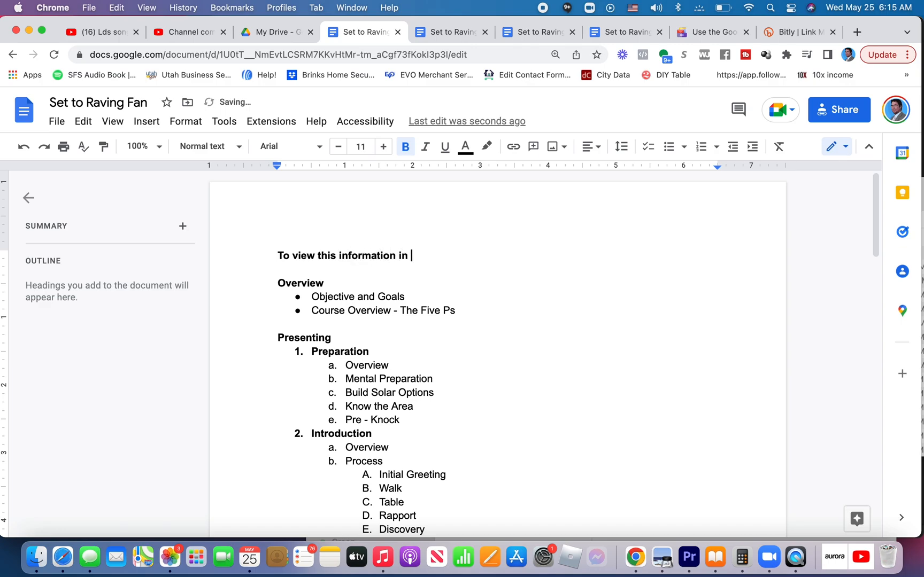
{"action": "type", "text": "a differne"}
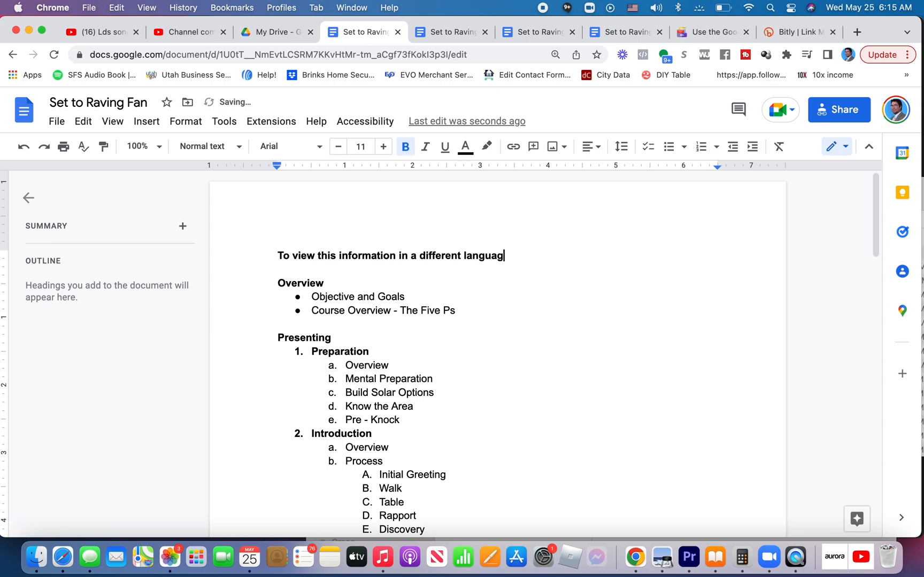
{"action": "type", "text": "e go to the"}
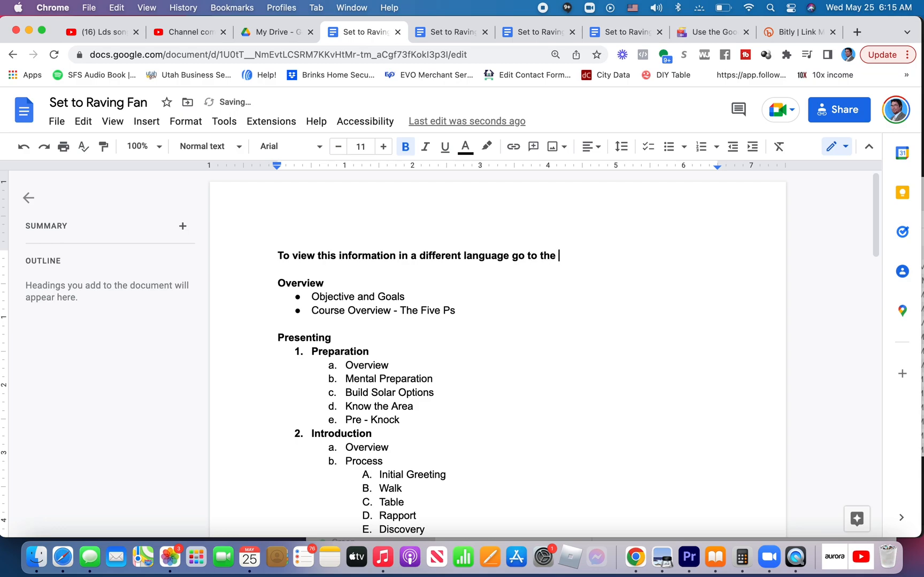
{"action": "type", "text": "following web a"}
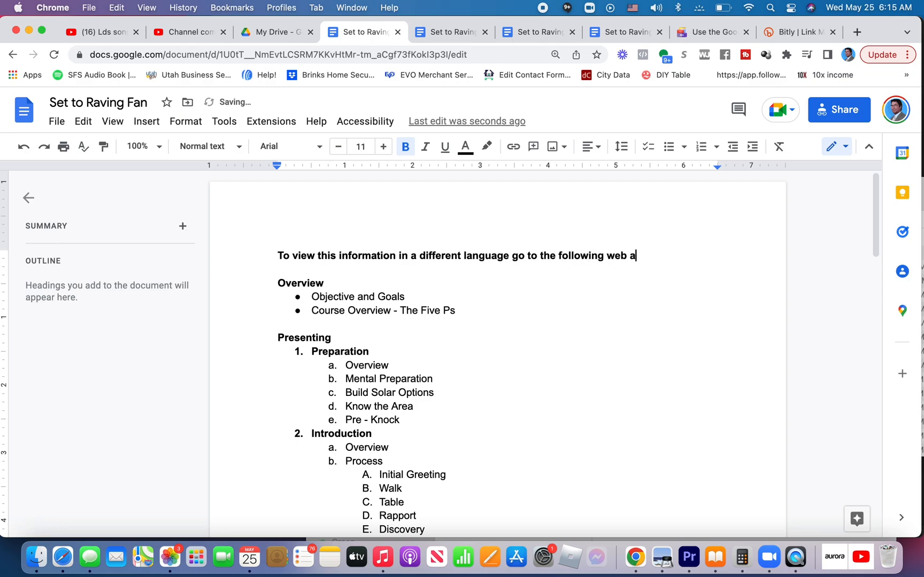
{"action": "type", "text": "ddress."}
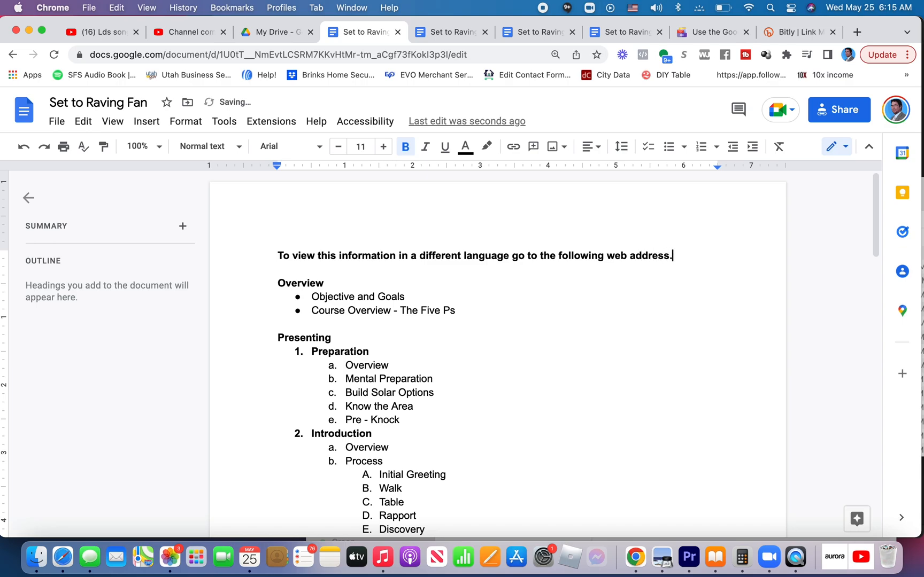
- On a new line below, enter bit.ly/spanishbb and select it for removal, leaving a blank line
{"action": "key", "text": "enter"}
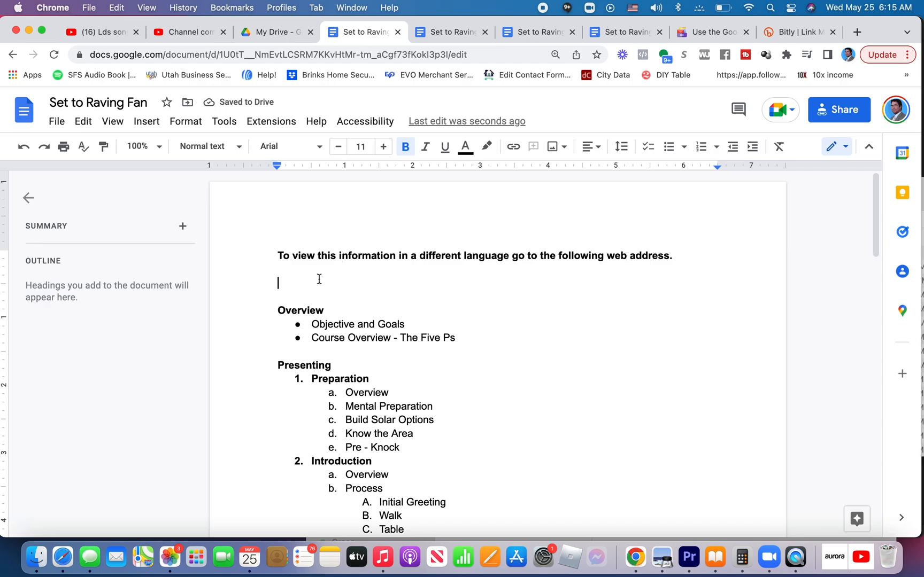
{"action": "type", "text": "https://bit.ly/spanishbb"}
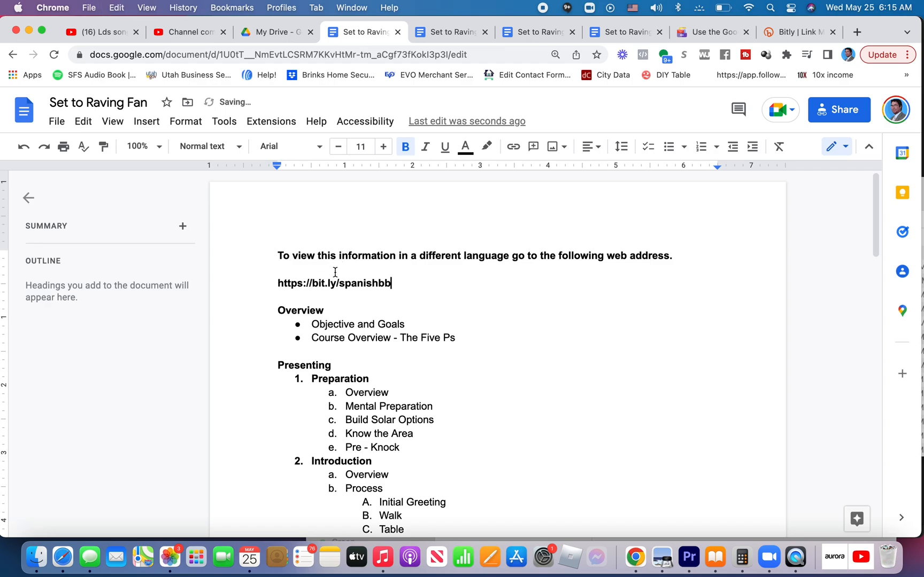
{"action": "mouse_move", "coordinate": [311, 283]}
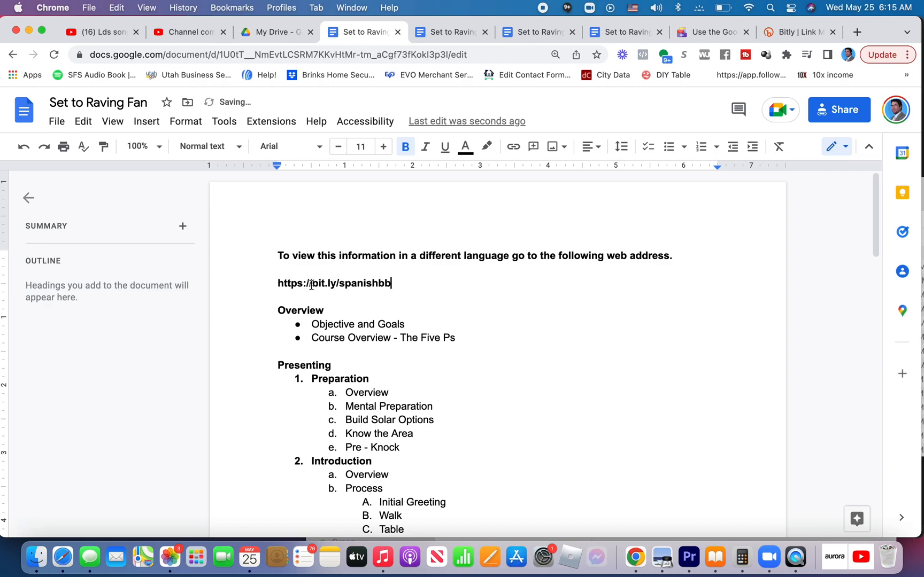
{"action": "key", "text": "Backspace"}
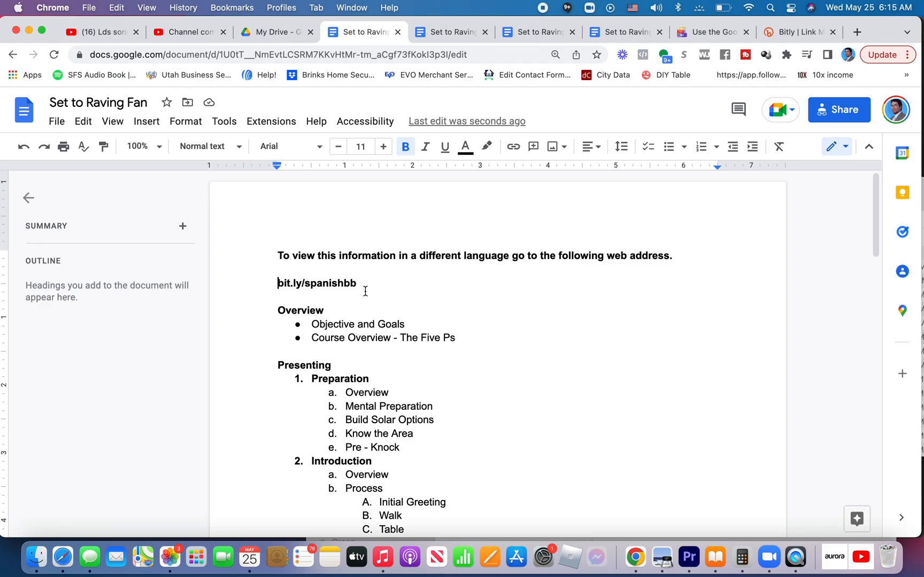
{"action": "double_click", "coordinate": [317, 283]}
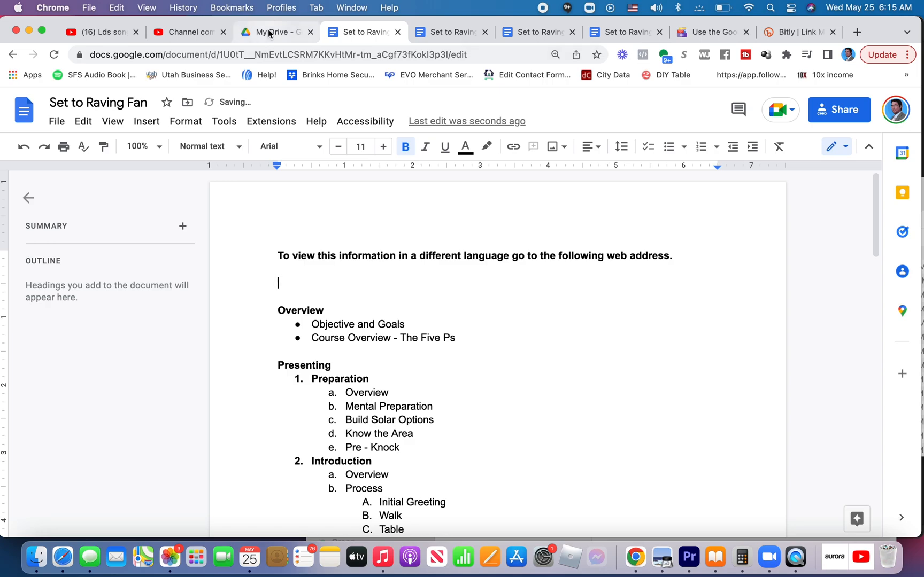
- From Drive, create a new blank Google Doc and name it 'Multi Language Basketball'
{"action": "left_click", "coordinate": [276, 32]}
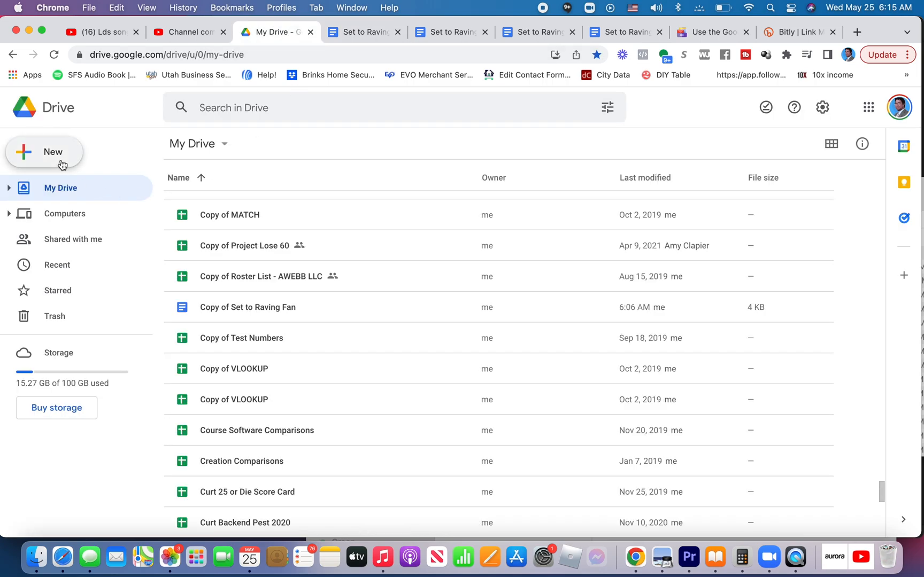
{"action": "left_click", "coordinate": [53, 152]}
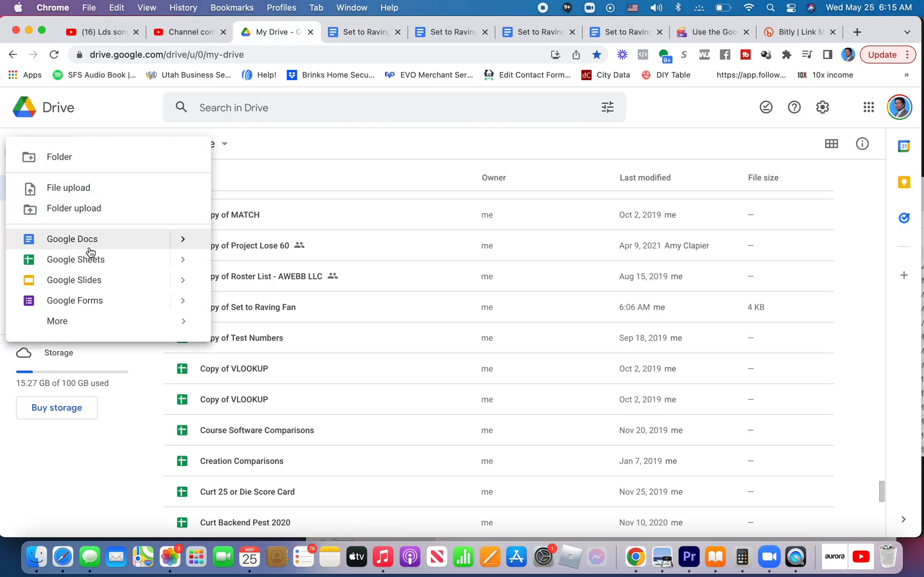
{"action": "left_click", "coordinate": [72, 239]}
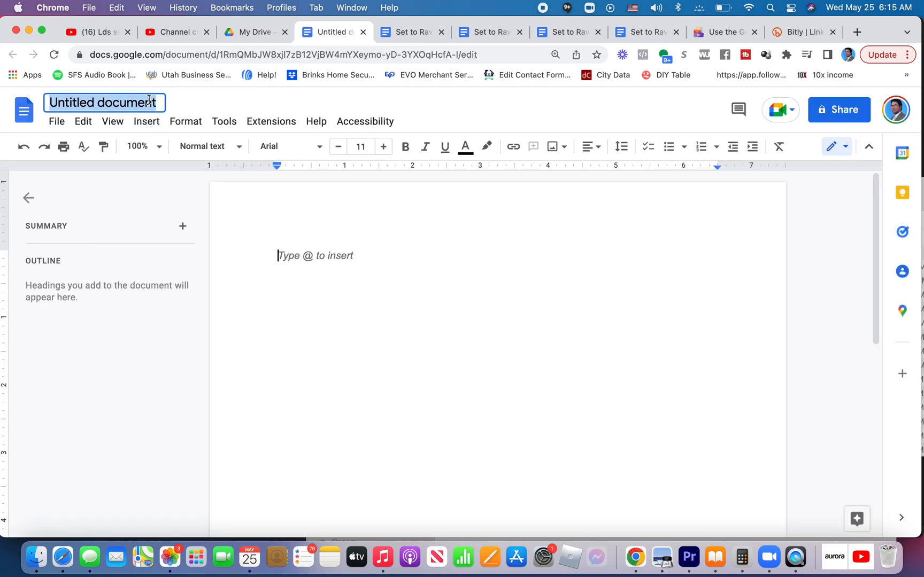
{"action": "type", "text": "Multi Language BA"}
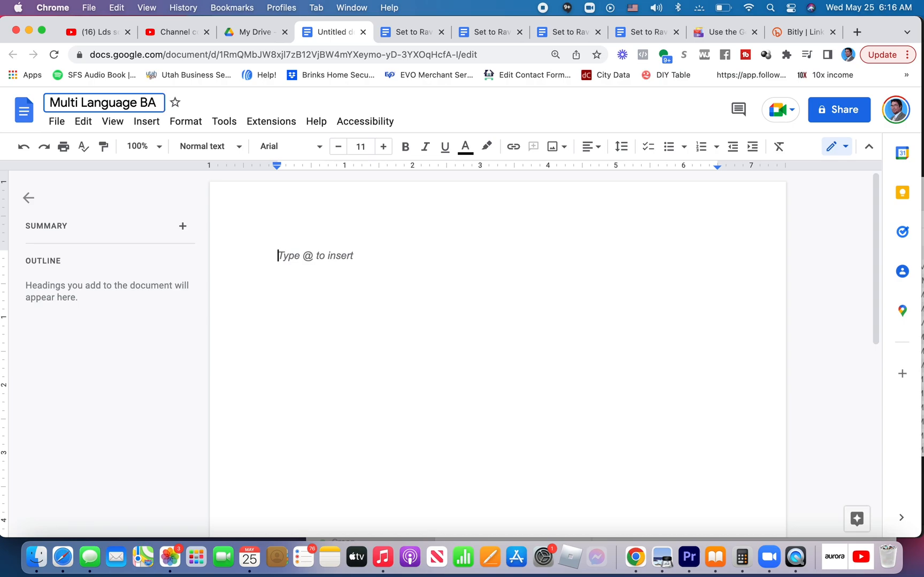
{"action": "type", "text": "Basketball"}
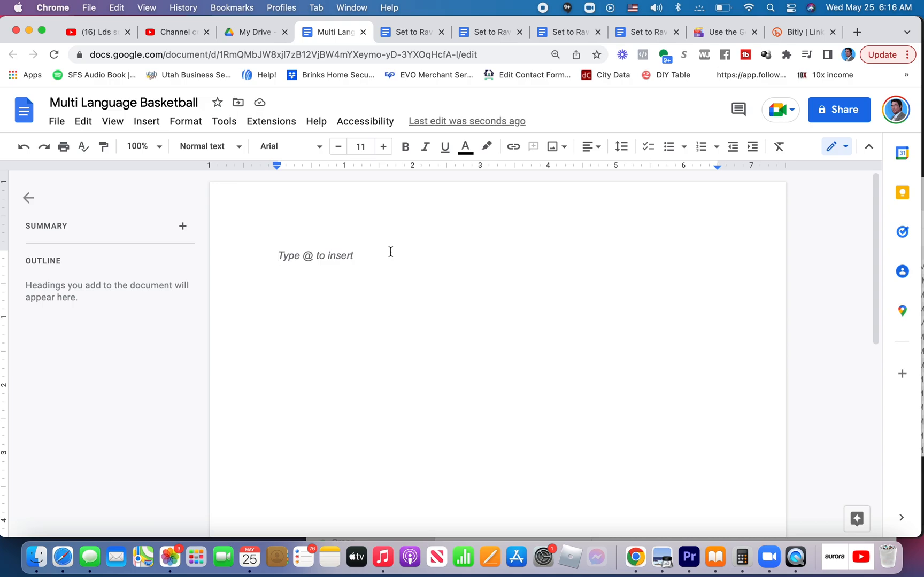
- Write 'Choose Your Language' as the document's opening line
{"action": "type", "text": "Find your Lan"}
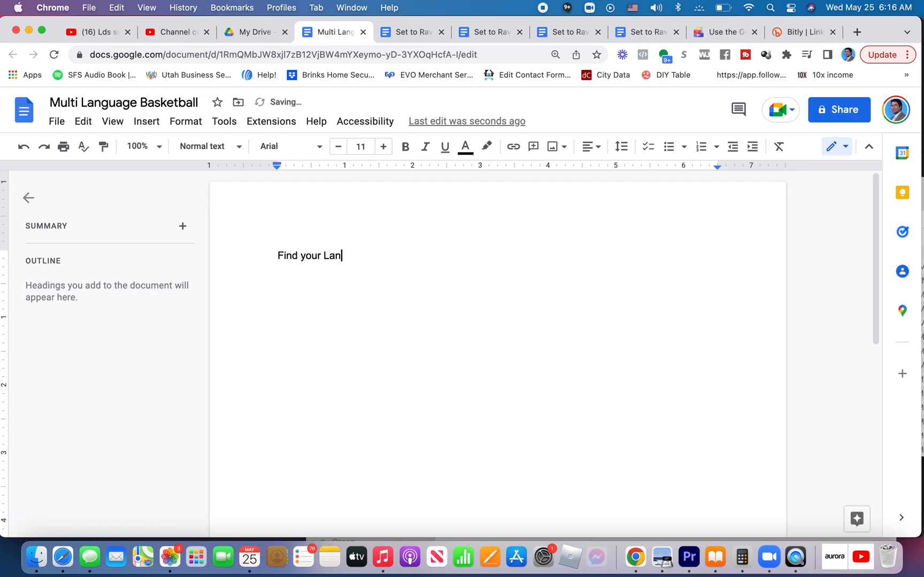
{"action": "type", "text": "guage"}
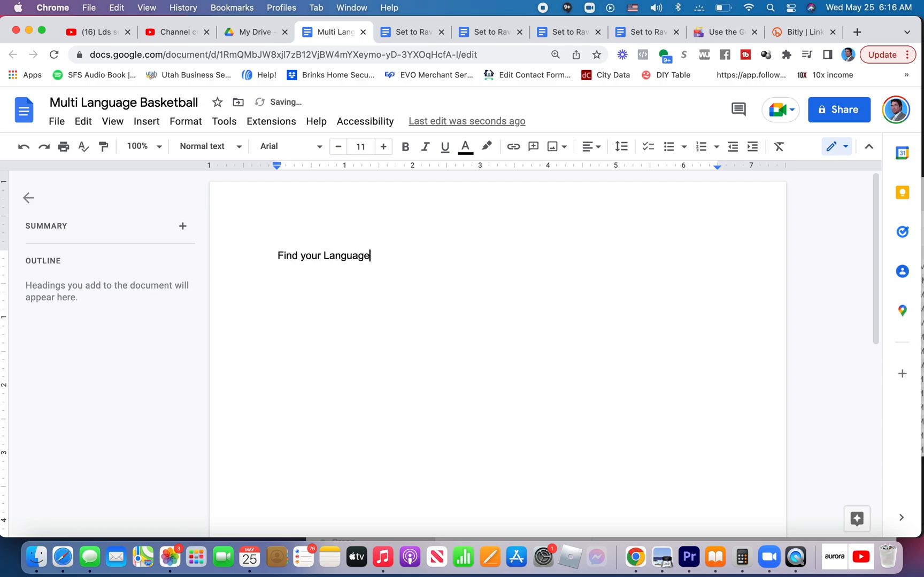
{"action": "type", "text": "Cho"}
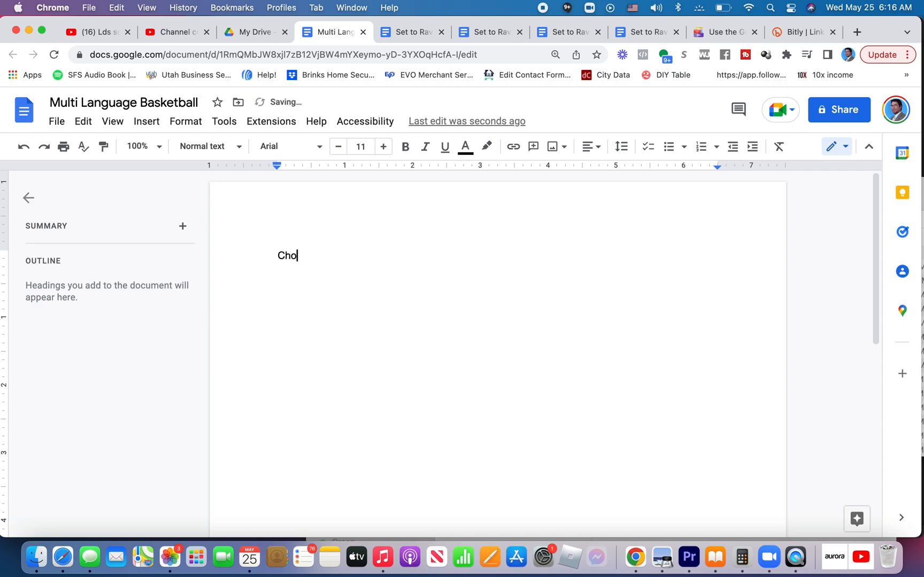
{"action": "type", "text": "ose Your Langua"}
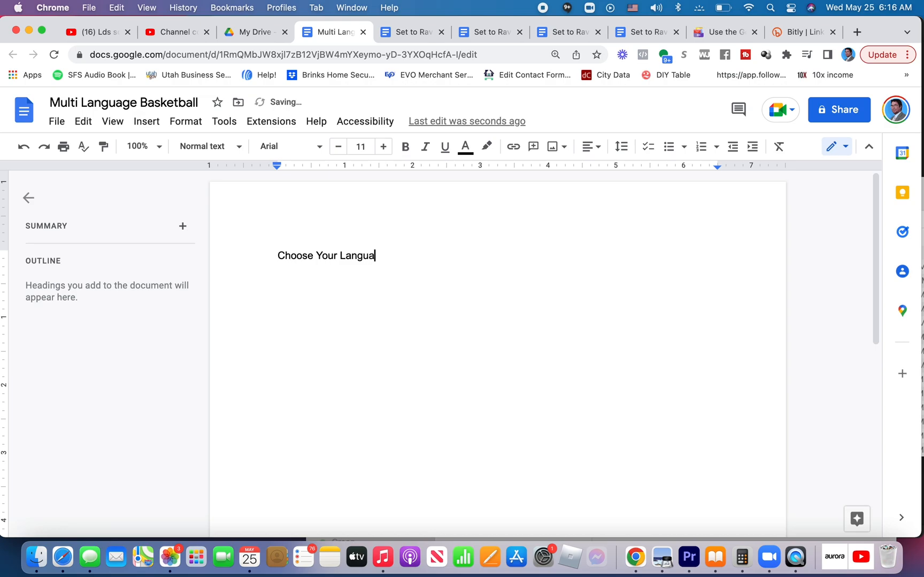
{"action": "type", "text": "ge"}
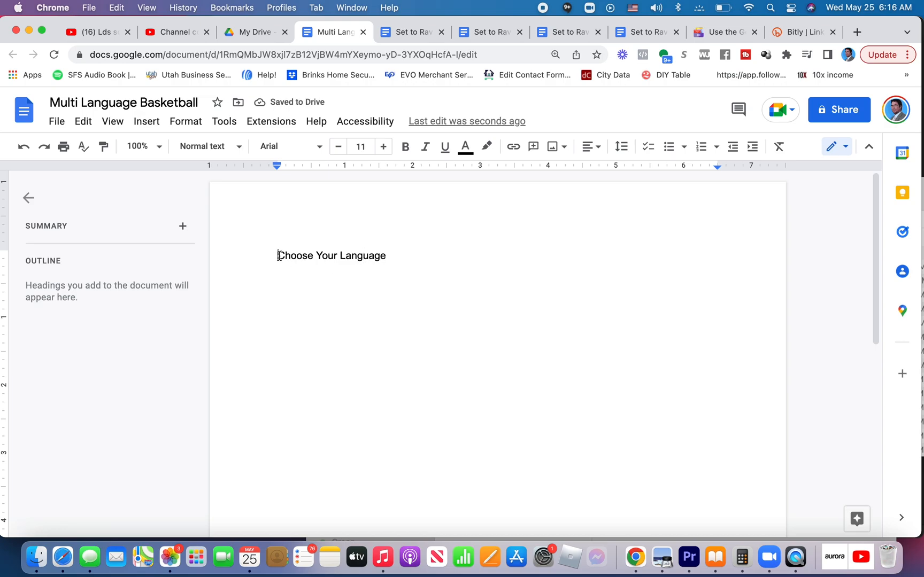
- Add a 'Headline' line and list Spanish, French and Portuguese on separate lines
{"action": "type", "text": "Hea"}
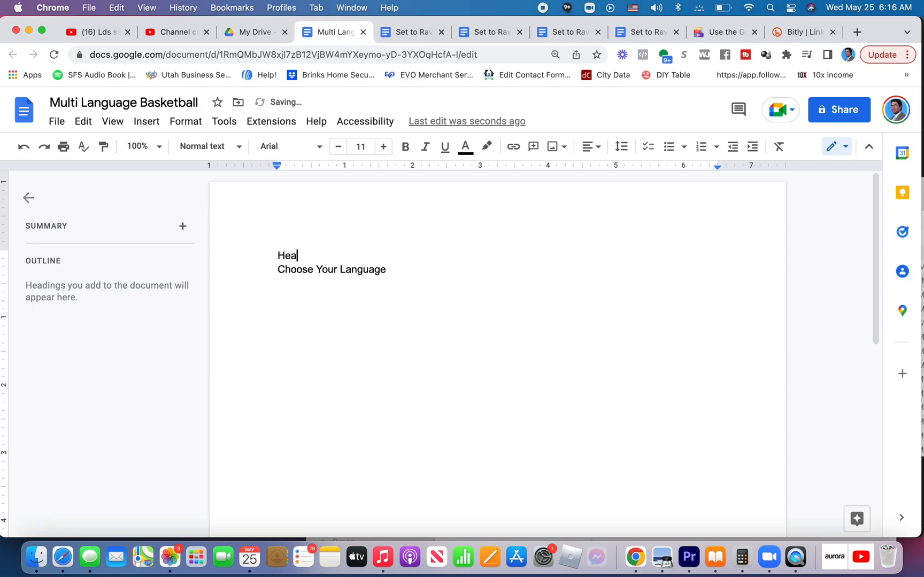
{"action": "type", "text": "dline"}
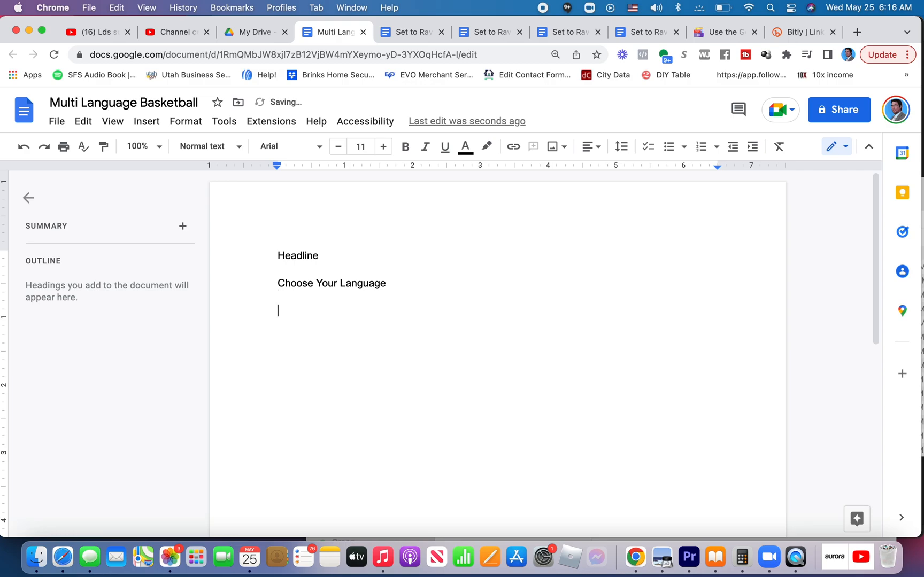
{"action": "type", "text": "Spanish"}
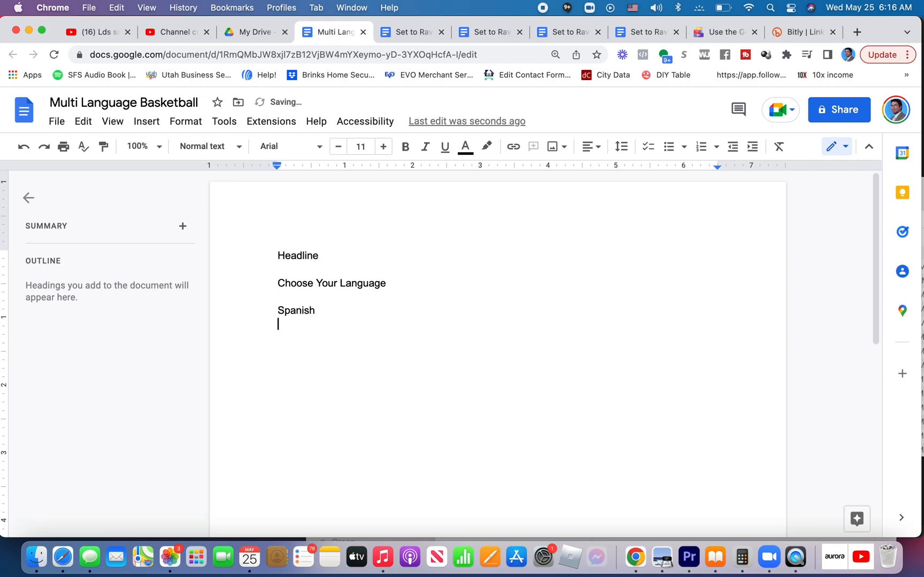
{"action": "type", "text": "French"}
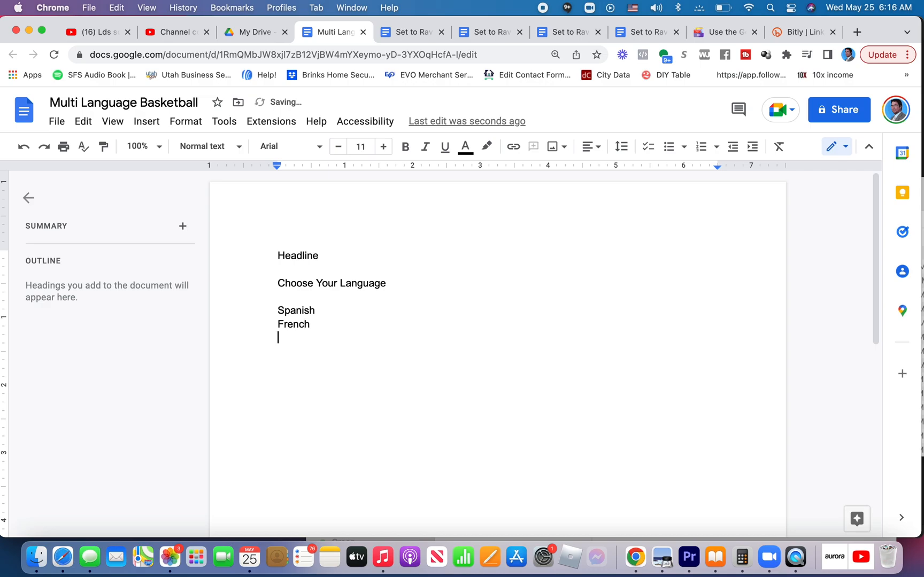
{"action": "type", "text": "P"}
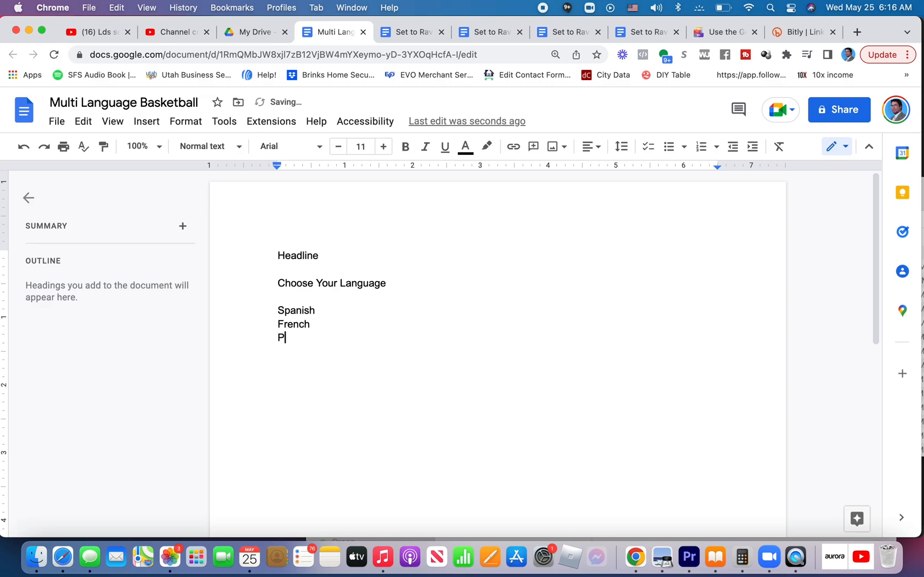
{"action": "type", "text": "ortuguese"}
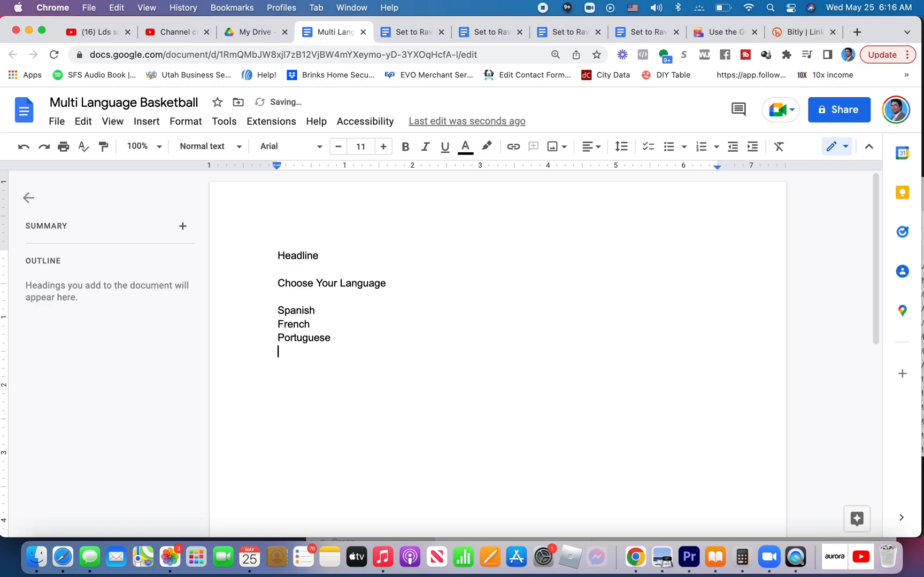
- Turn the Spanish, French and Portuguese lines into a numbered list
{"action": "left_click_drag", "start_coordinate": [278, 310], "coordinate": [330, 338]}
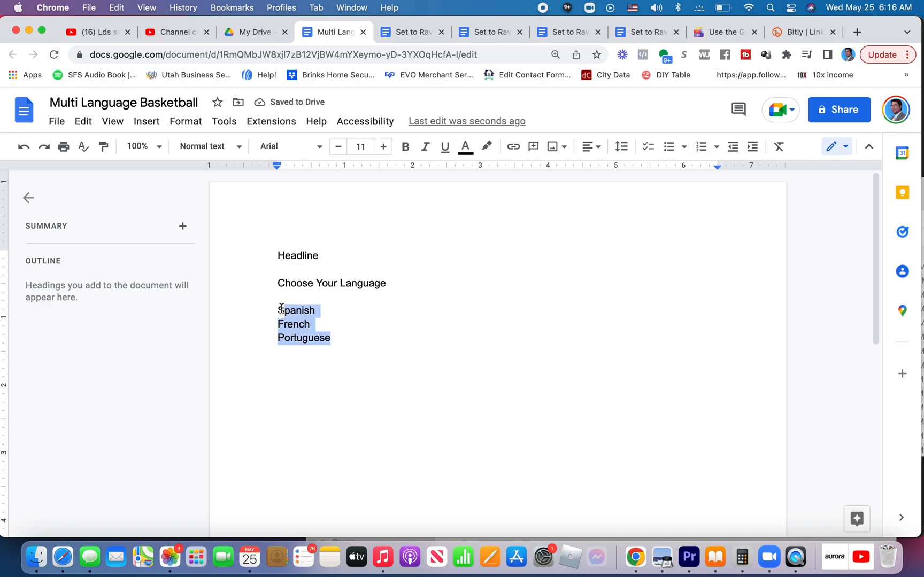
{"action": "left_click", "coordinate": [701, 147]}
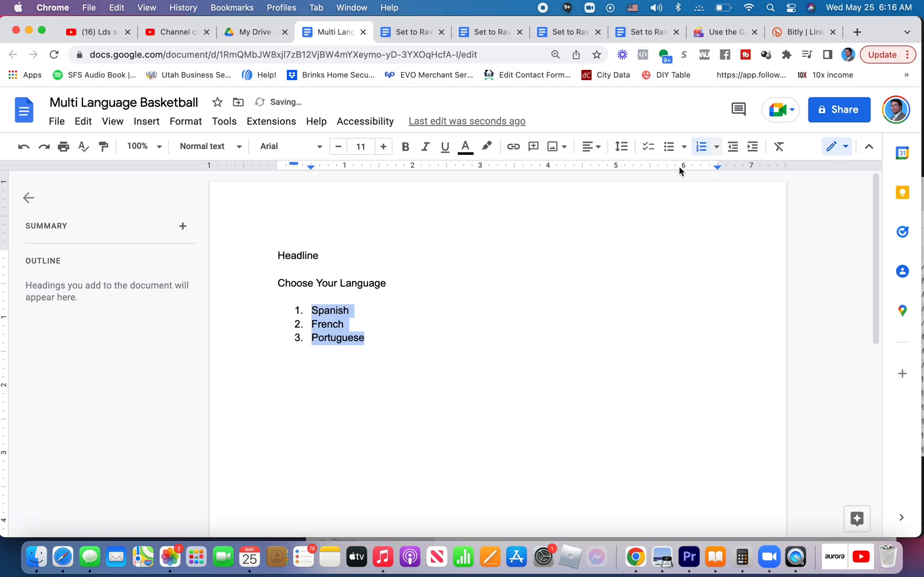
{"action": "left_click", "coordinate": [373, 338]}
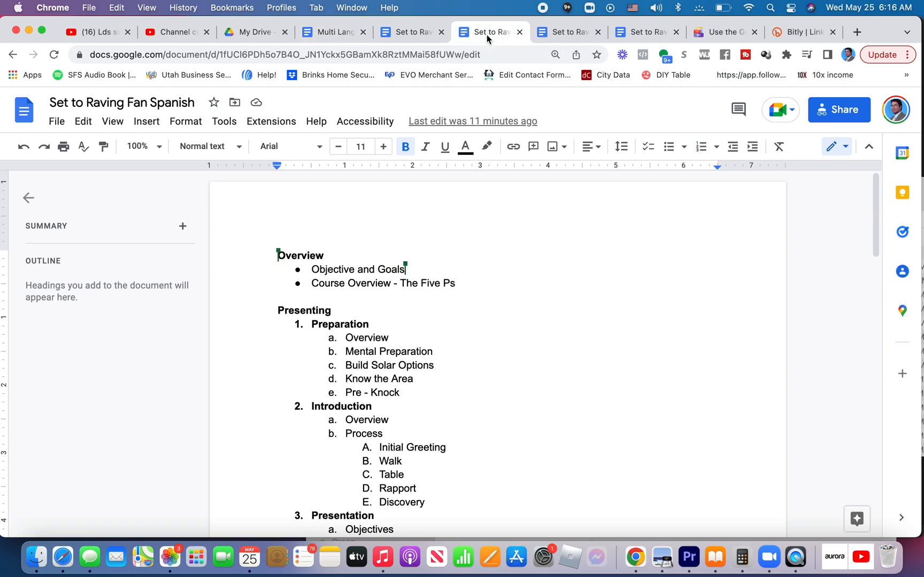
{"action": "mouse_move", "coordinate": [839, 109]}
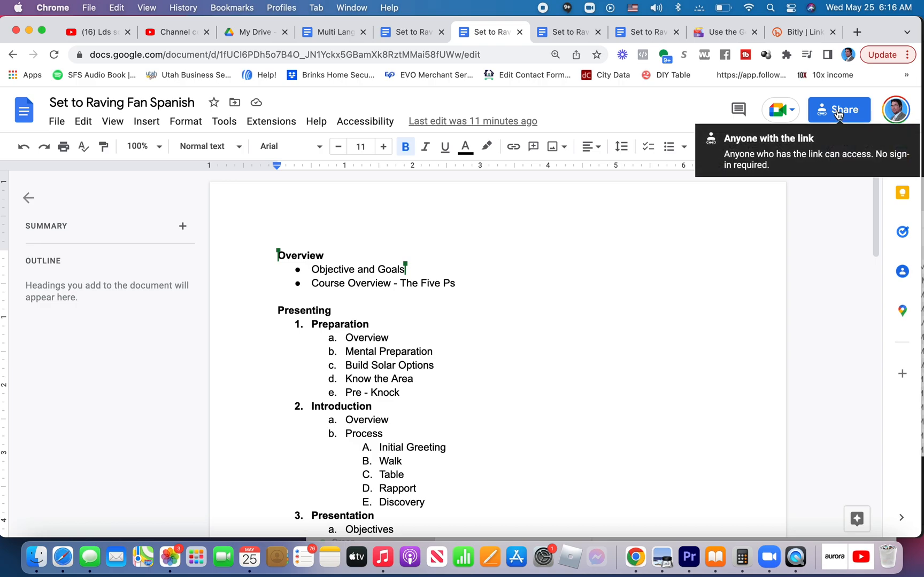
- Copy the Spanish document's shareable link from Share and go to Bitly
{"action": "left_click", "coordinate": [839, 110]}
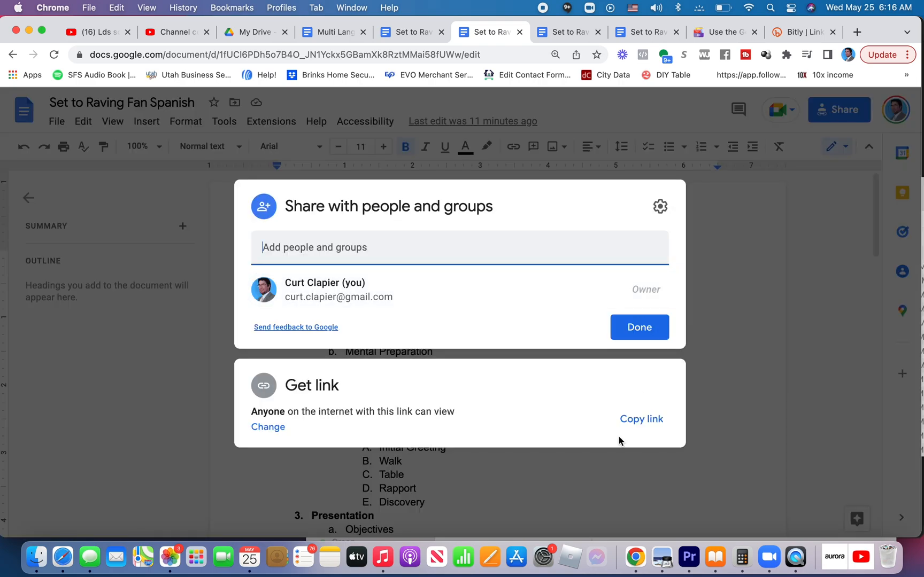
{"action": "left_click", "coordinate": [641, 419]}
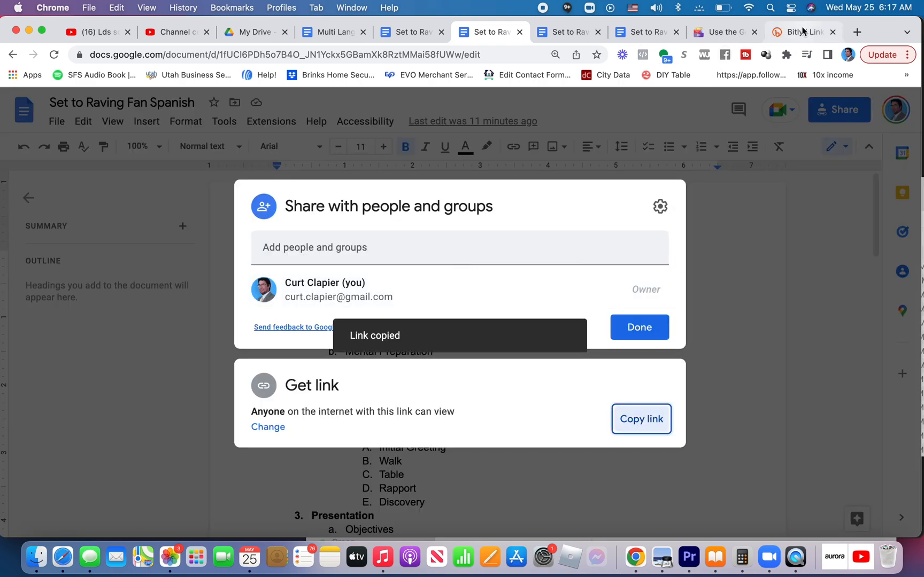
{"action": "left_click", "coordinate": [799, 32]}
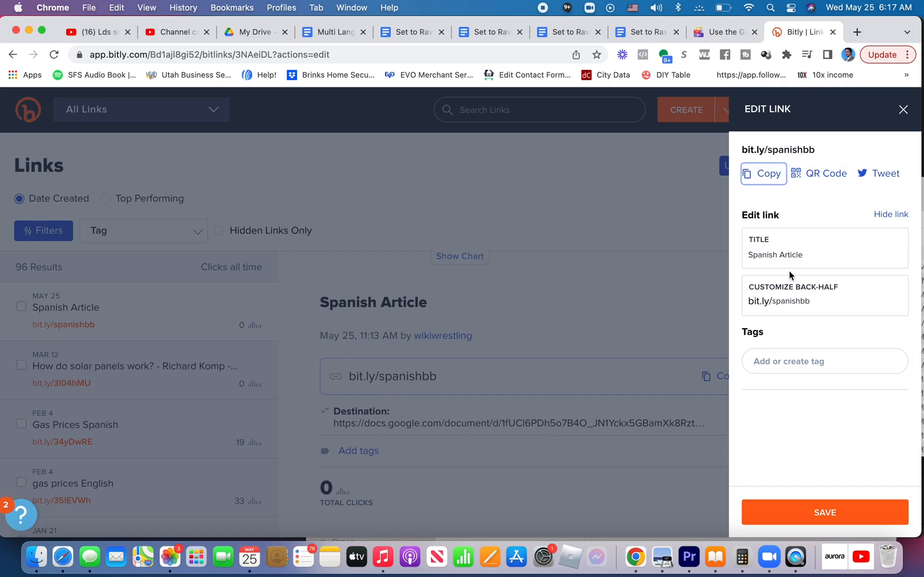
{"action": "mouse_move", "coordinate": [818, 128]}
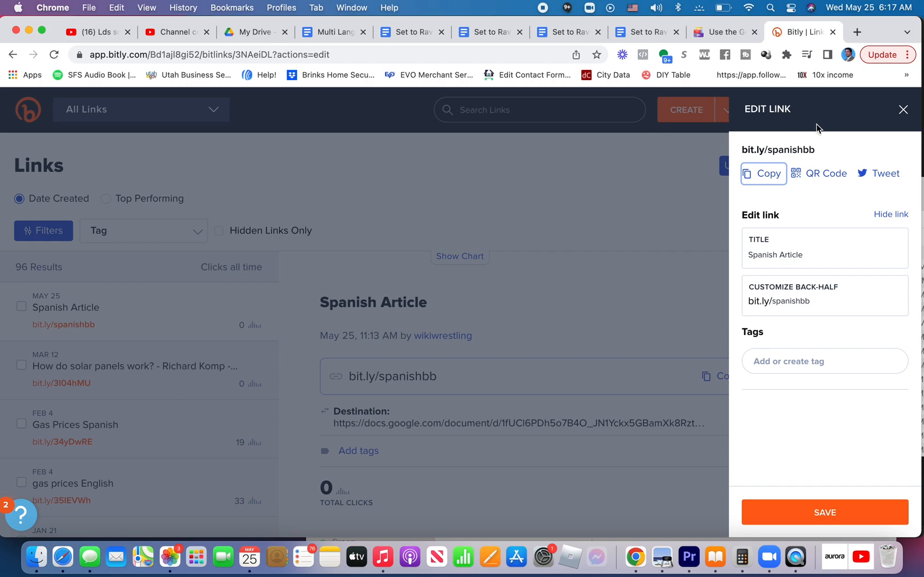
- Create a Bitly link from the Spanish doc's long URL and copy the bit.ly/spanishbb short link
{"action": "left_click", "coordinate": [903, 109]}
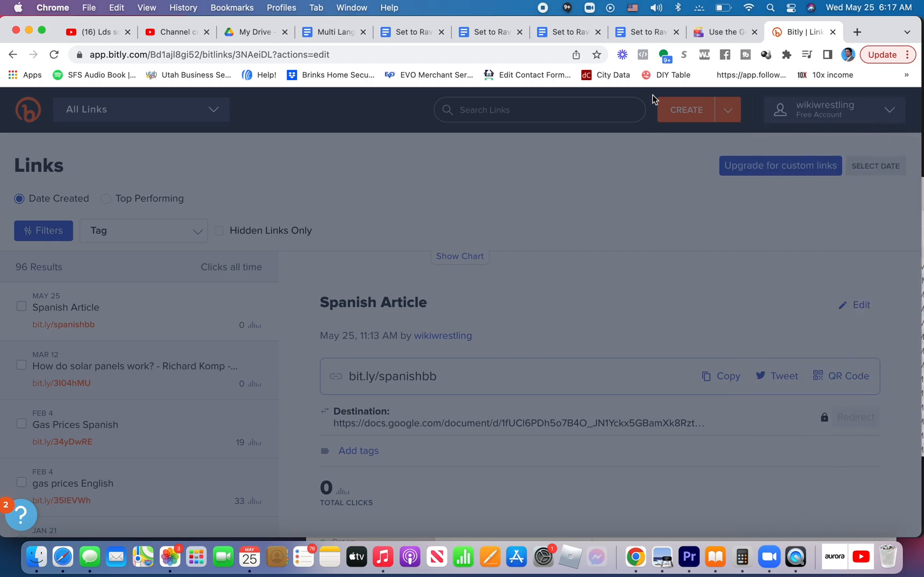
{"action": "left_click", "coordinate": [685, 109]}
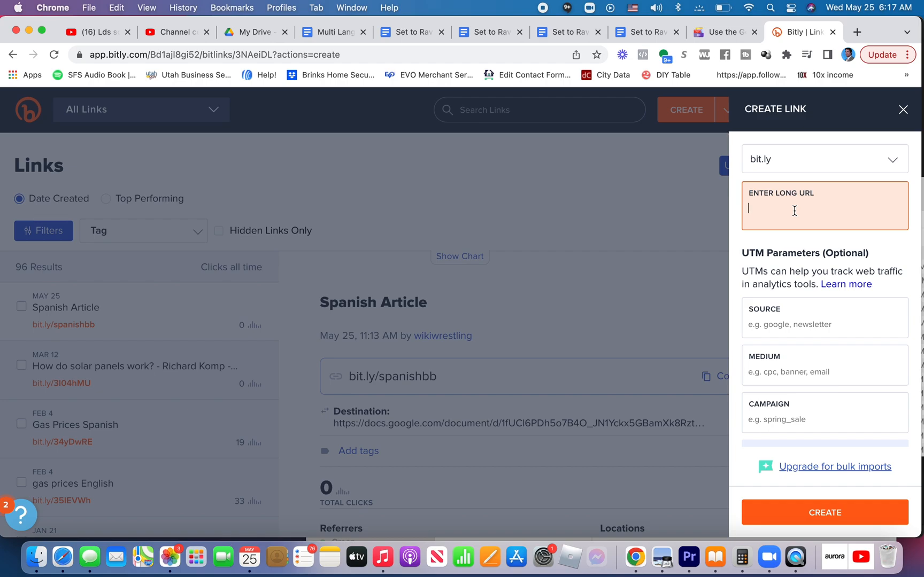
{"action": "type", "text": "https://docs.google.com/document/d/1fUCl6PDh5o7B4O_JN1Yckx5GBamXk8RztMMai58fUWw/edit?usp=sharing"}
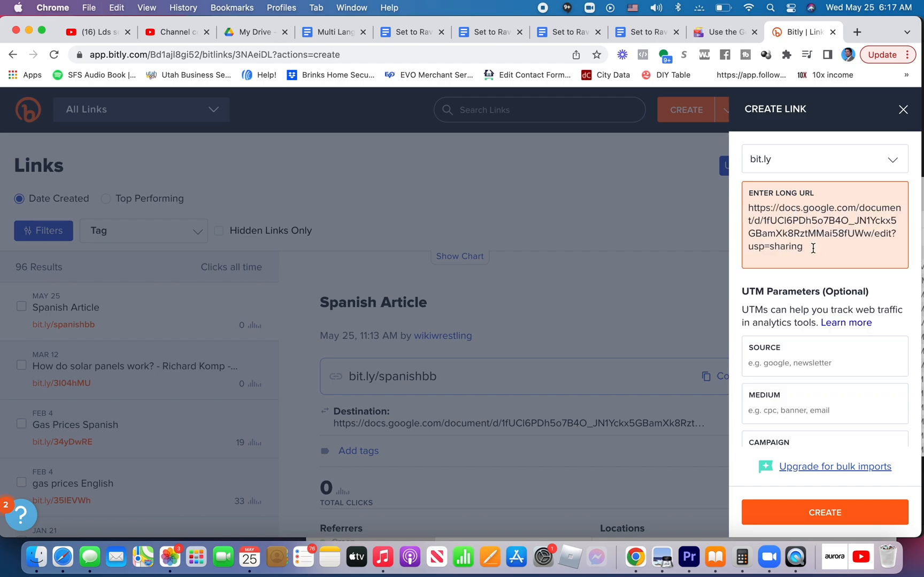
{"action": "triple_click", "coordinate": [823, 227]}
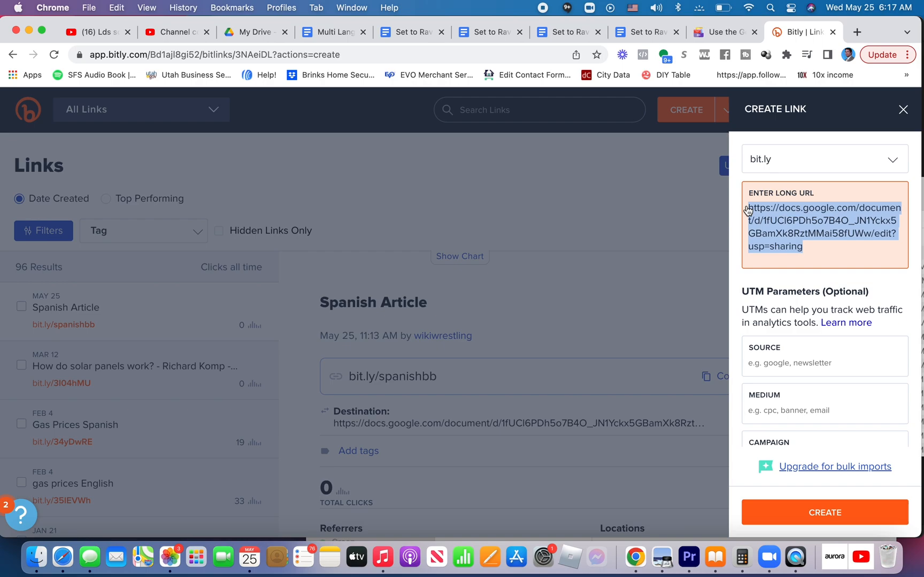
{"action": "mouse_move", "coordinate": [769, 288]}
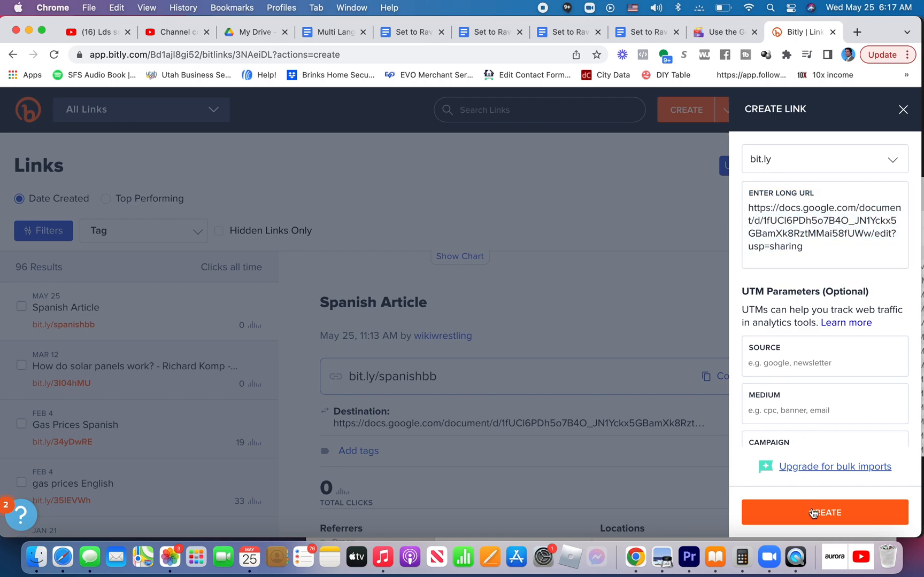
{"action": "left_click", "coordinate": [823, 512]}
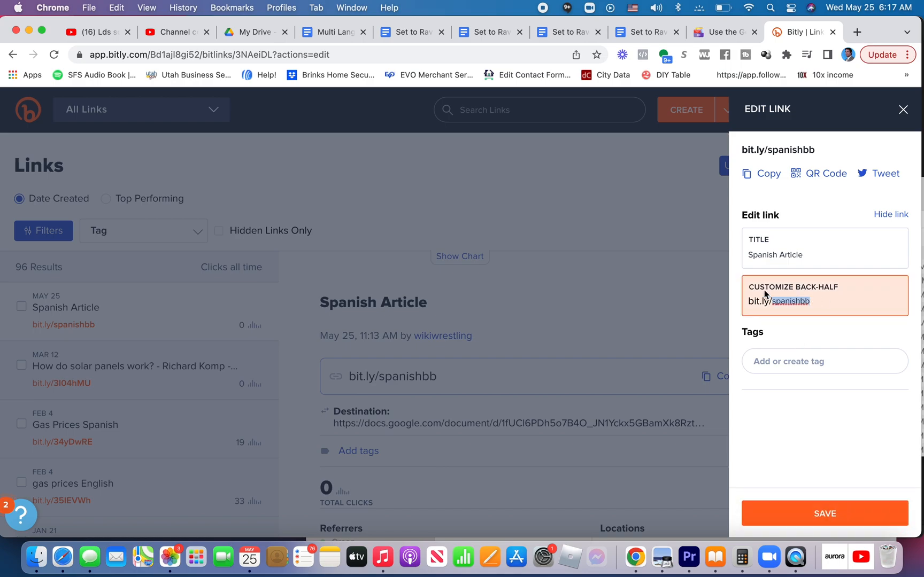
{"action": "left_click", "coordinate": [760, 173]}
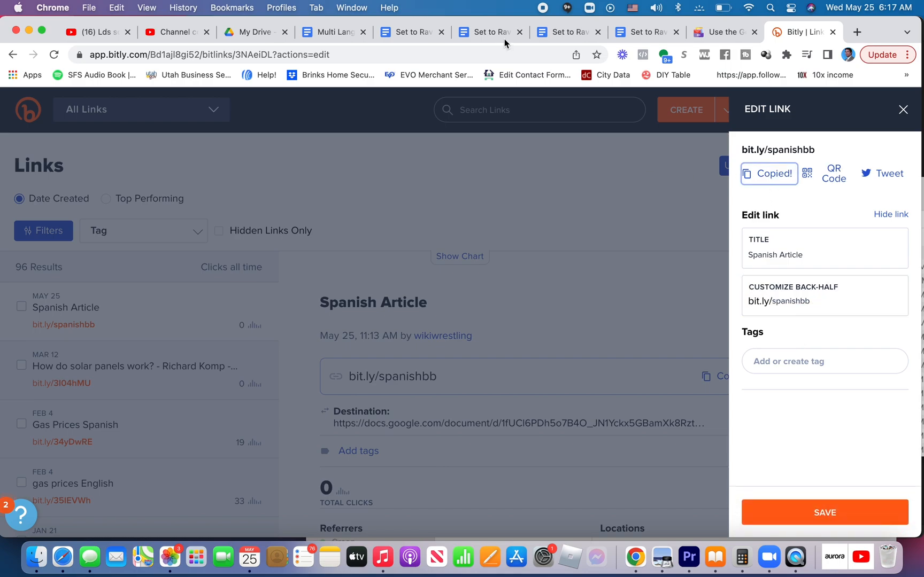
{"action": "left_click", "coordinate": [333, 32]}
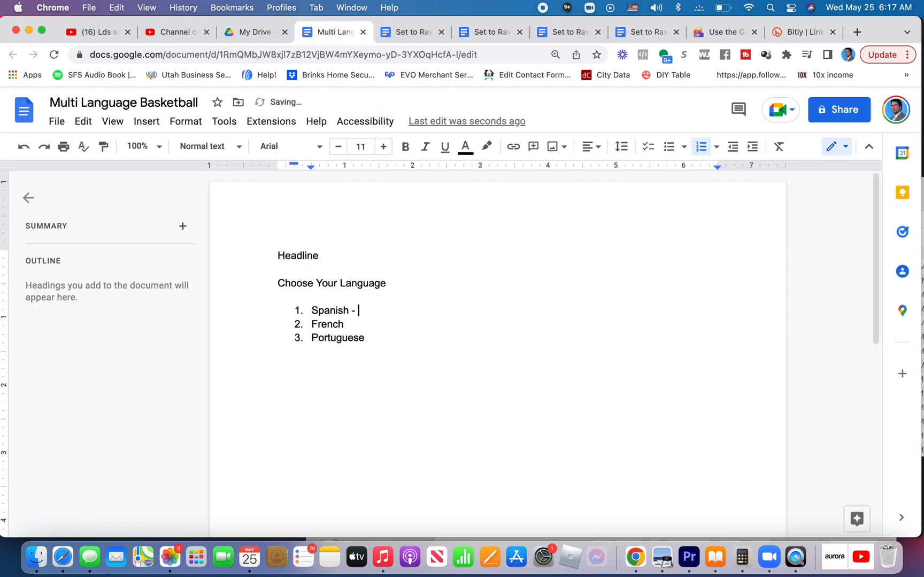
{"action": "type", "text": "https://bit.ly/spanishbb"}
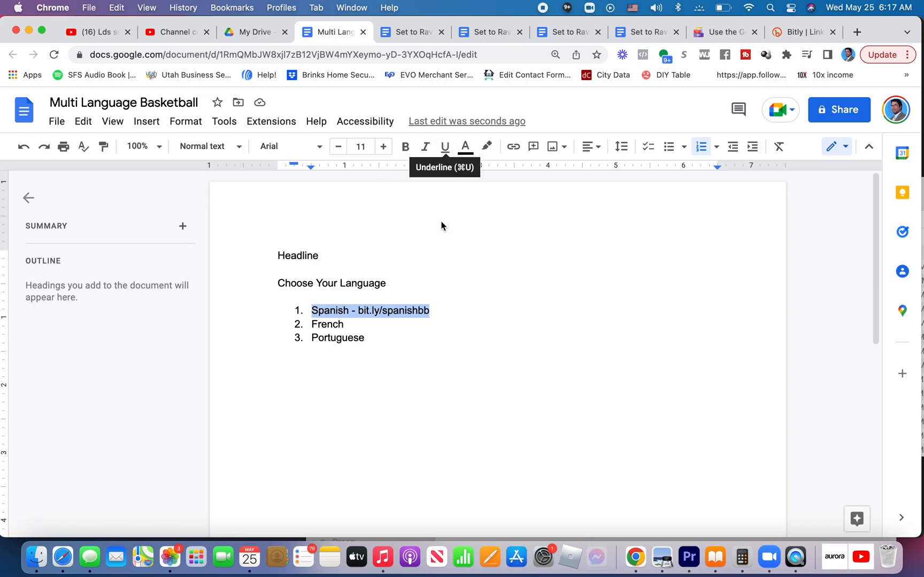
{"action": "mouse_move", "coordinate": [324, 320]}
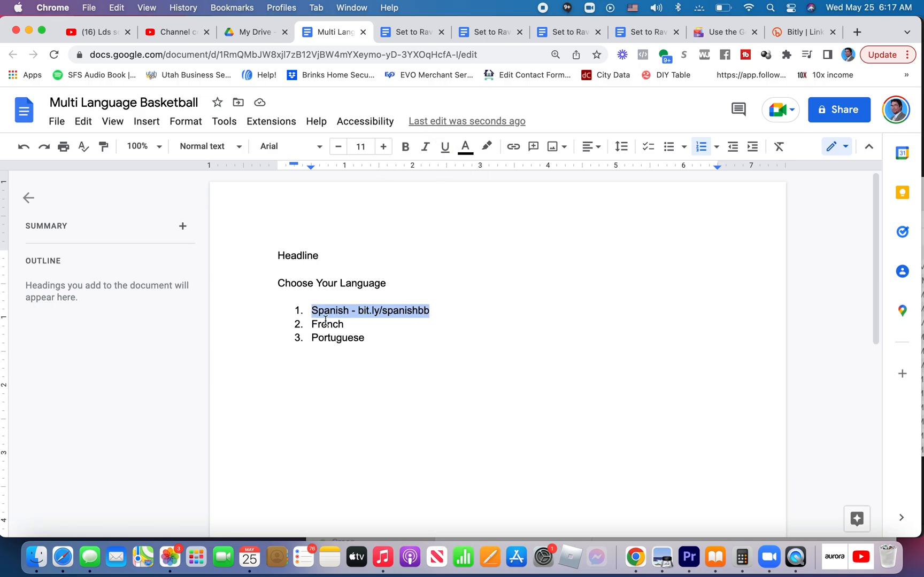
{"action": "mouse_move", "coordinate": [512, 147]}
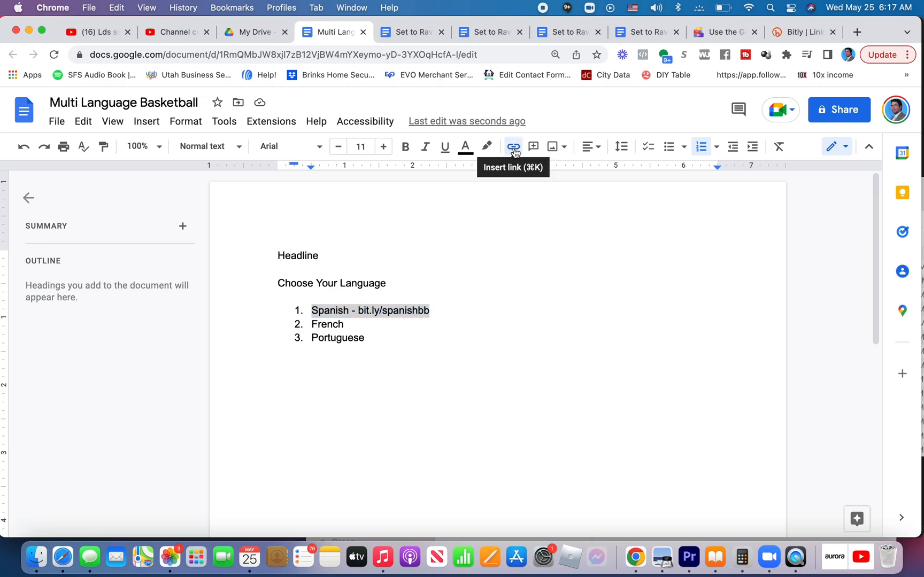
{"action": "left_click", "coordinate": [512, 146]}
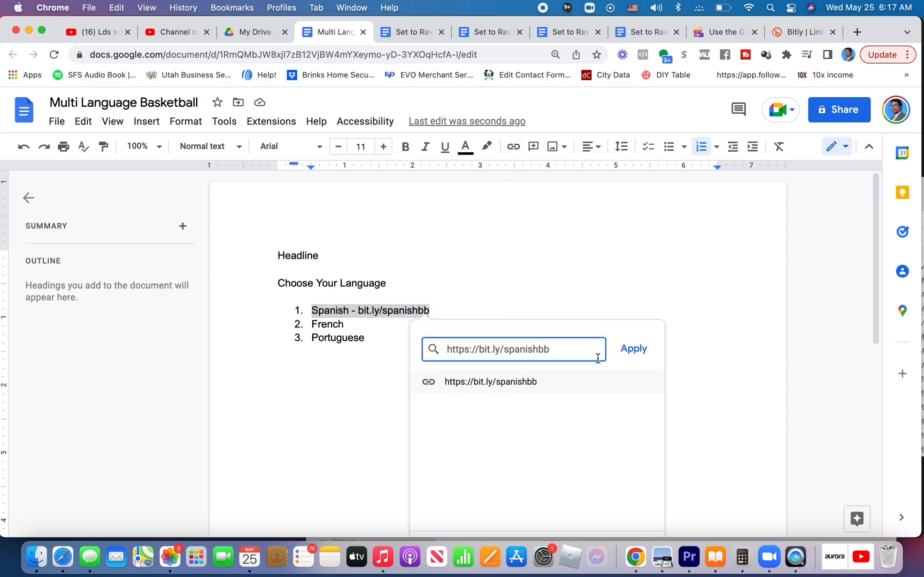
{"action": "left_click", "coordinate": [633, 348]}
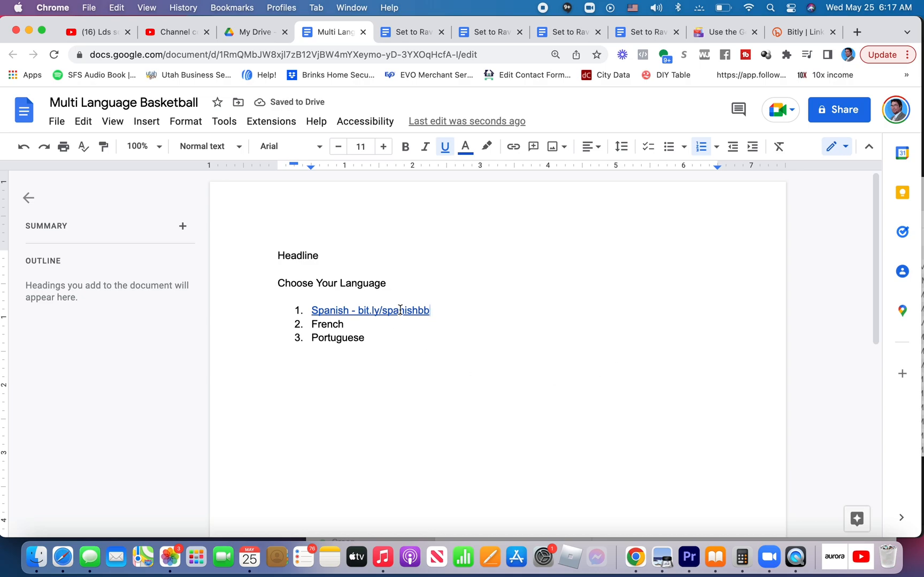
{"action": "left_click_drag", "start_coordinate": [278, 256], "coordinate": [386, 282]}
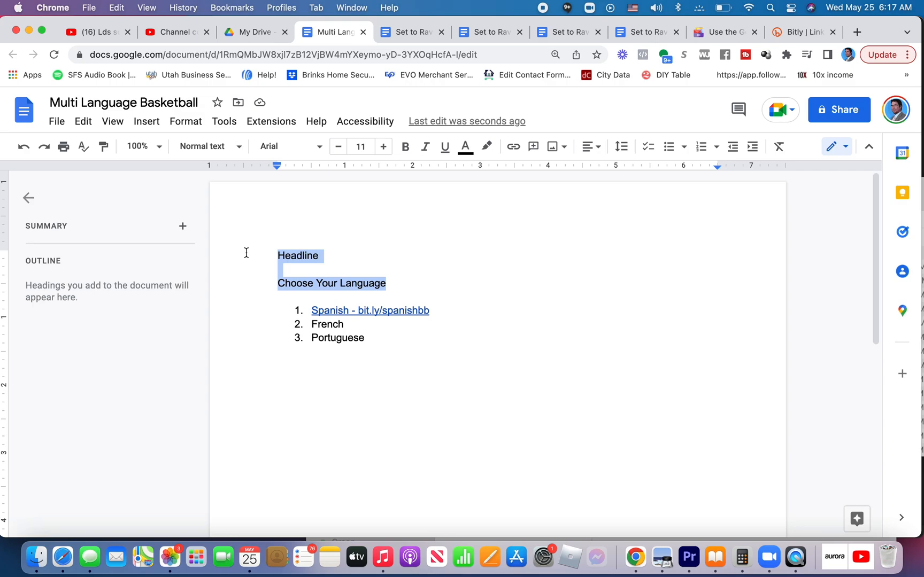
- Bold the two heading lines, share the doc so anyone with the link can view, and copy its link
{"action": "left_click", "coordinate": [278, 351]}
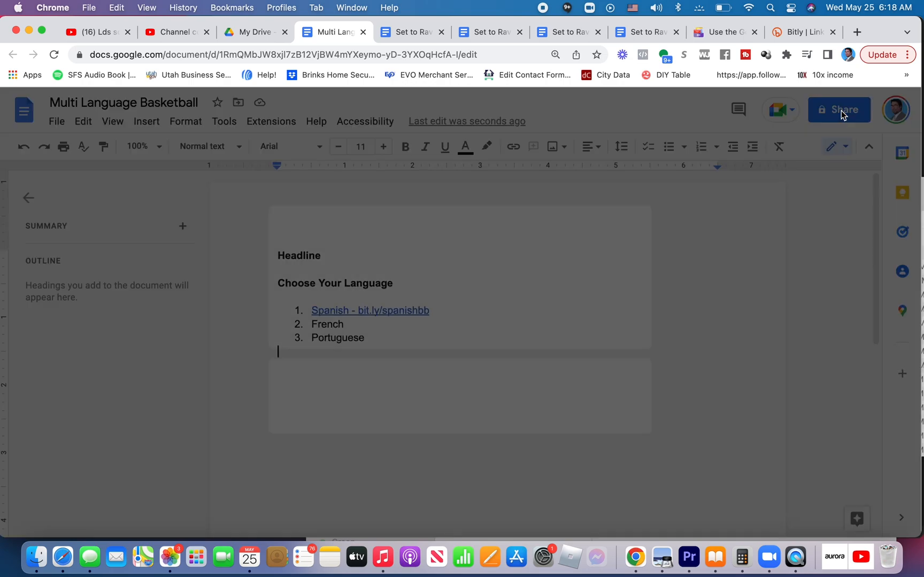
{"action": "left_click", "coordinate": [840, 109]}
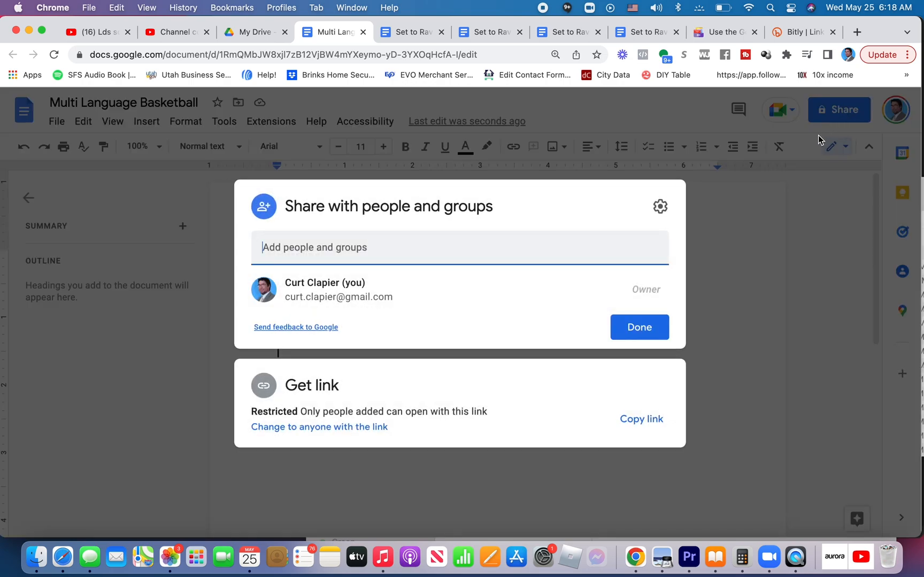
{"action": "left_click", "coordinate": [319, 427]}
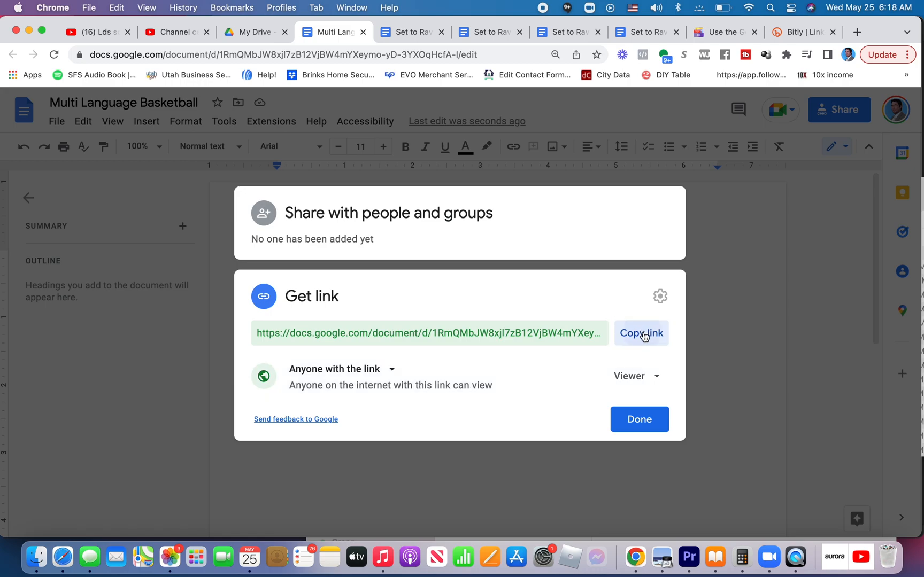
{"action": "left_click", "coordinate": [802, 32]}
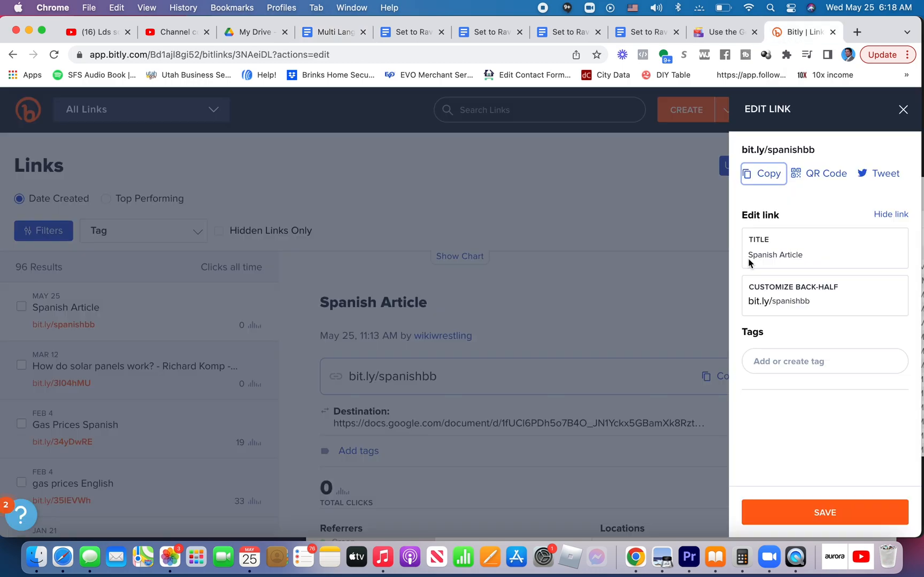
- Create a Bitly short link for the Multi Language Basketball doc and title it 'Multi Language Menu'
{"action": "left_click", "coordinate": [903, 109]}
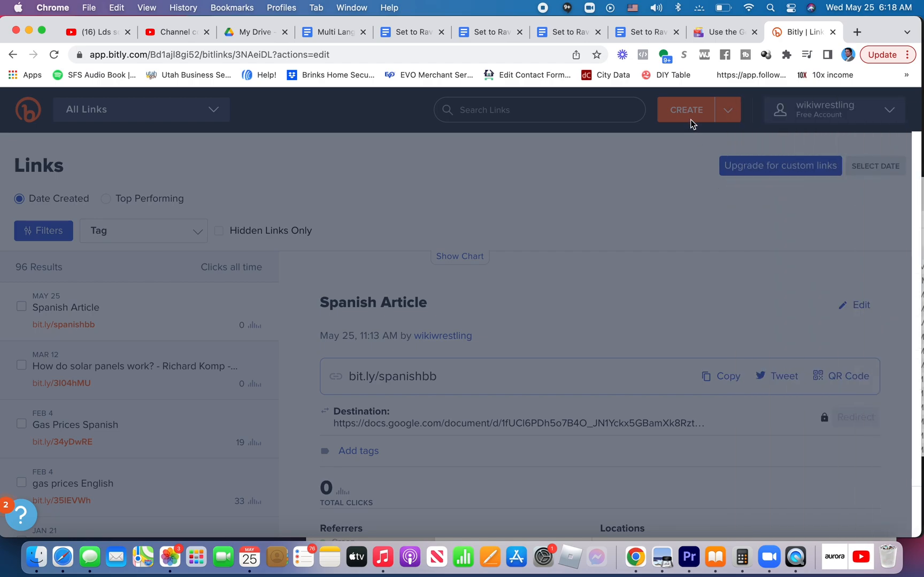
{"action": "left_click", "coordinate": [686, 109]}
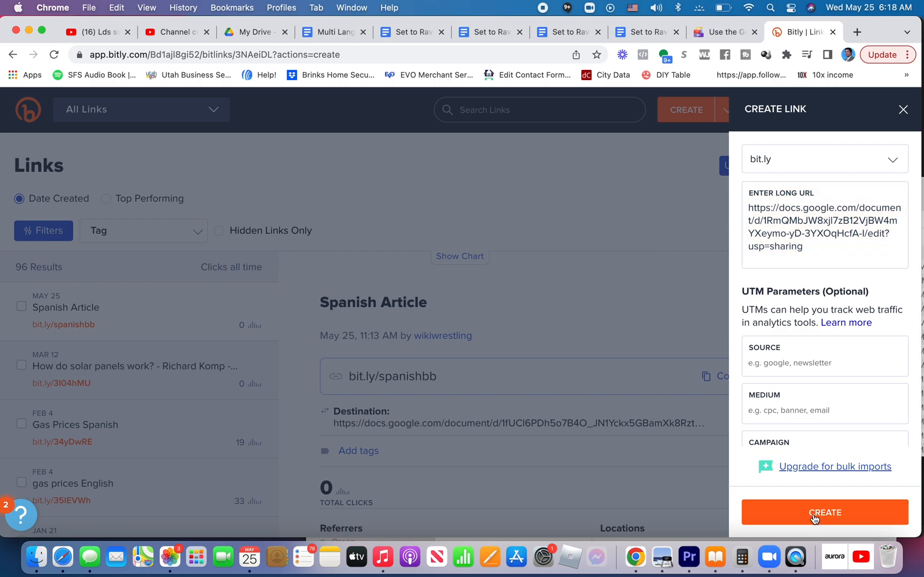
{"action": "left_click", "coordinate": [825, 512]}
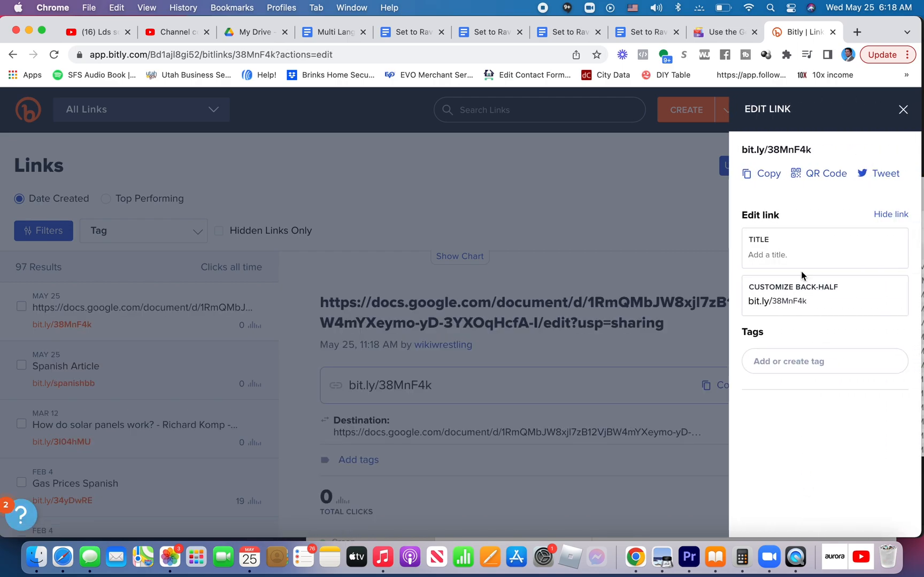
{"action": "left_click", "coordinate": [823, 247]}
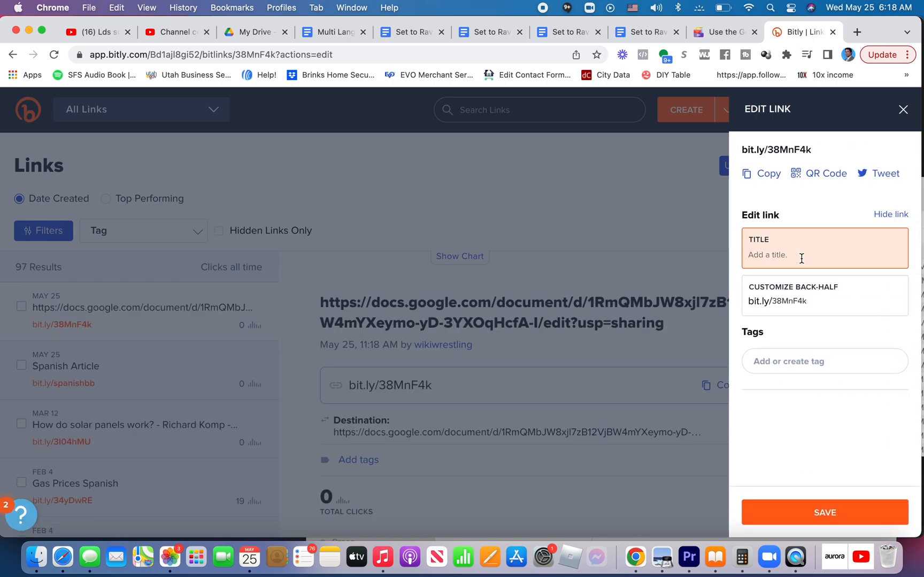
{"action": "type", "text": "Multi Language Menu"}
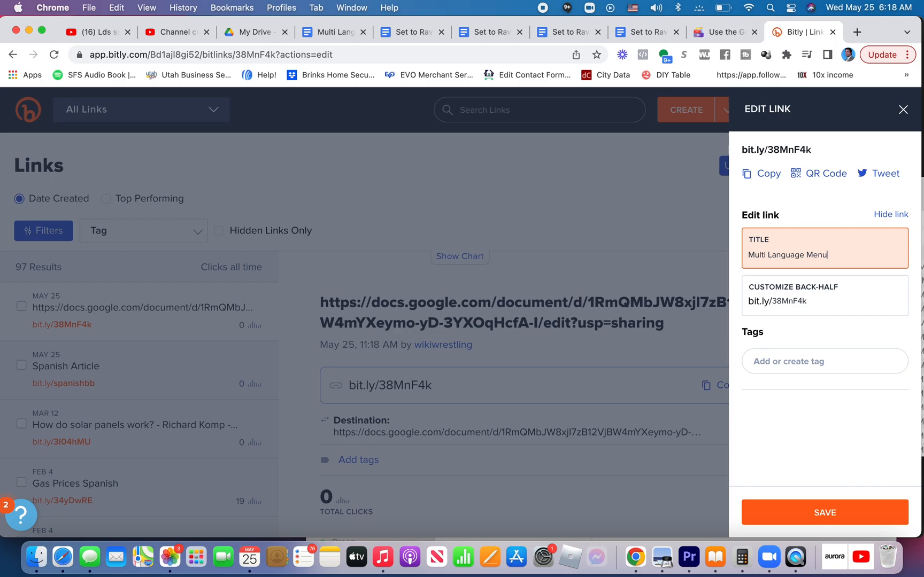
- Replace the back-half with a custom one, retrying after 'not available' errors, and save as bit.ly/name2022
{"action": "left_click", "coordinate": [824, 300]}
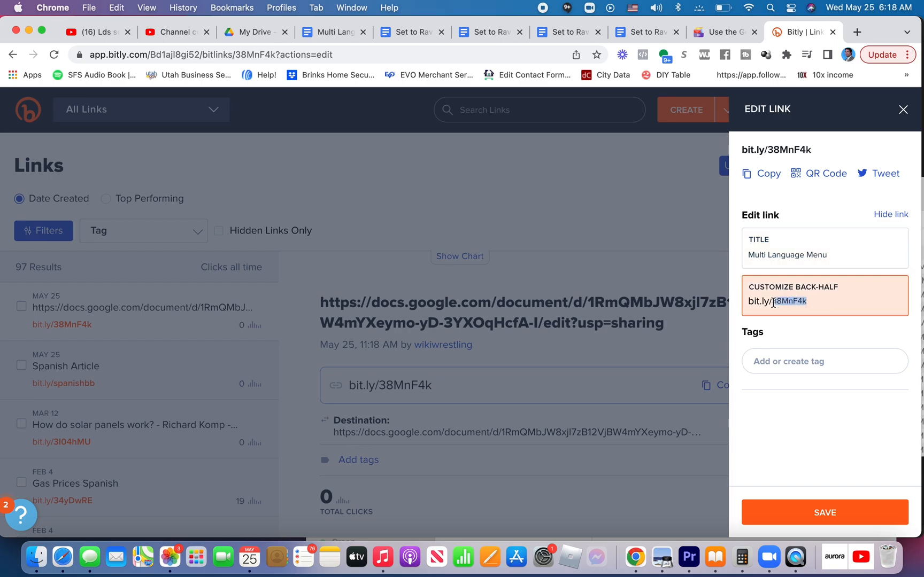
{"action": "type", "text": "language"}
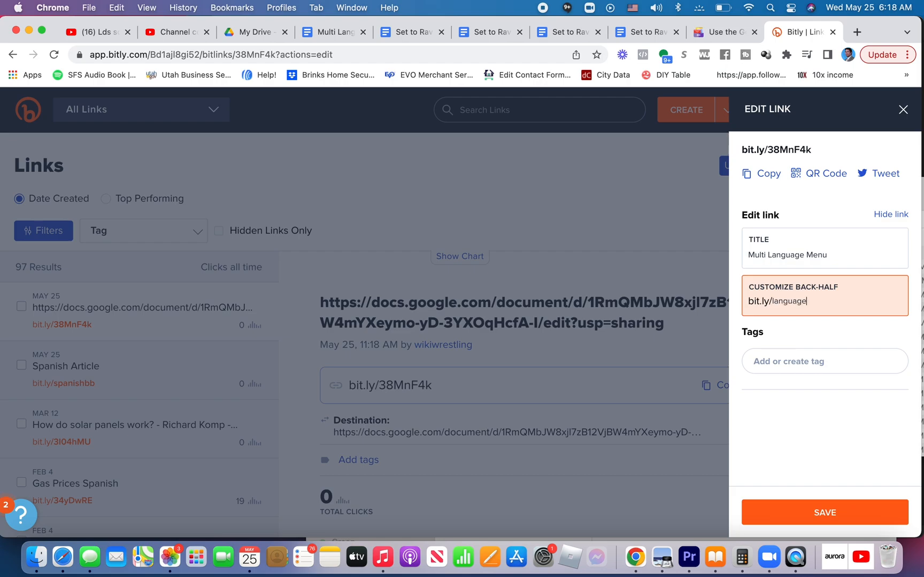
{"action": "type", "text": "smen"}
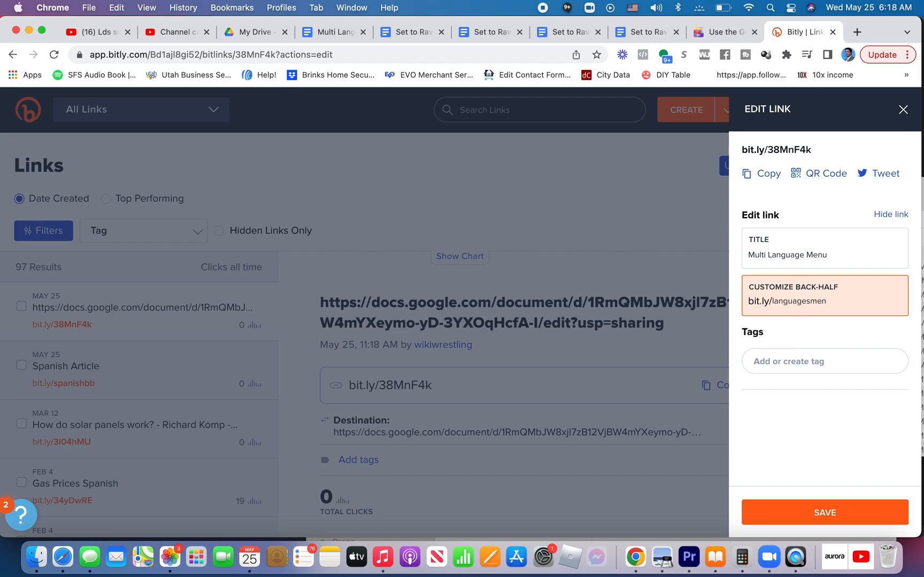
{"action": "key", "text": "Backspace"}
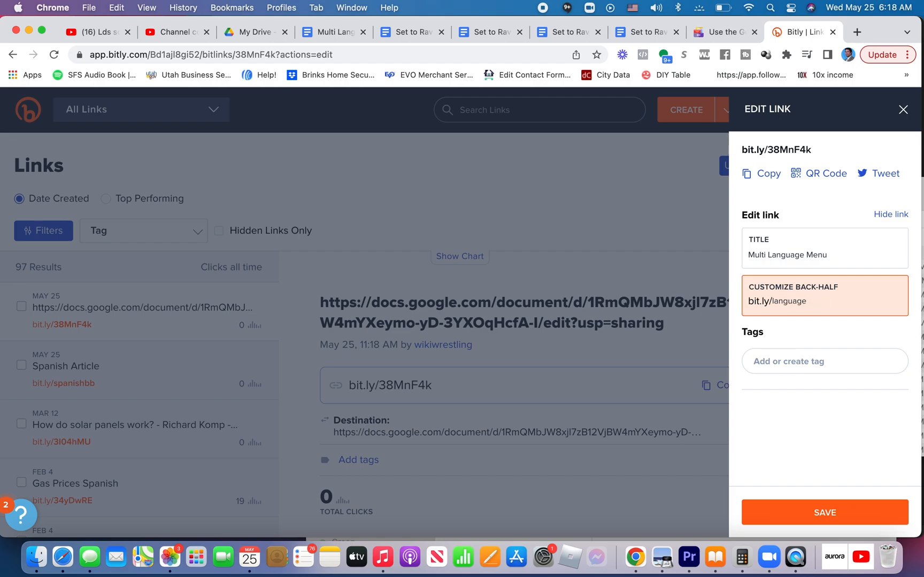
{"action": "type", "text": "s"}
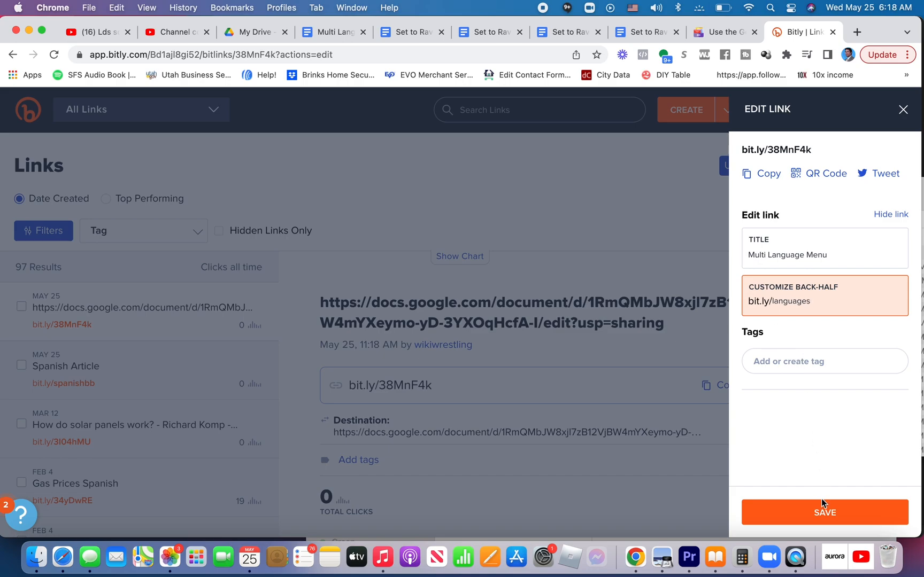
{"action": "left_click", "coordinate": [823, 512]}
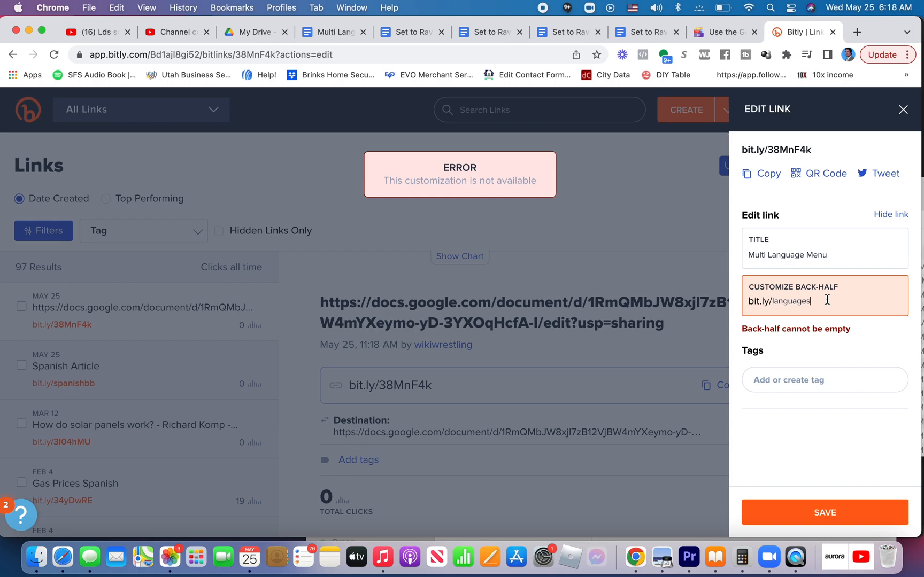
{"action": "key", "text": "Backspace"}
{"action": "type", "text": "menu"}
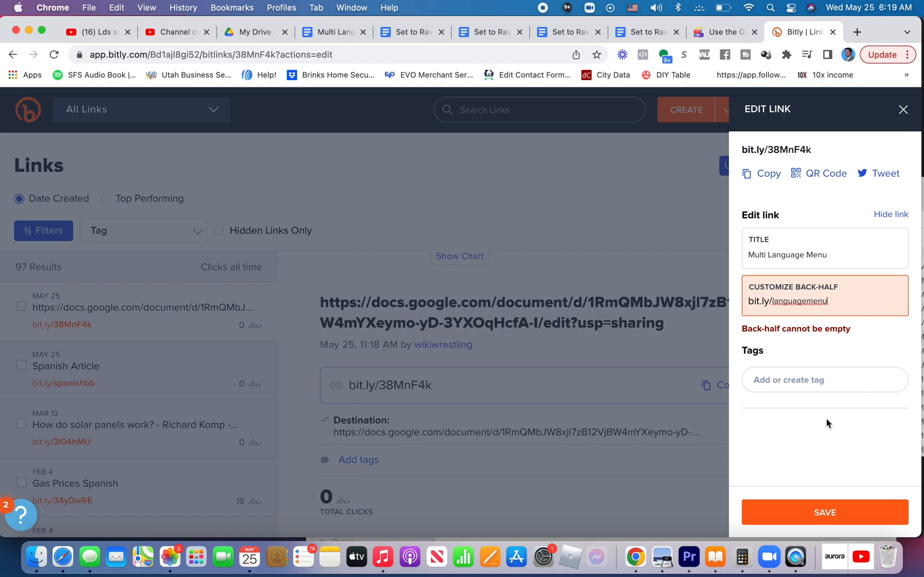
{"action": "left_click", "coordinate": [824, 513]}
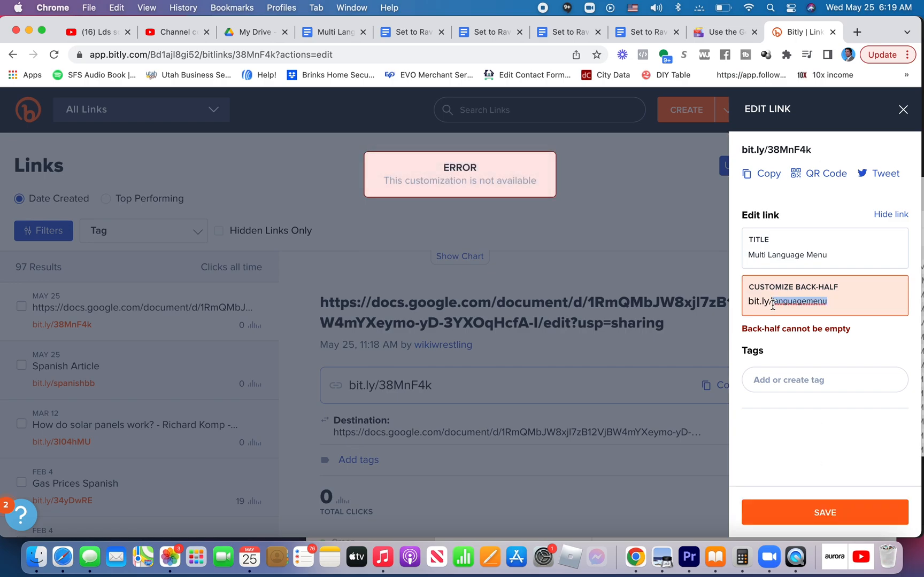
{"action": "left_click", "coordinate": [823, 512]}
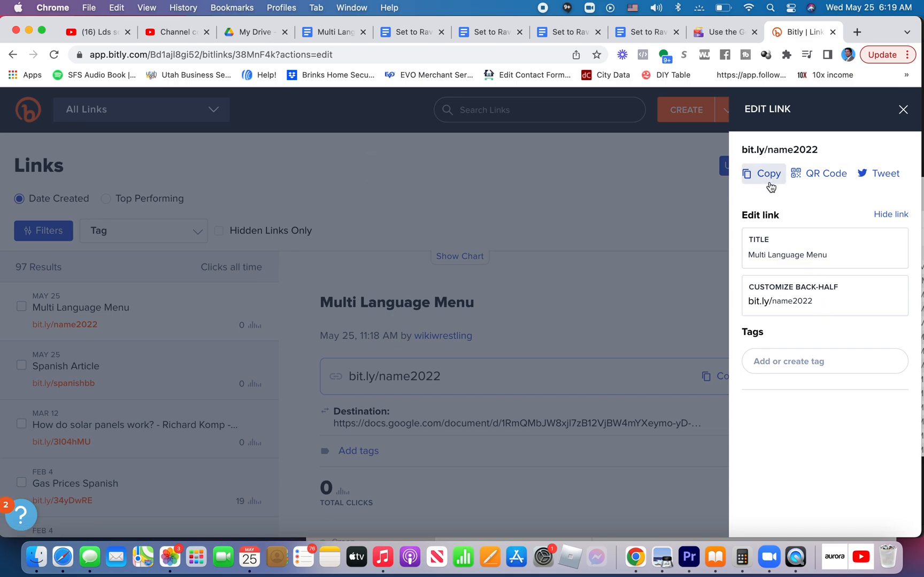
{"action": "left_click", "coordinate": [413, 32]}
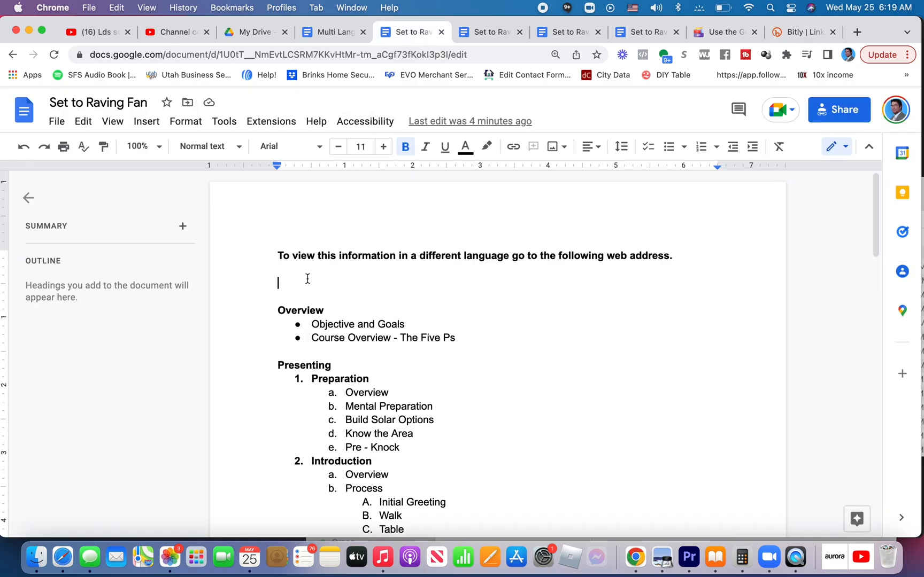
{"action": "type", "text": "https://bit.ly/name2022"}
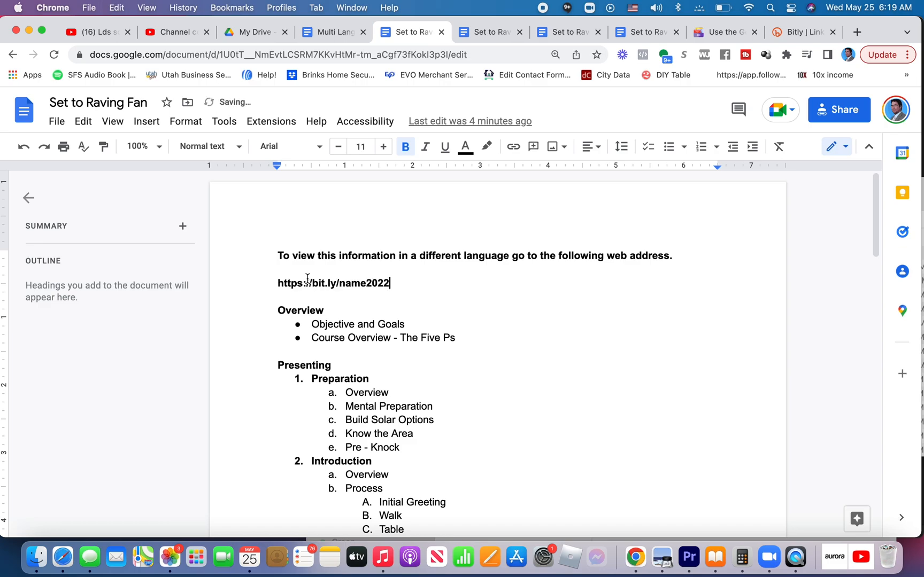
{"action": "double_click", "coordinate": [332, 284]}
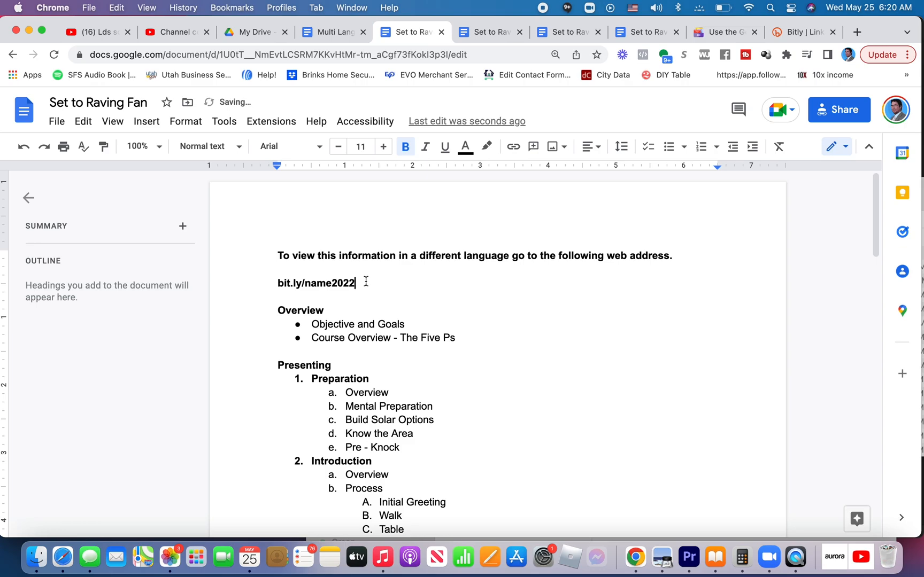
{"action": "double_click", "coordinate": [315, 283]}
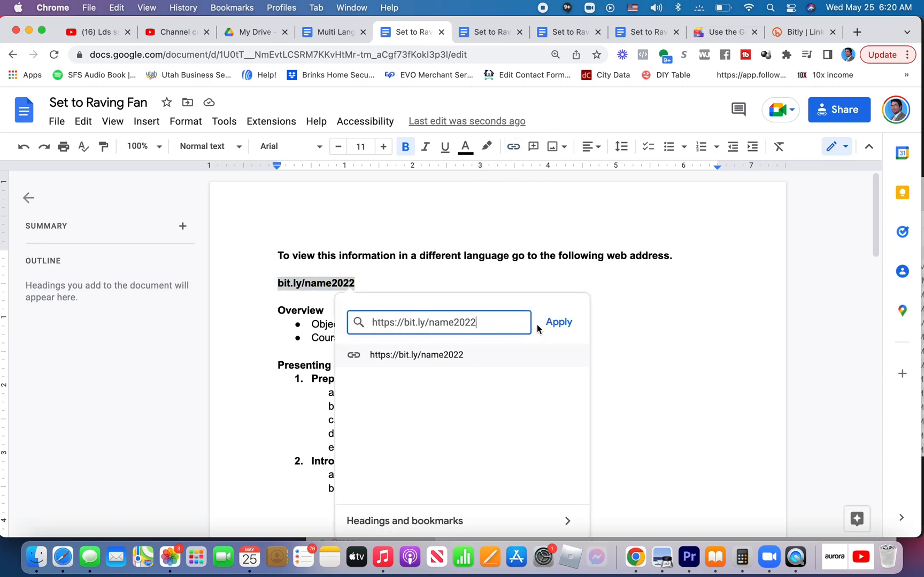
{"action": "left_click", "coordinate": [557, 322]}
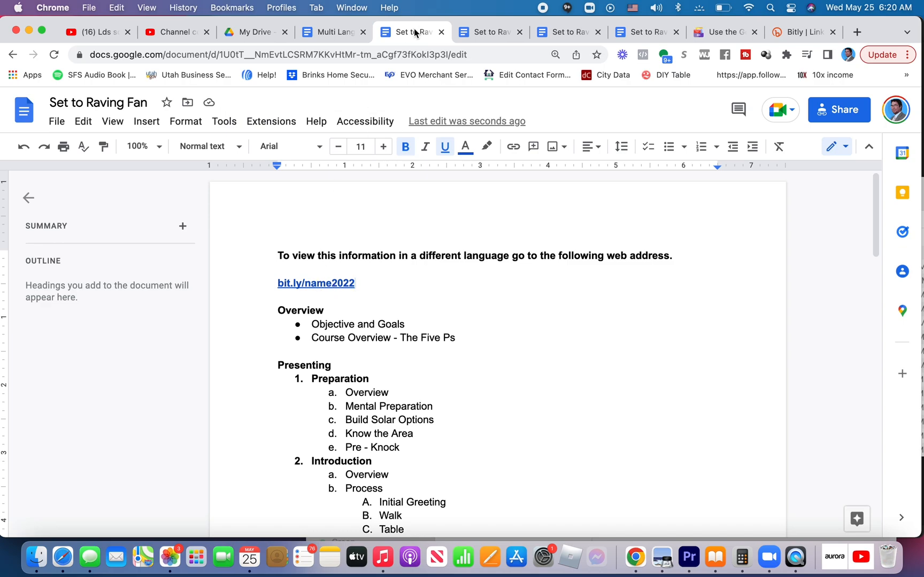
{"action": "left_click", "coordinate": [332, 32]}
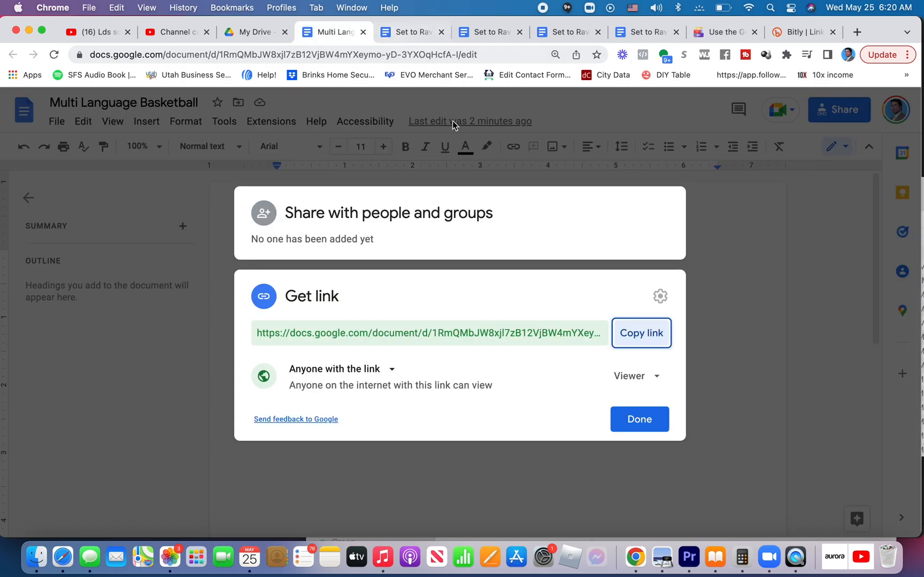
{"action": "left_click", "coordinate": [639, 419]}
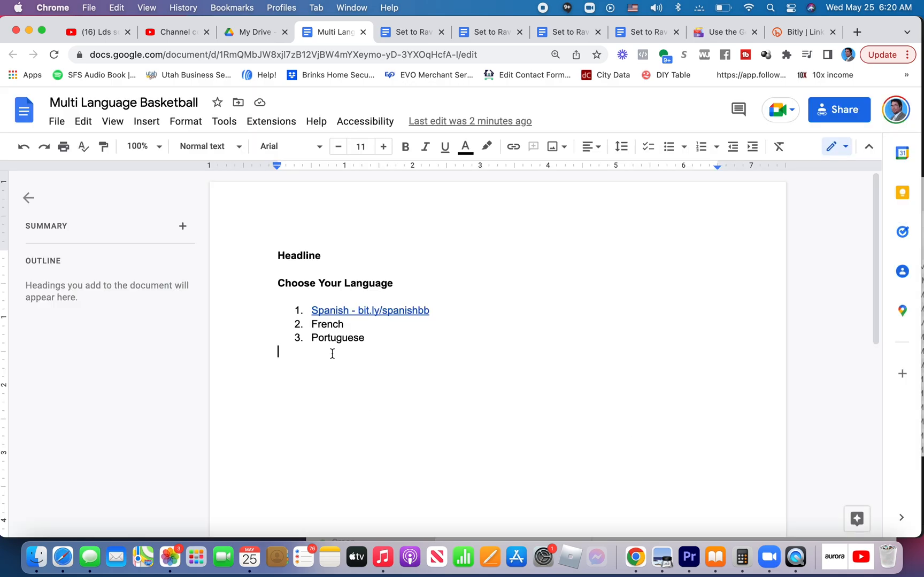
{"action": "mouse_move", "coordinate": [453, 96]}
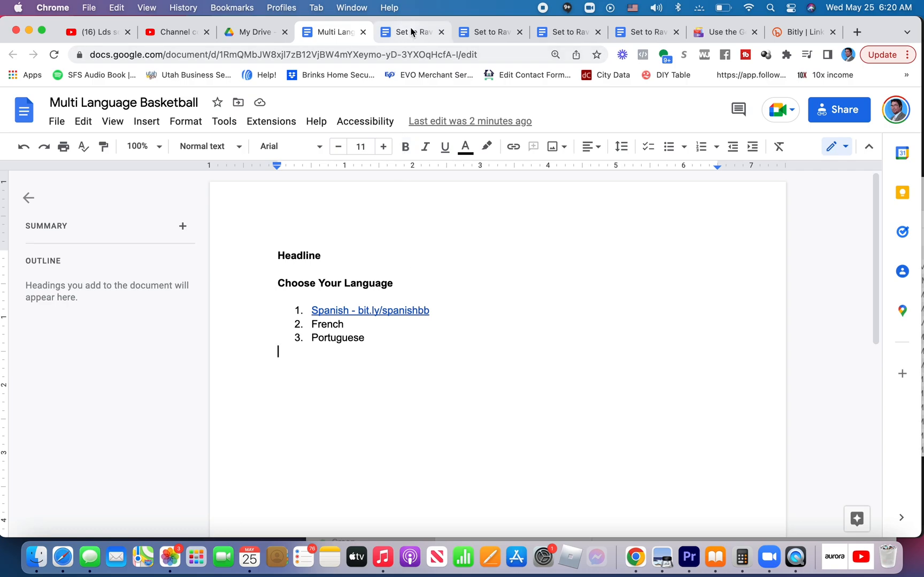
{"action": "mouse_move", "coordinate": [408, 32]}
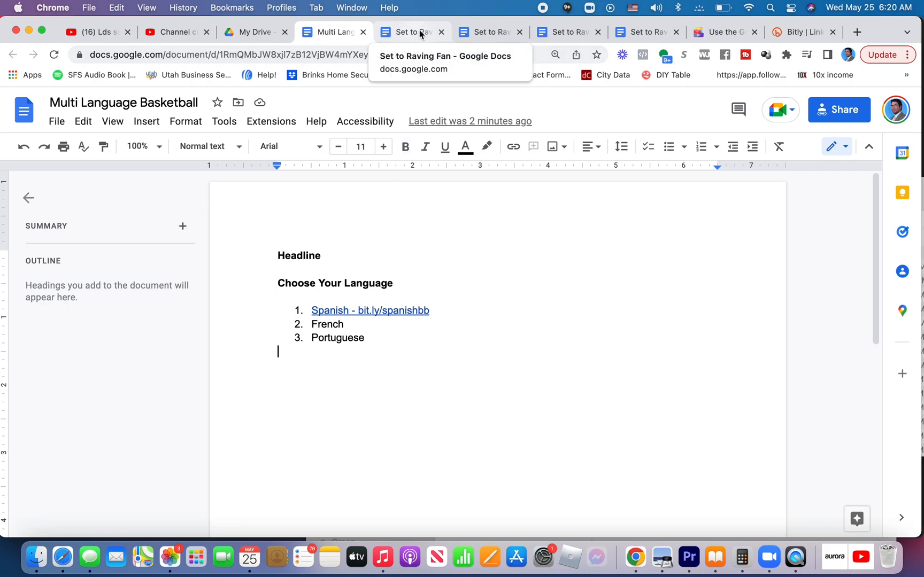
{"action": "left_click", "coordinate": [406, 32]}
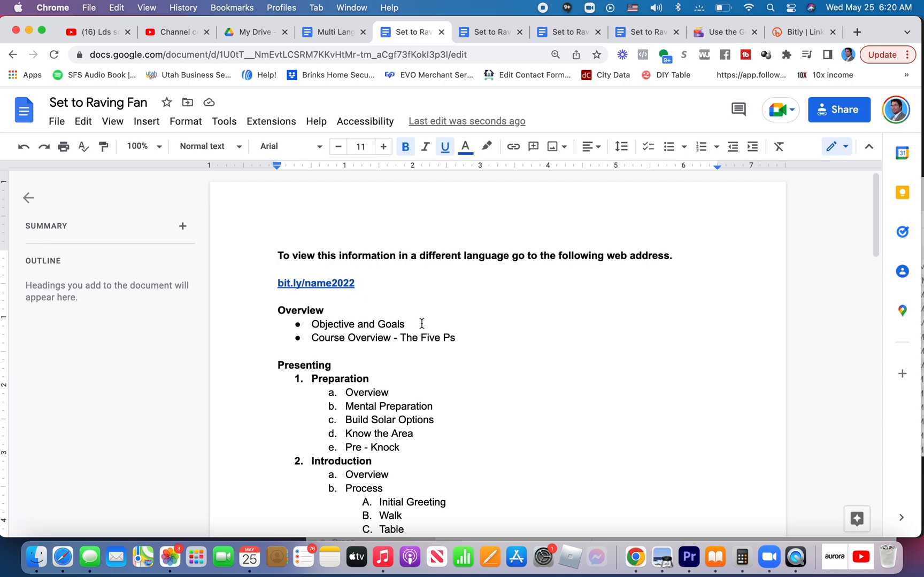
{"action": "mouse_move", "coordinate": [328, 261]}
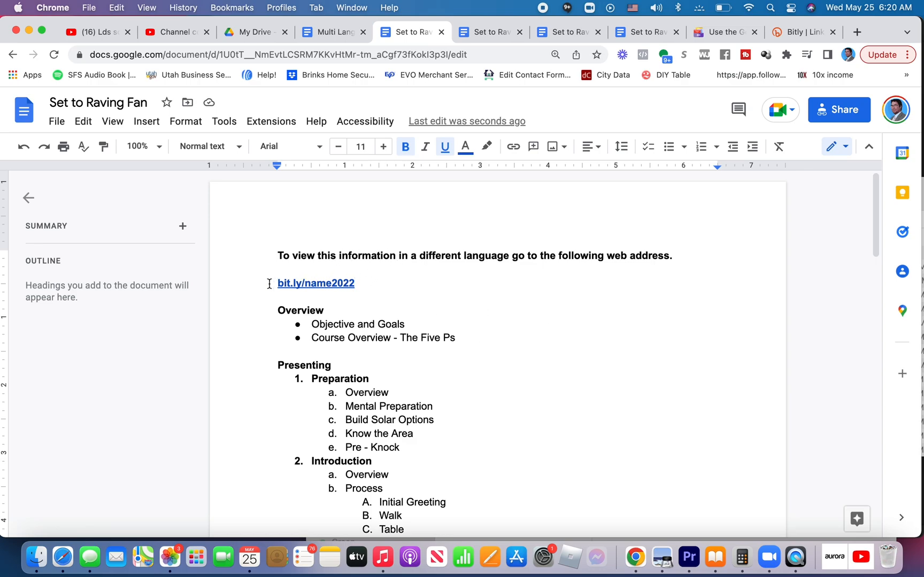
{"action": "mouse_move", "coordinate": [707, 83]}
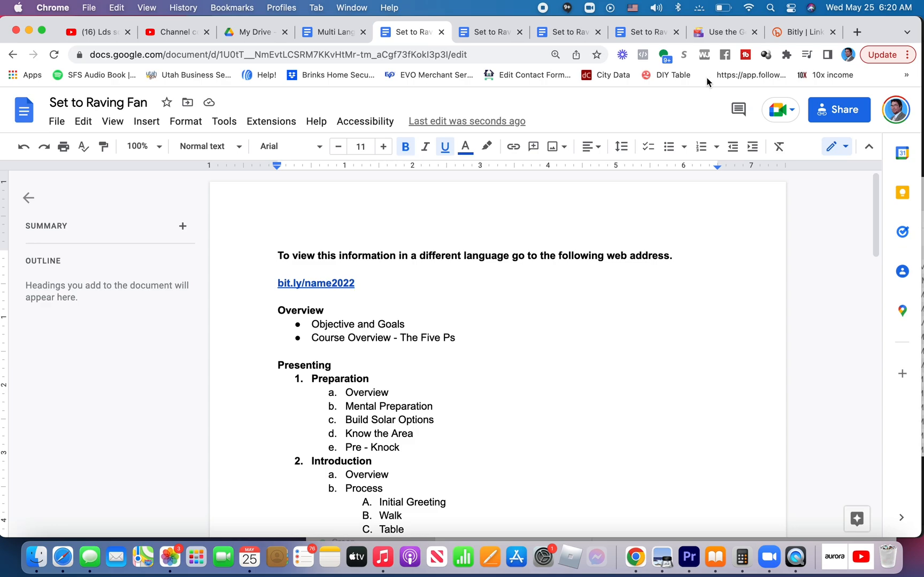
{"action": "mouse_move", "coordinate": [724, 55]}
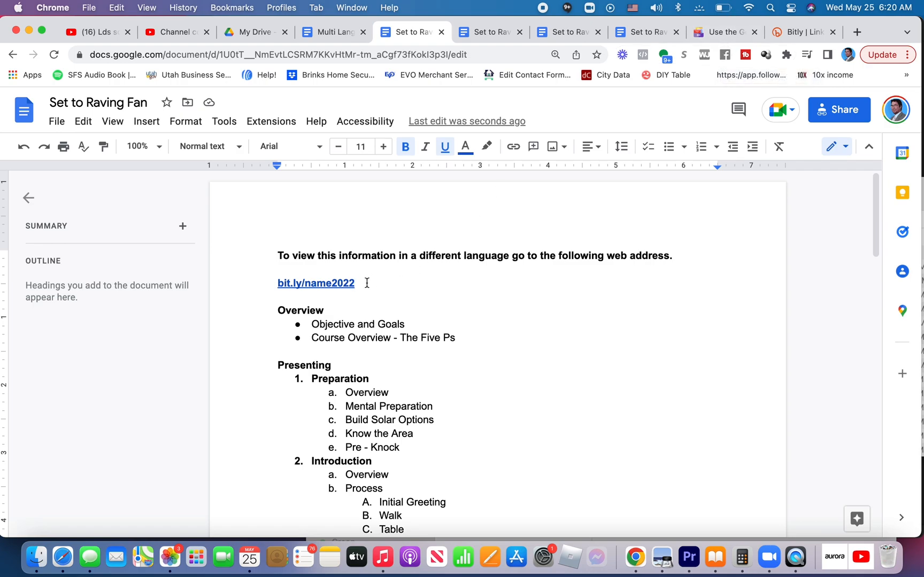
{"action": "left_click", "coordinate": [722, 32]}
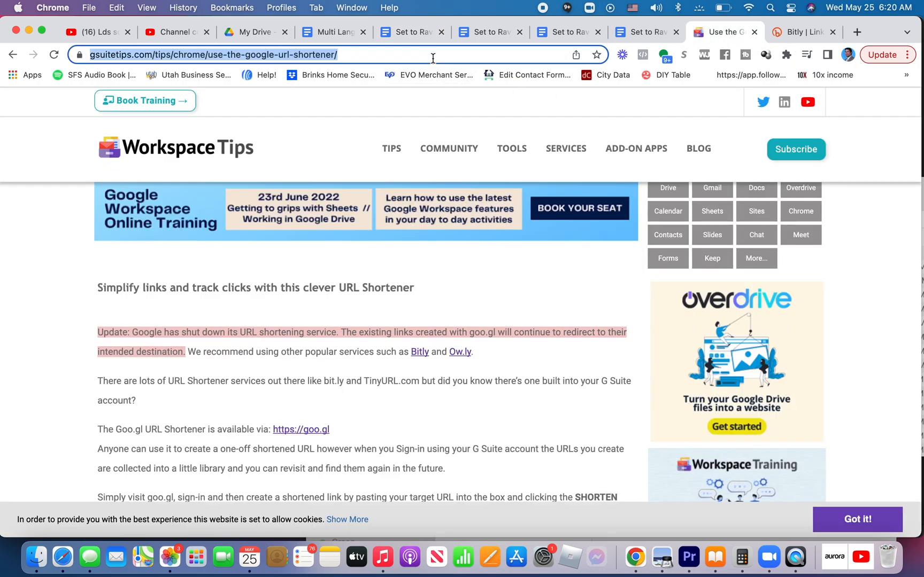
- Search for a QR code generator and go to the QR Code Generator site
{"action": "type", "text": "qur"}
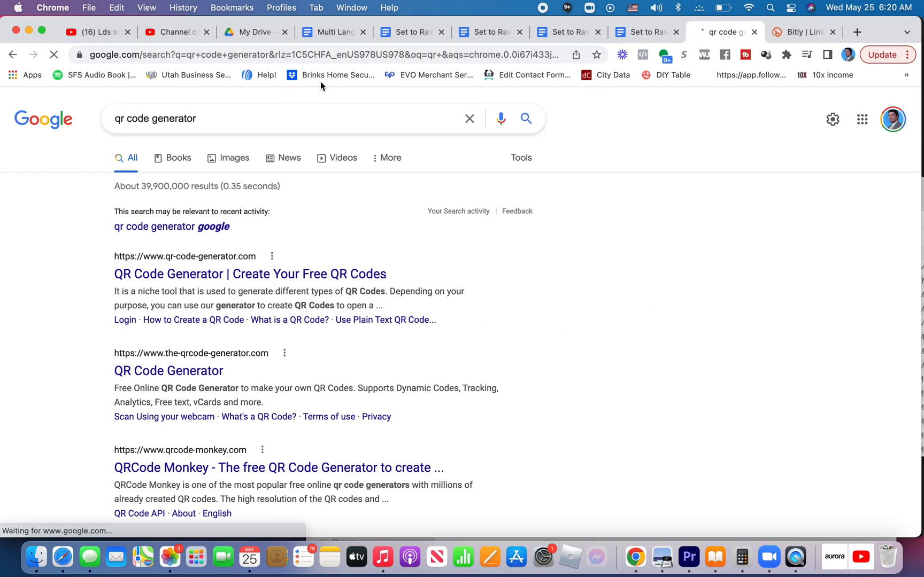
{"action": "left_click", "coordinate": [250, 274]}
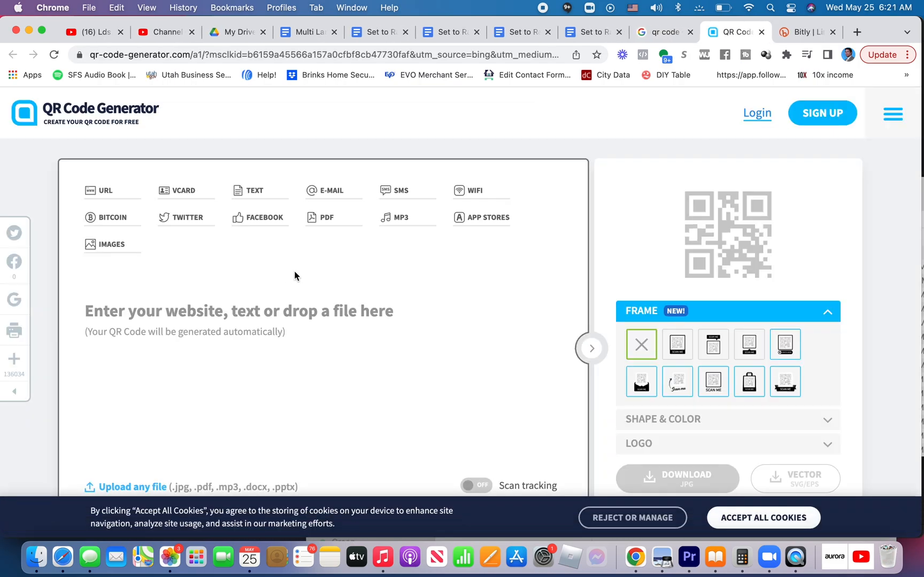
{"action": "left_click", "coordinate": [239, 311]}
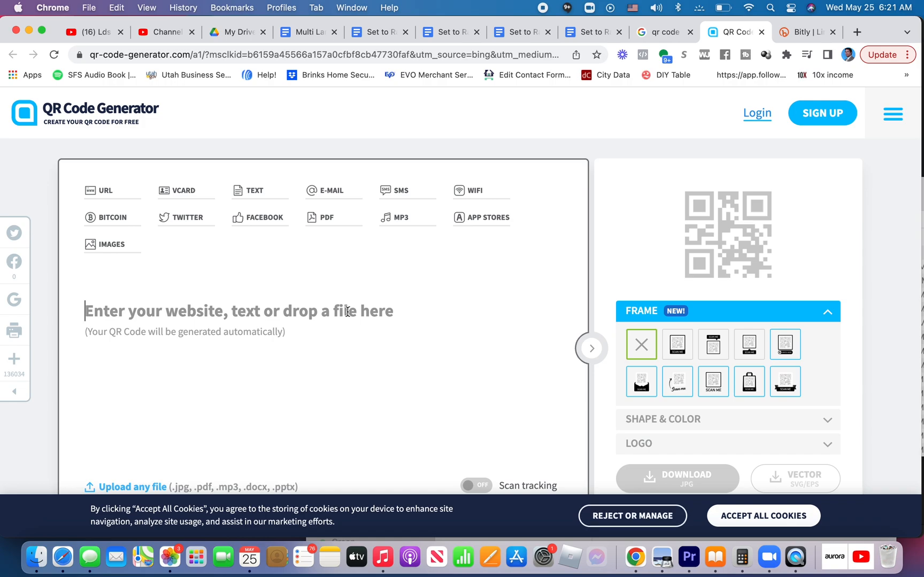
{"action": "type", "text": "https://bit.ly/name2022"}
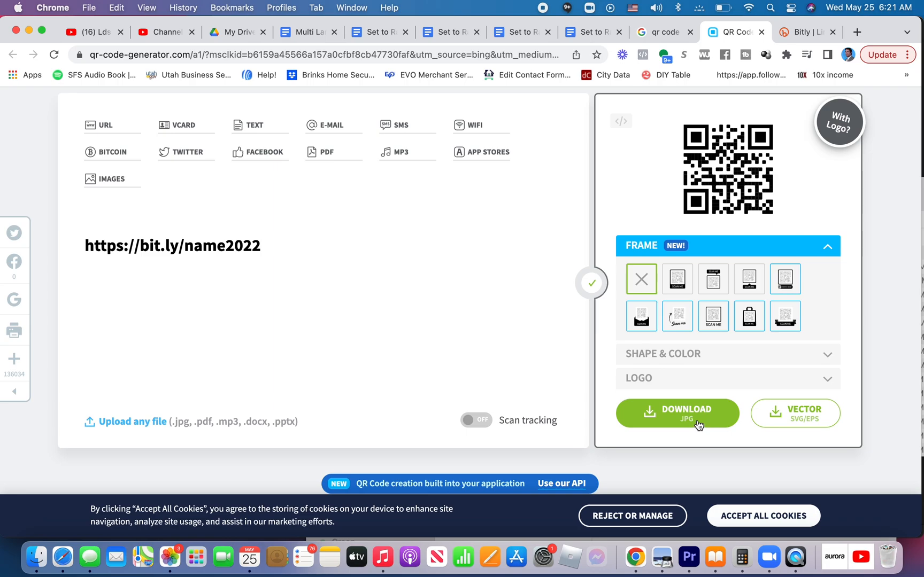
{"action": "left_click", "coordinate": [677, 413]}
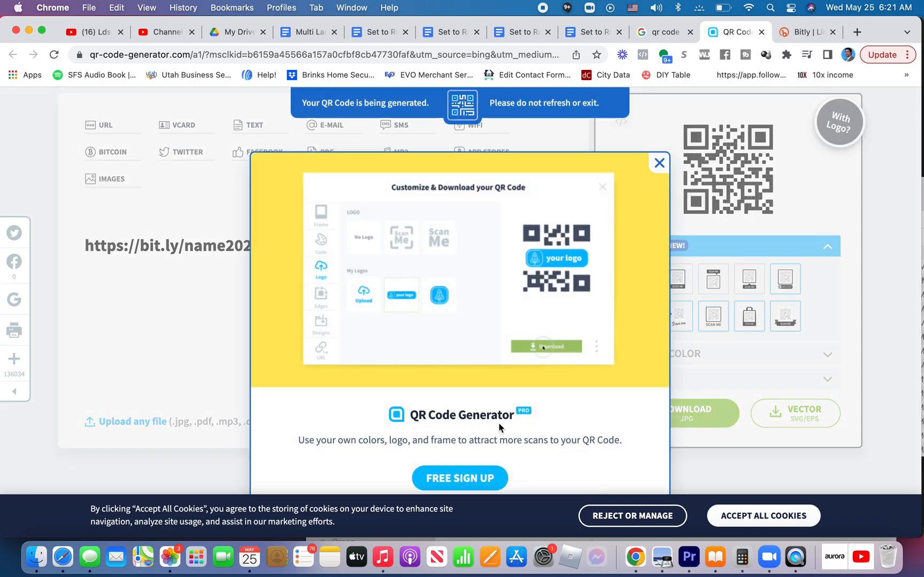
{"action": "mouse_move", "coordinate": [554, 305]}
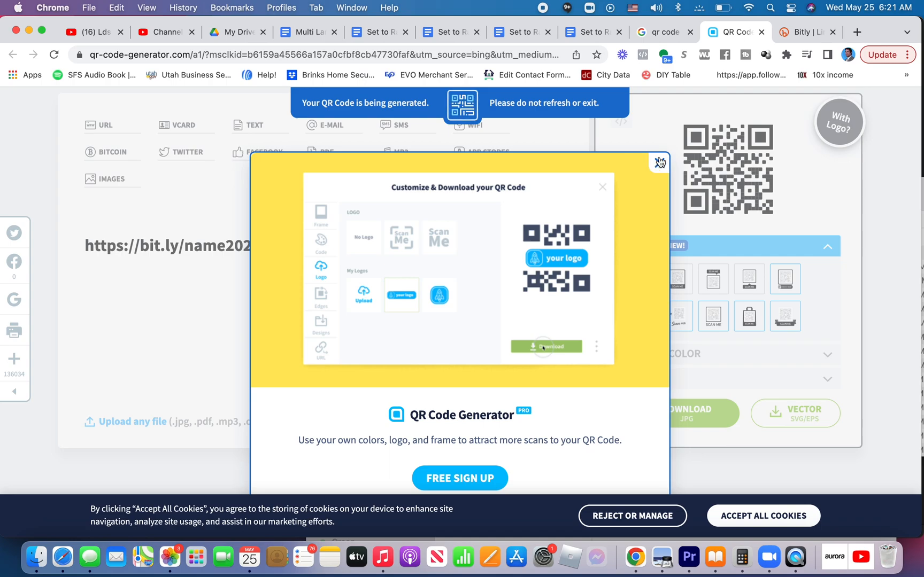
{"action": "left_click", "coordinate": [660, 163]}
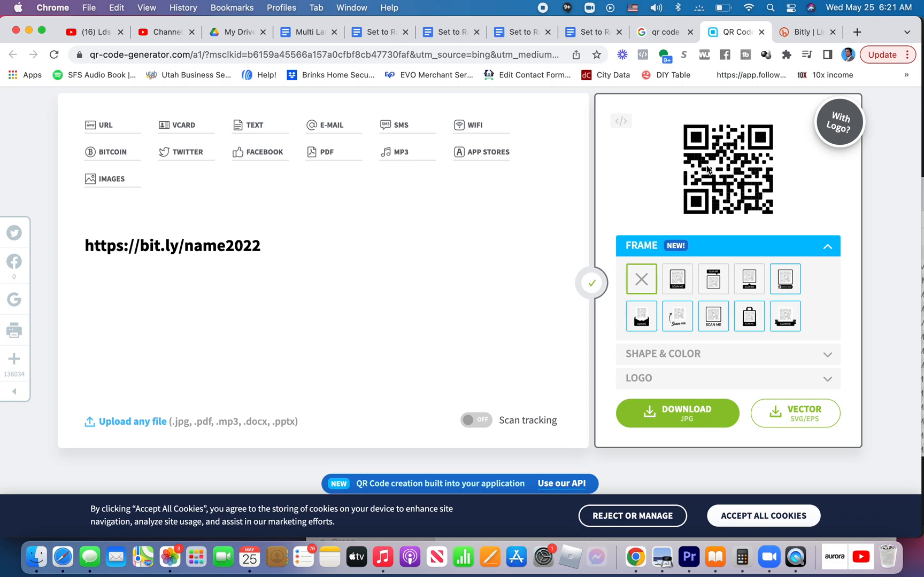
- Return to the Set to Raving Fan document
{"action": "scroll", "scroll_direction": "down", "scroll_amount": 3}
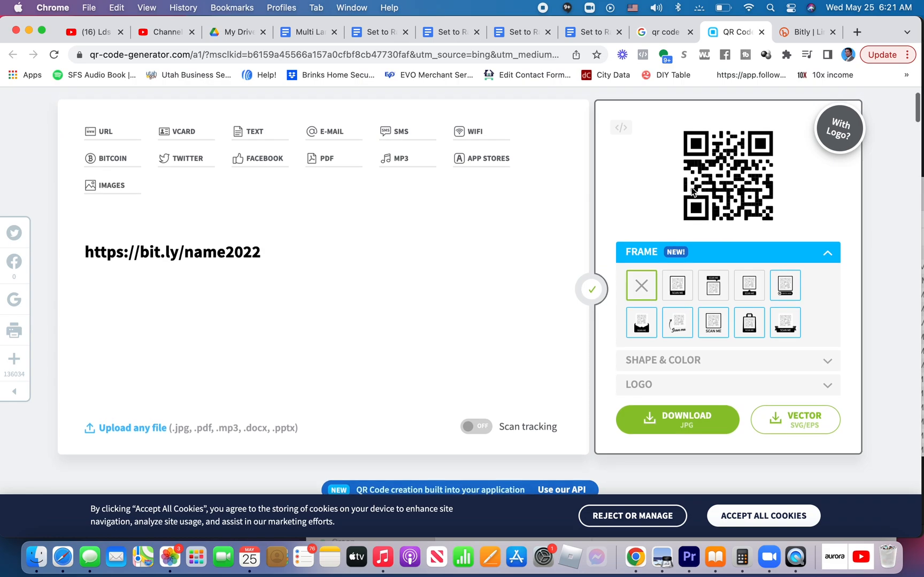
{"action": "left_click", "coordinate": [378, 32]}
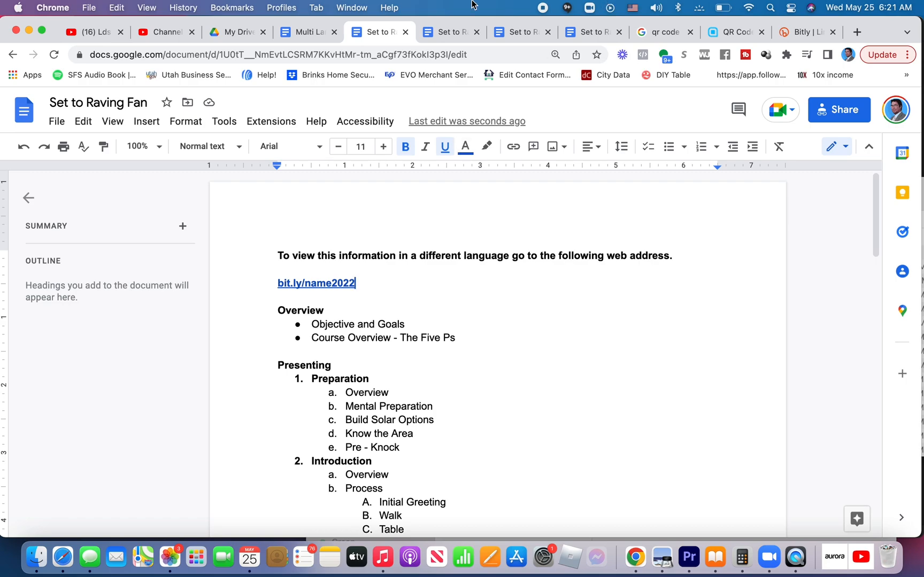
{"action": "left_click", "coordinate": [655, 32]}
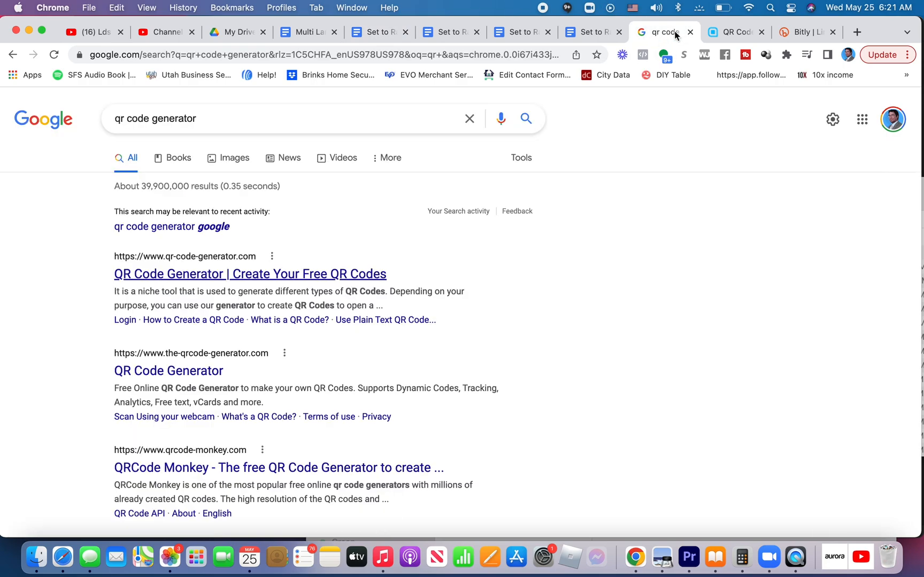
{"action": "left_click", "coordinate": [733, 32]}
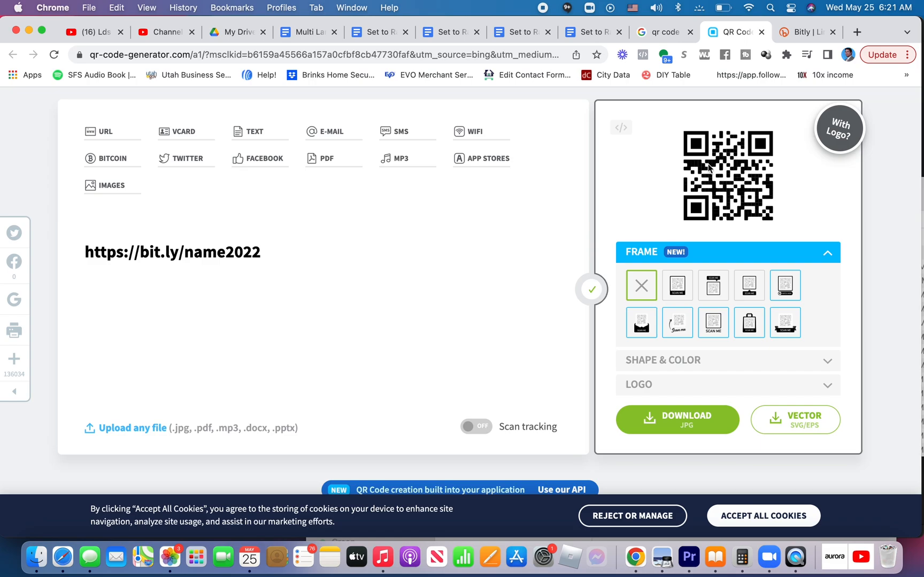
{"action": "right_click", "coordinate": [728, 176]}
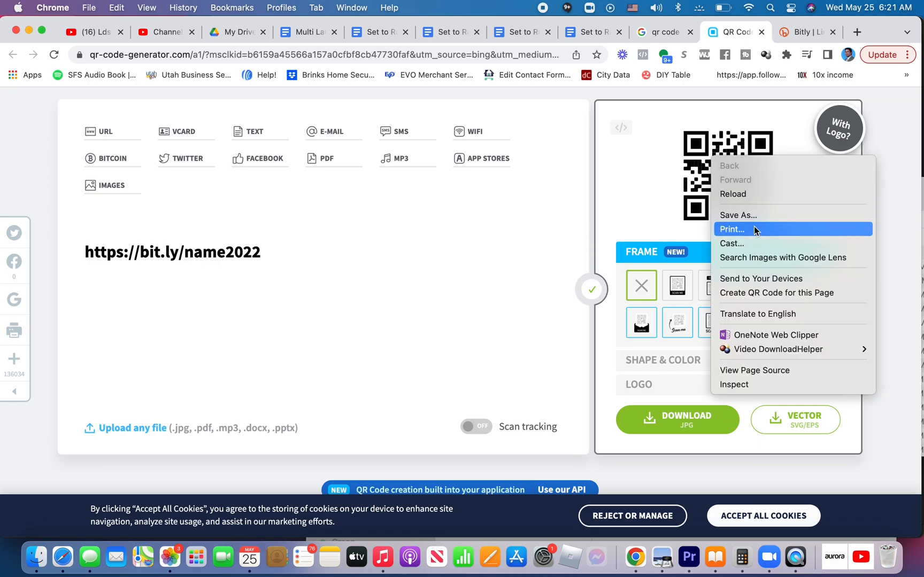
{"action": "mouse_move", "coordinate": [795, 314]}
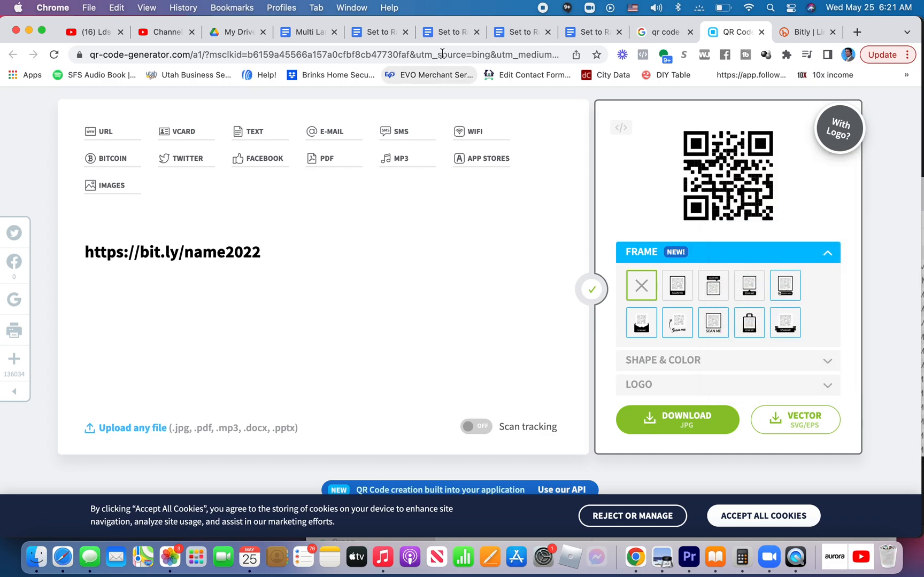
{"action": "left_click", "coordinate": [379, 32]}
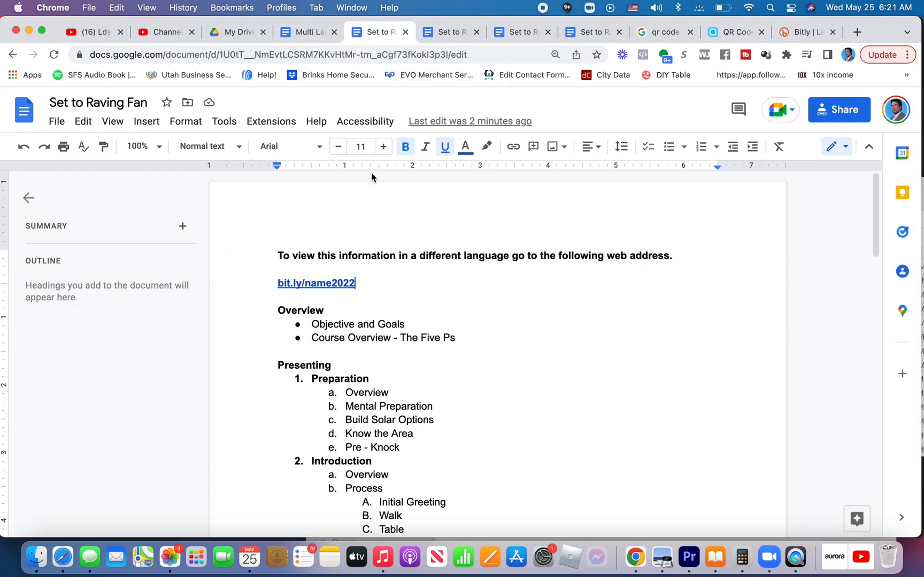